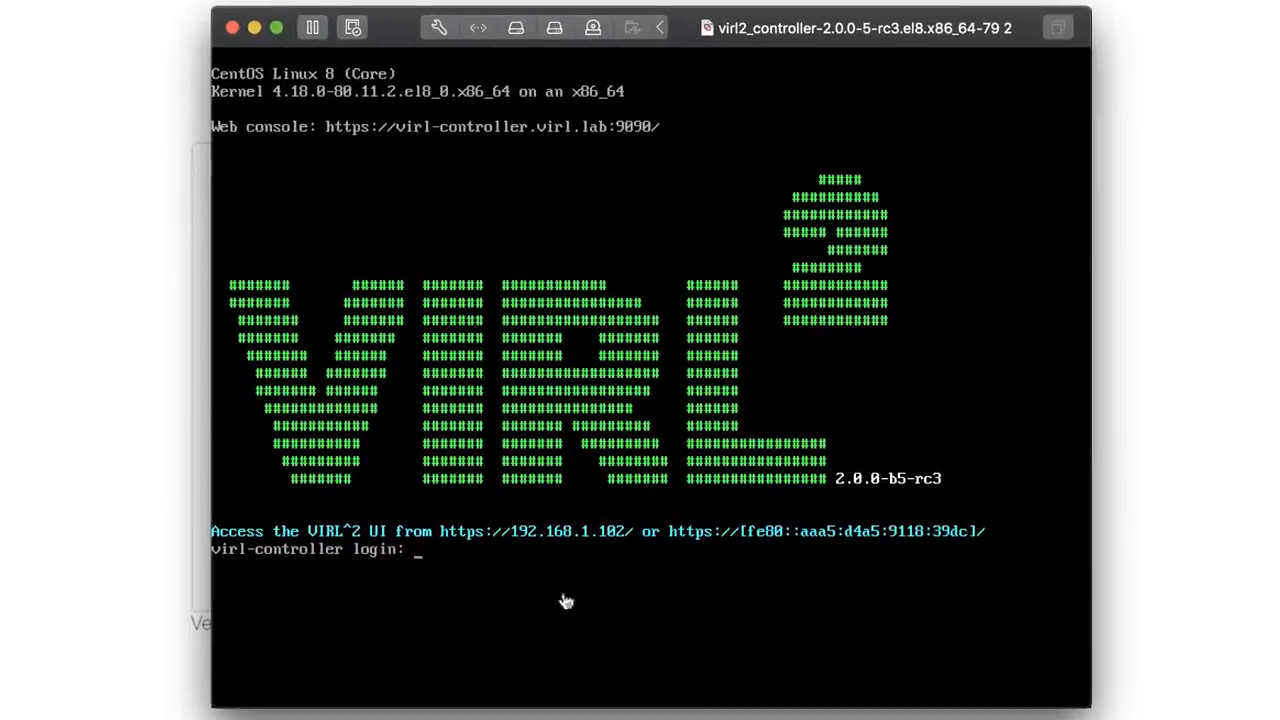
pyautogui.moveTo(600, 552)
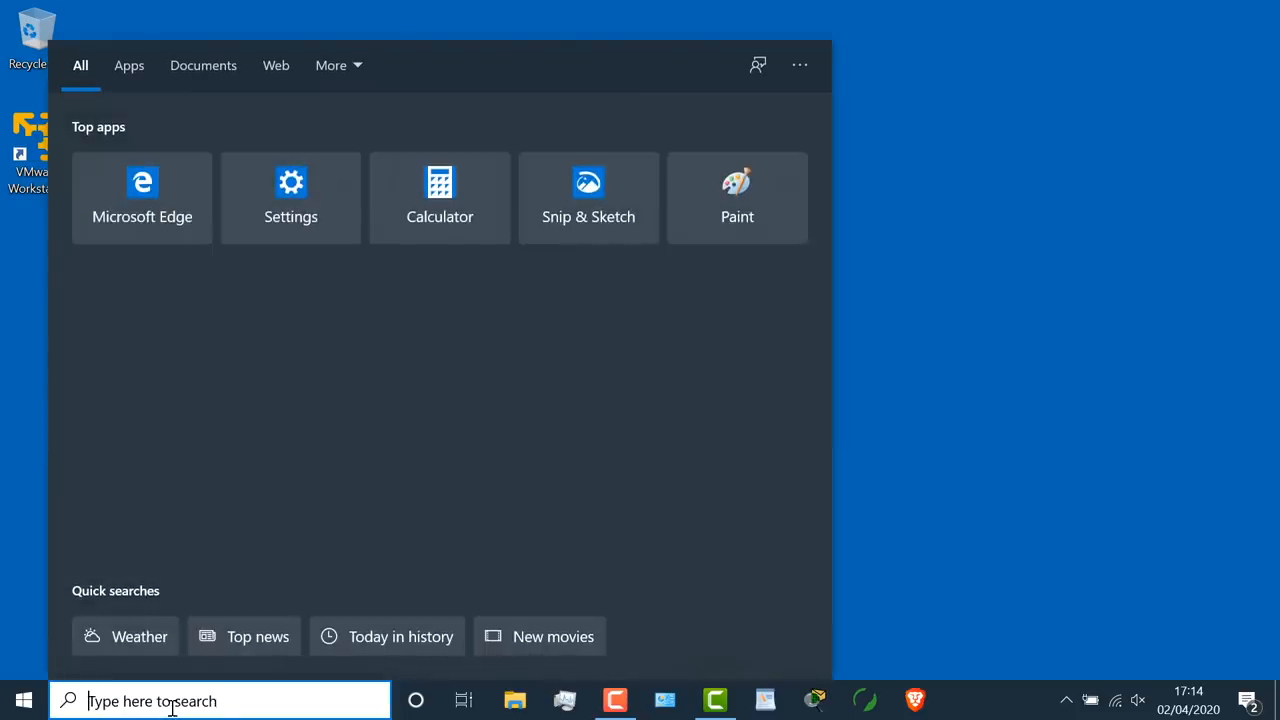
pyautogui.write('crhome')
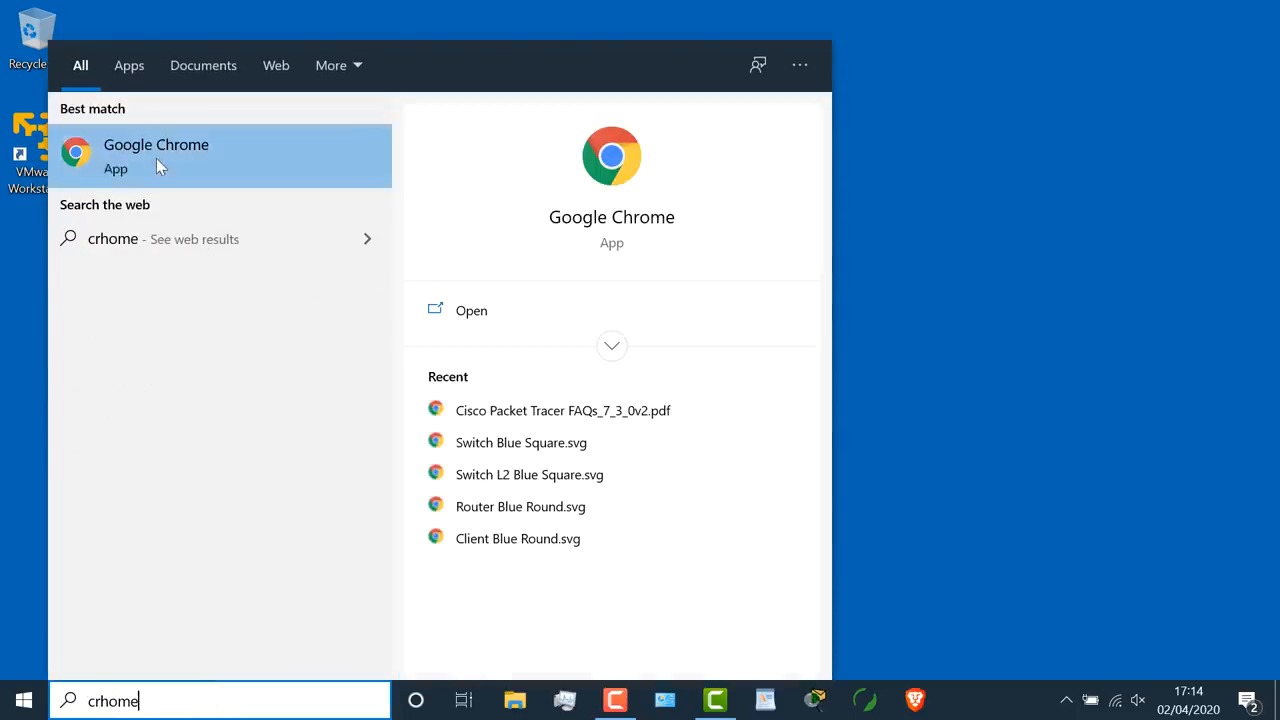
pyautogui.click(156, 156)
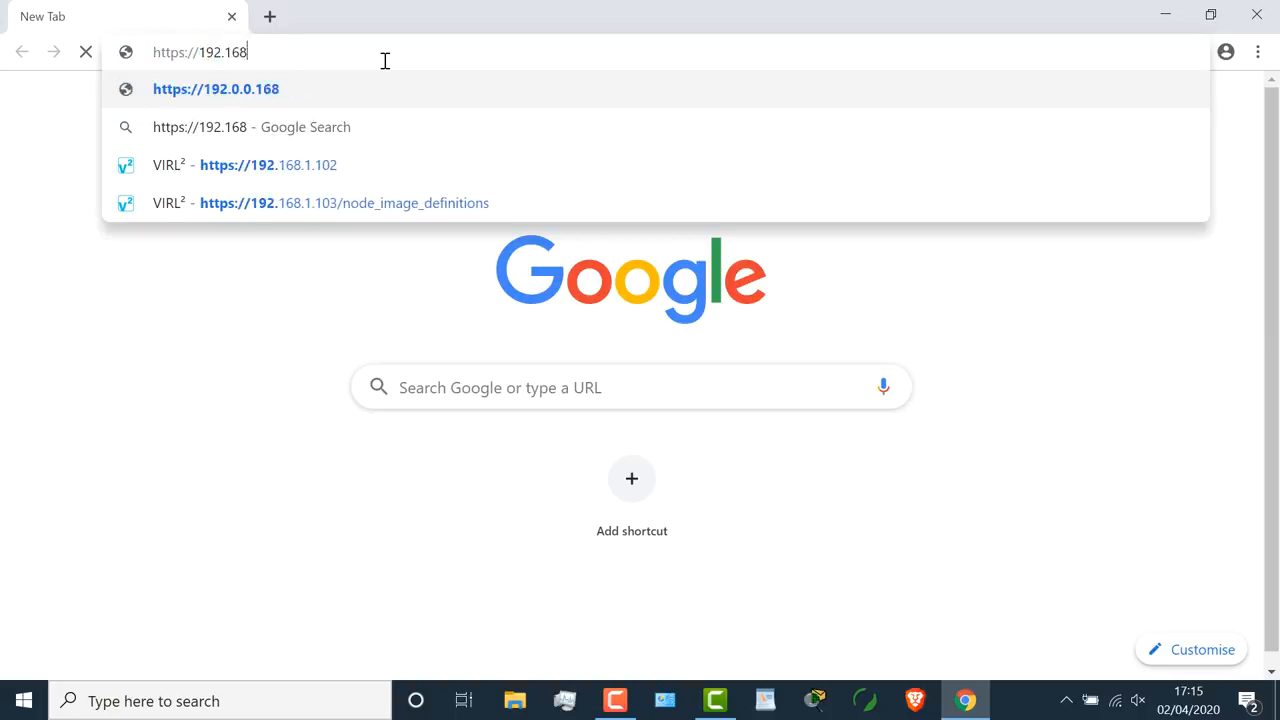
pyautogui.write('.1.102')
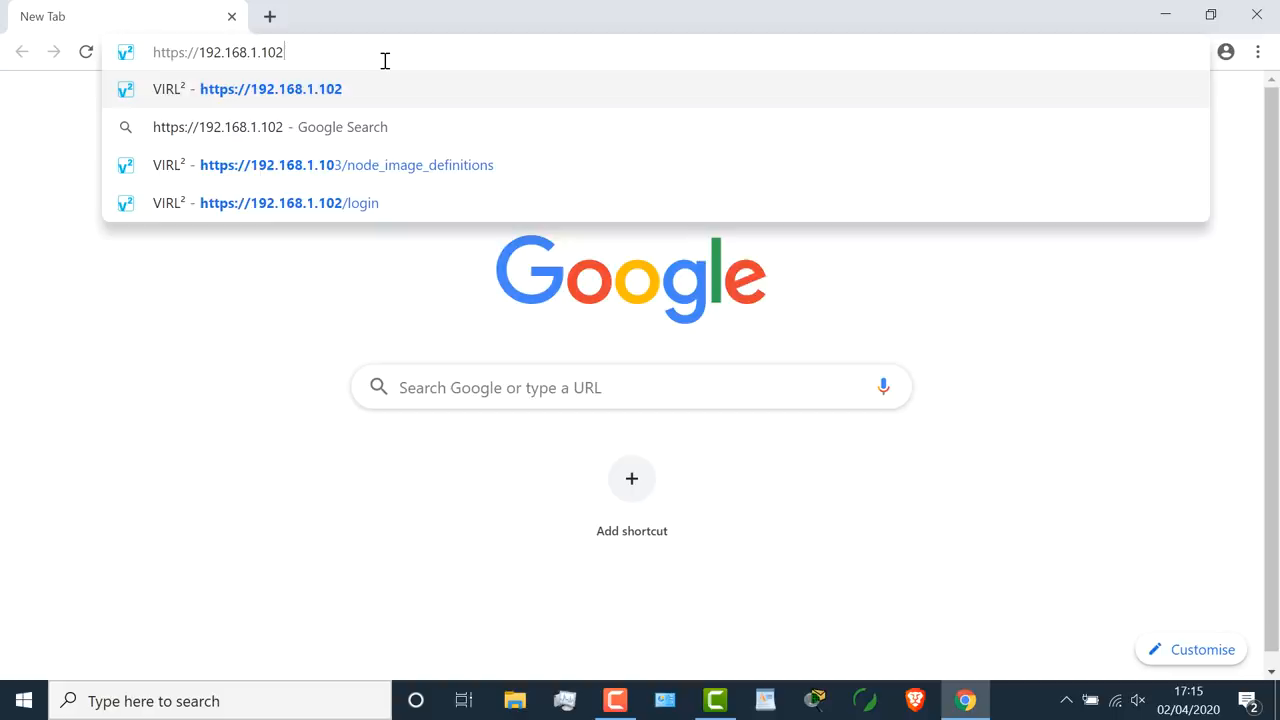
# Log in to VIRL 2 as admin with the password, reaching Lab Manager, and bring up the Tools menu.
pyautogui.click(288, 202)
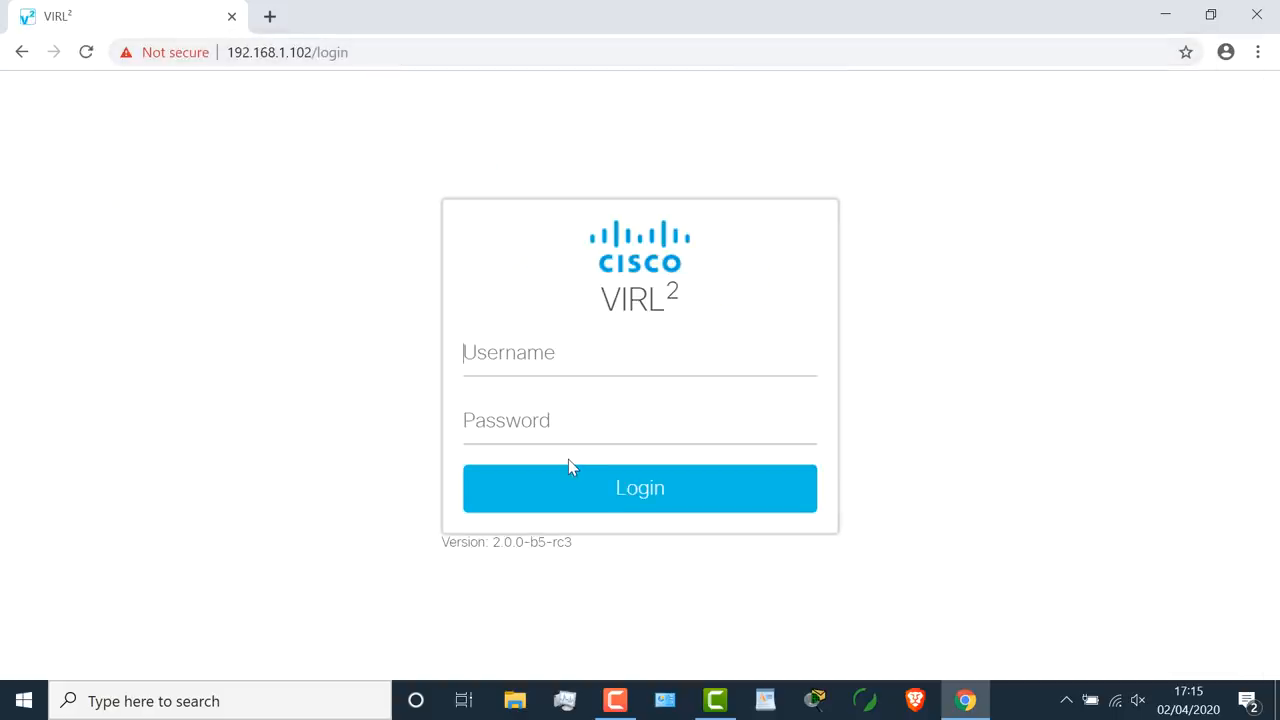
pyautogui.write('admin')
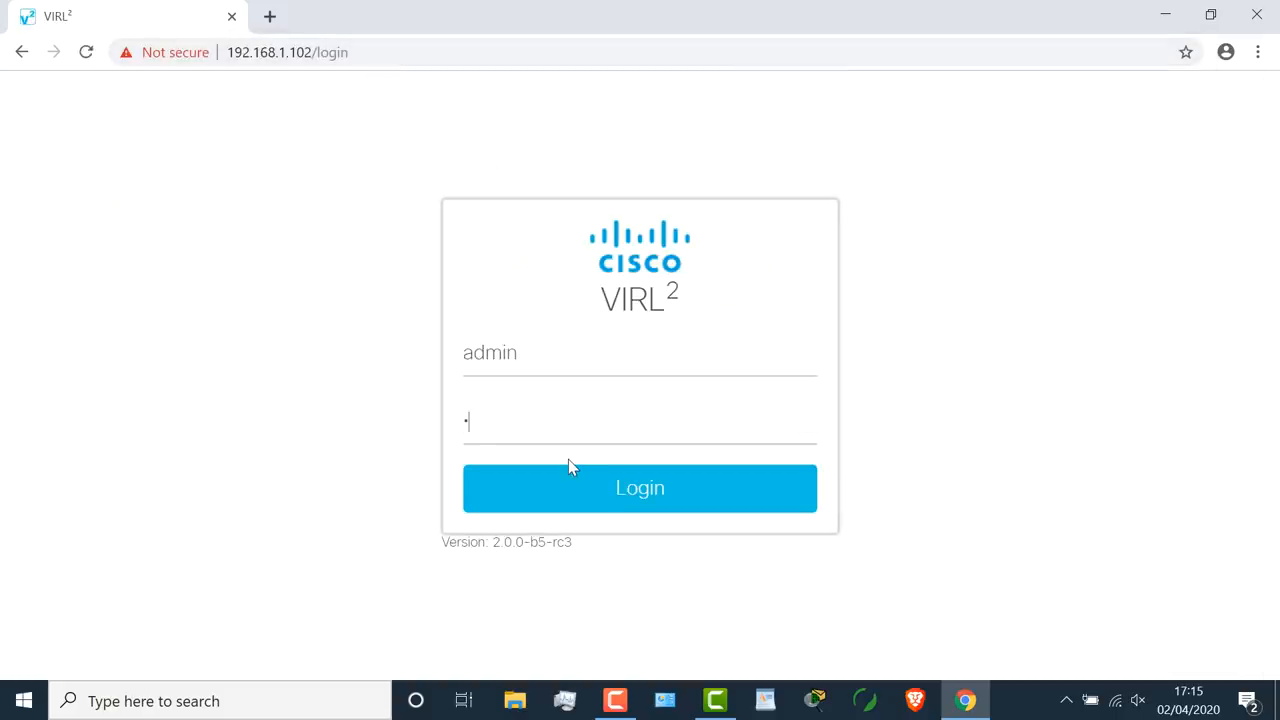
pyautogui.write('password')
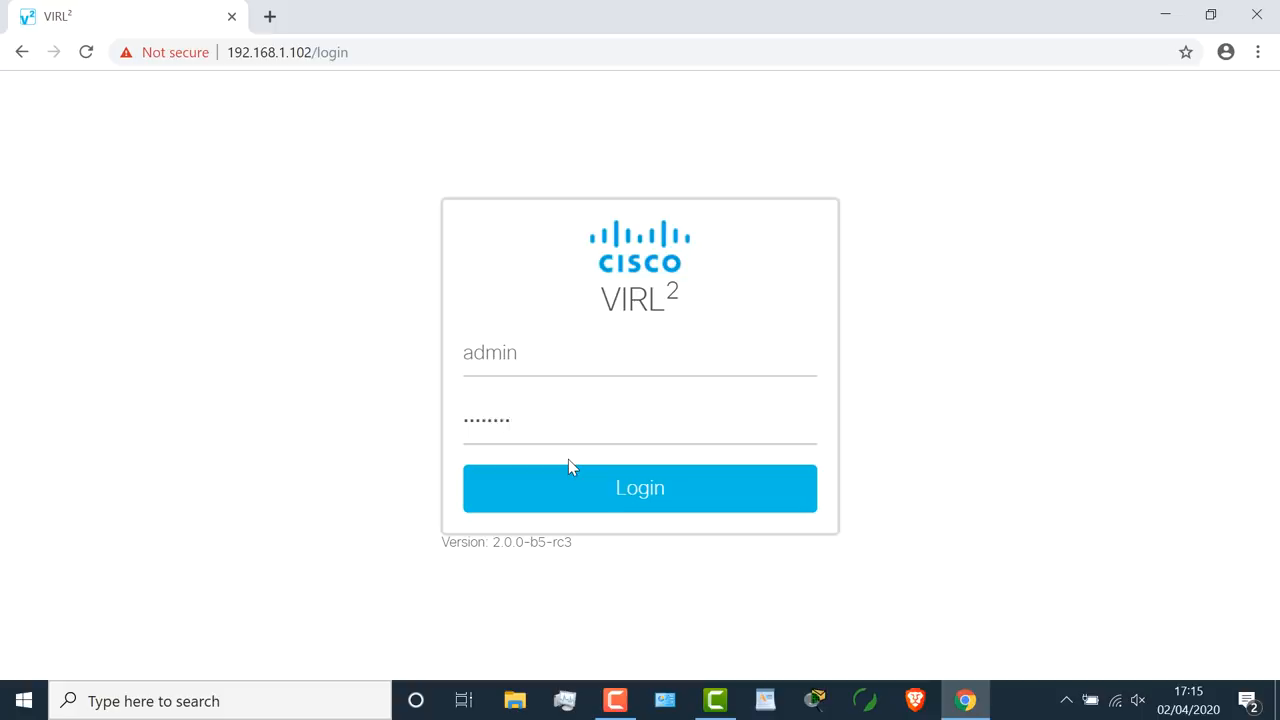
pyautogui.click(640, 488)
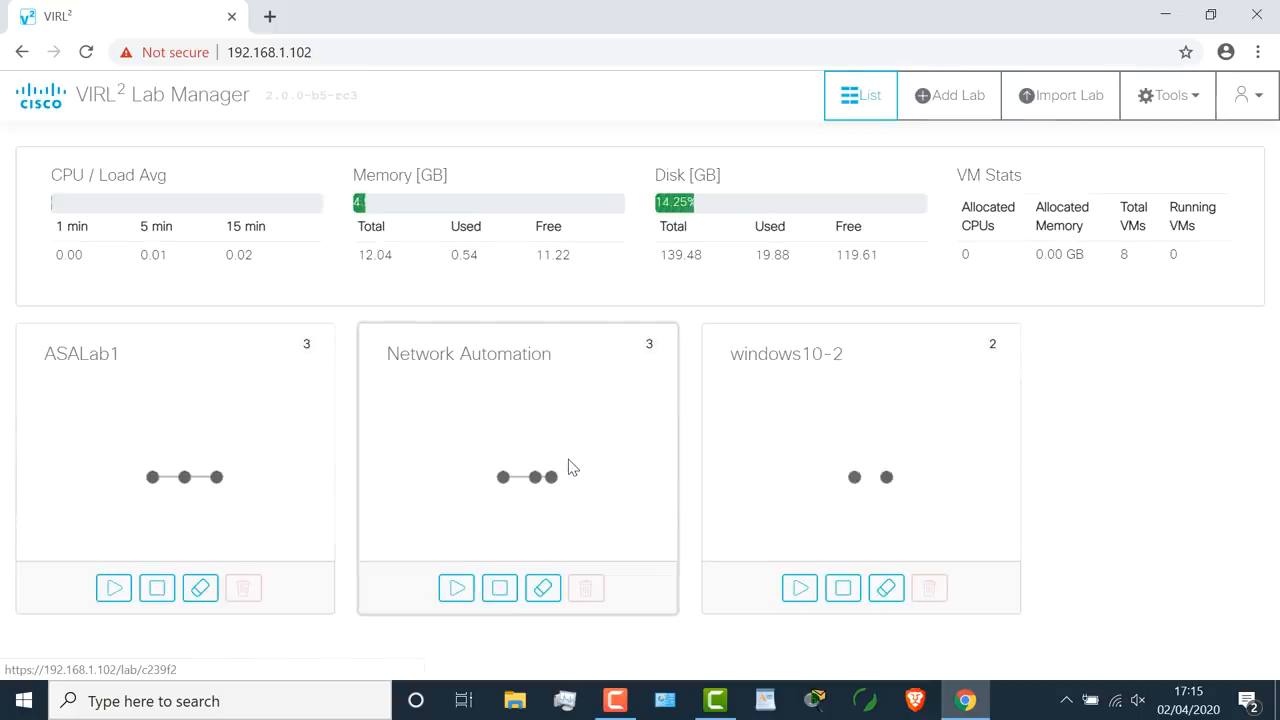
pyautogui.click(1166, 96)
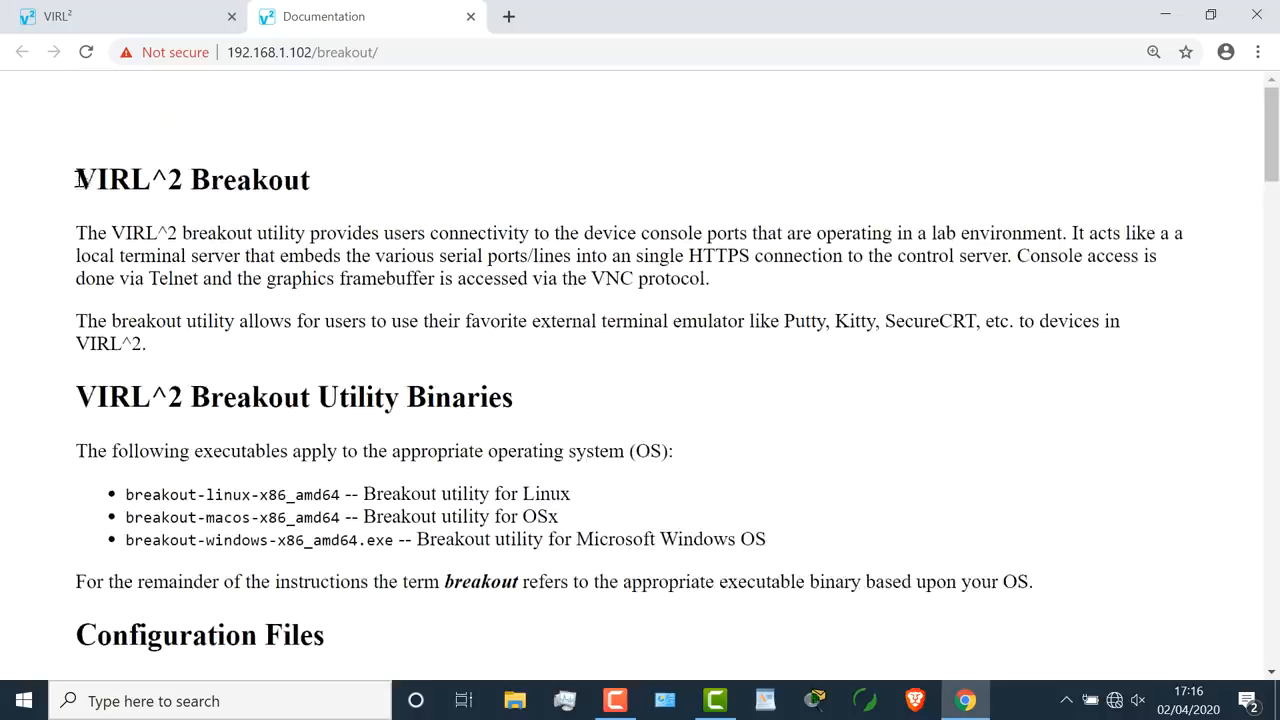
pyautogui.moveTo(76, 180); pyautogui.dragTo(578, 320)
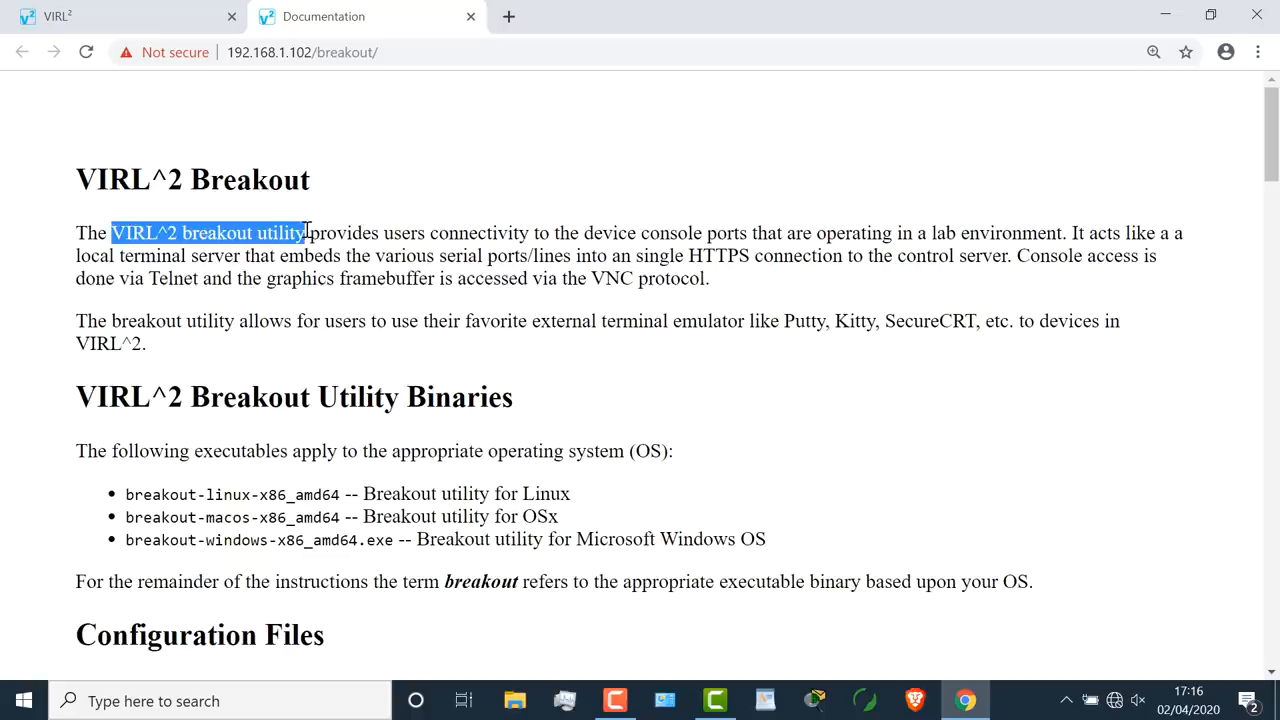
pyautogui.moveTo(304, 232); pyautogui.dragTo(670, 232)
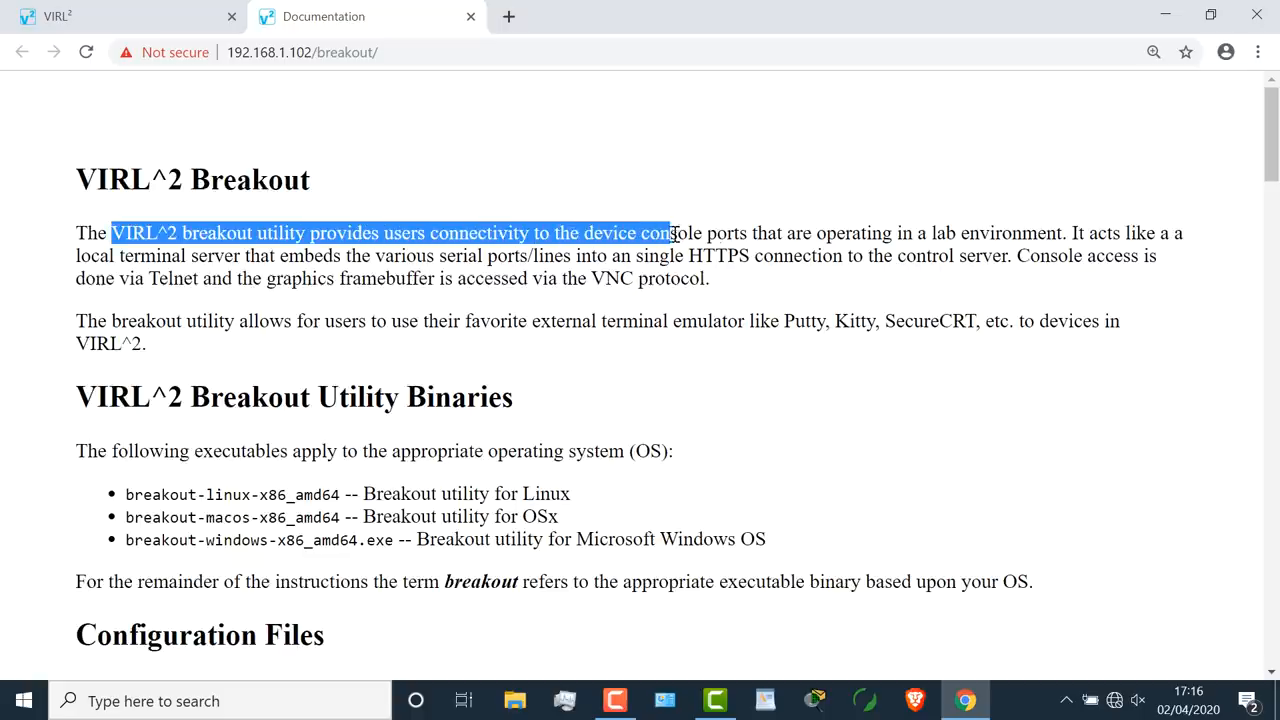
pyautogui.moveTo(668, 232); pyautogui.dragTo(1064, 232)
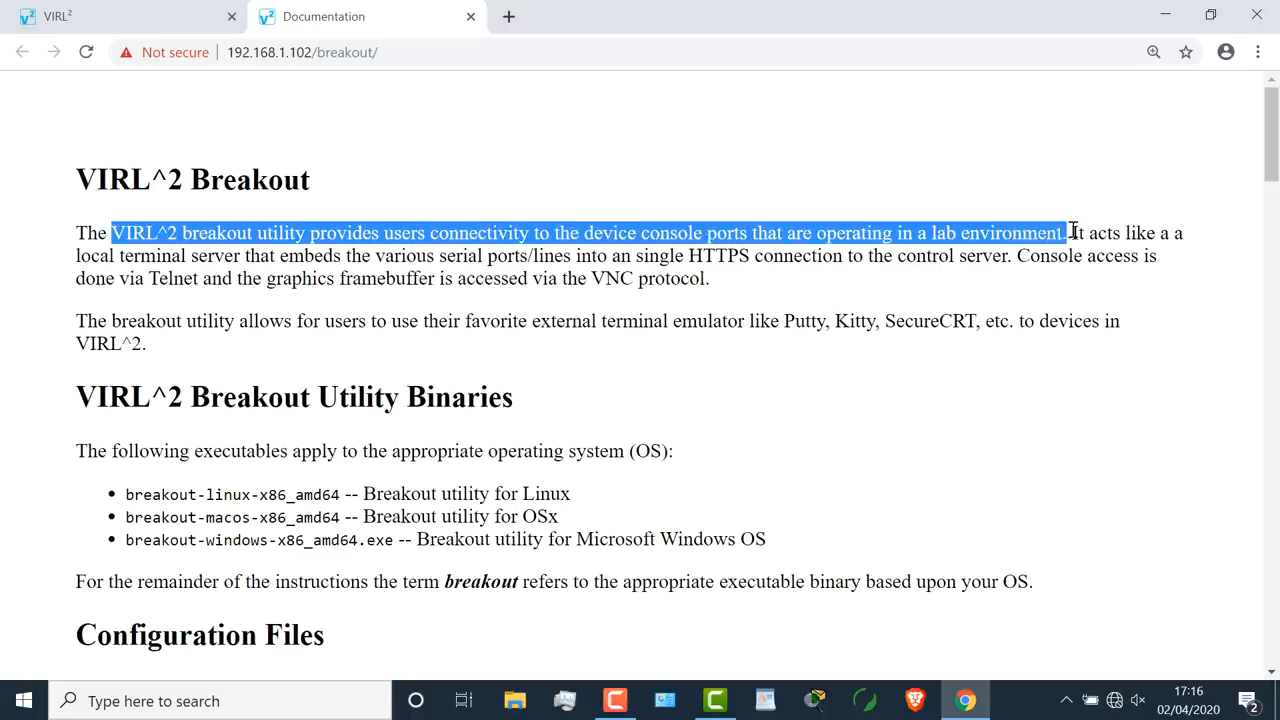
pyautogui.moveTo(1070, 232); pyautogui.dragTo(1084, 256)
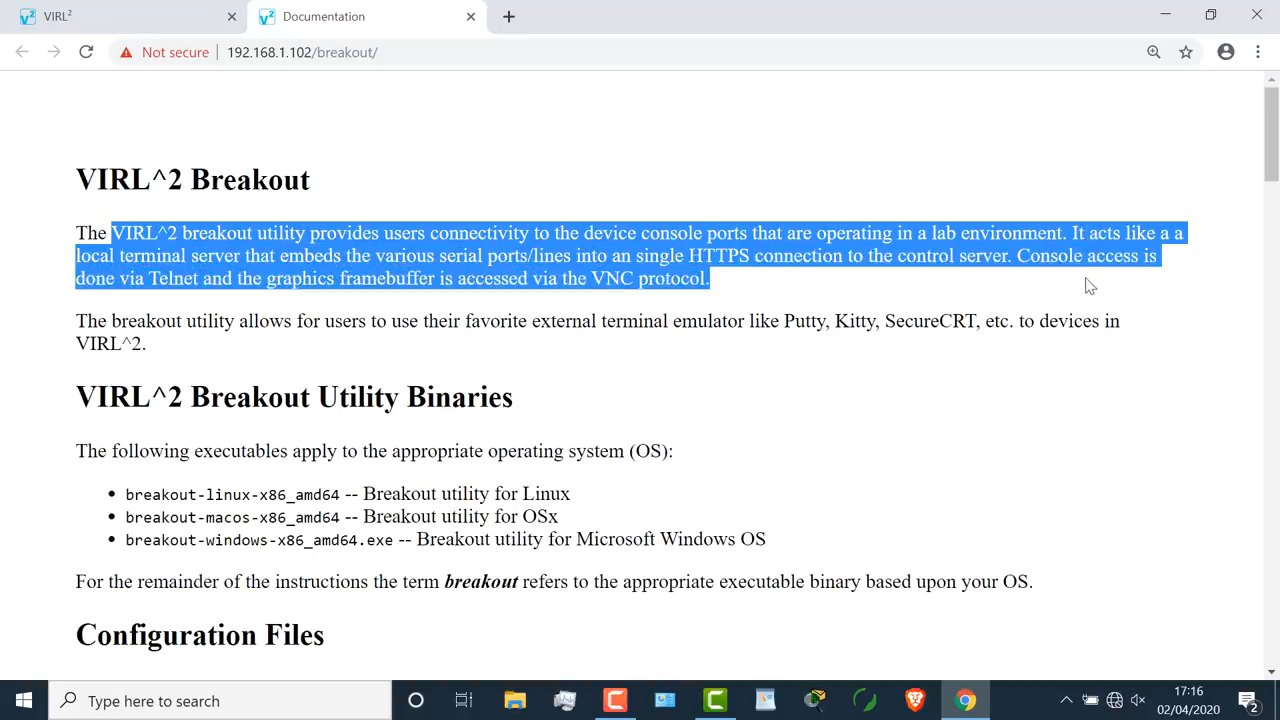
pyautogui.click(750, 302)
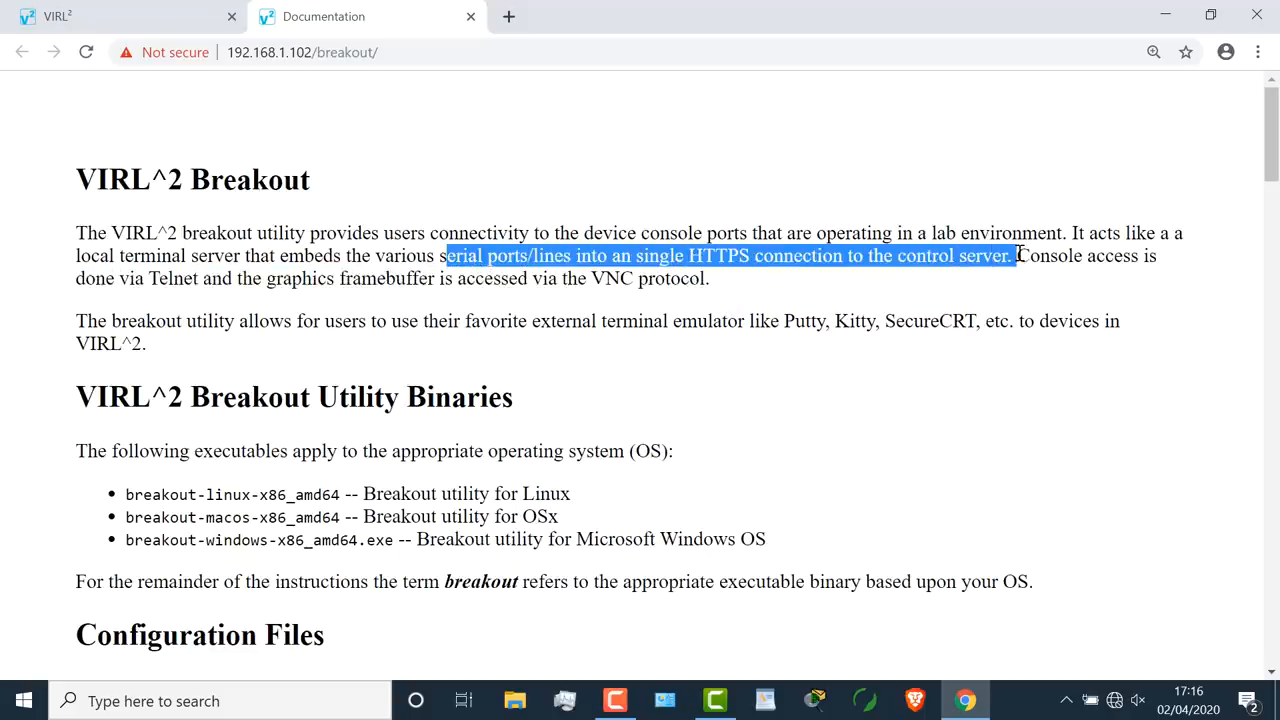
pyautogui.moveTo(1018, 256); pyautogui.dragTo(710, 278)
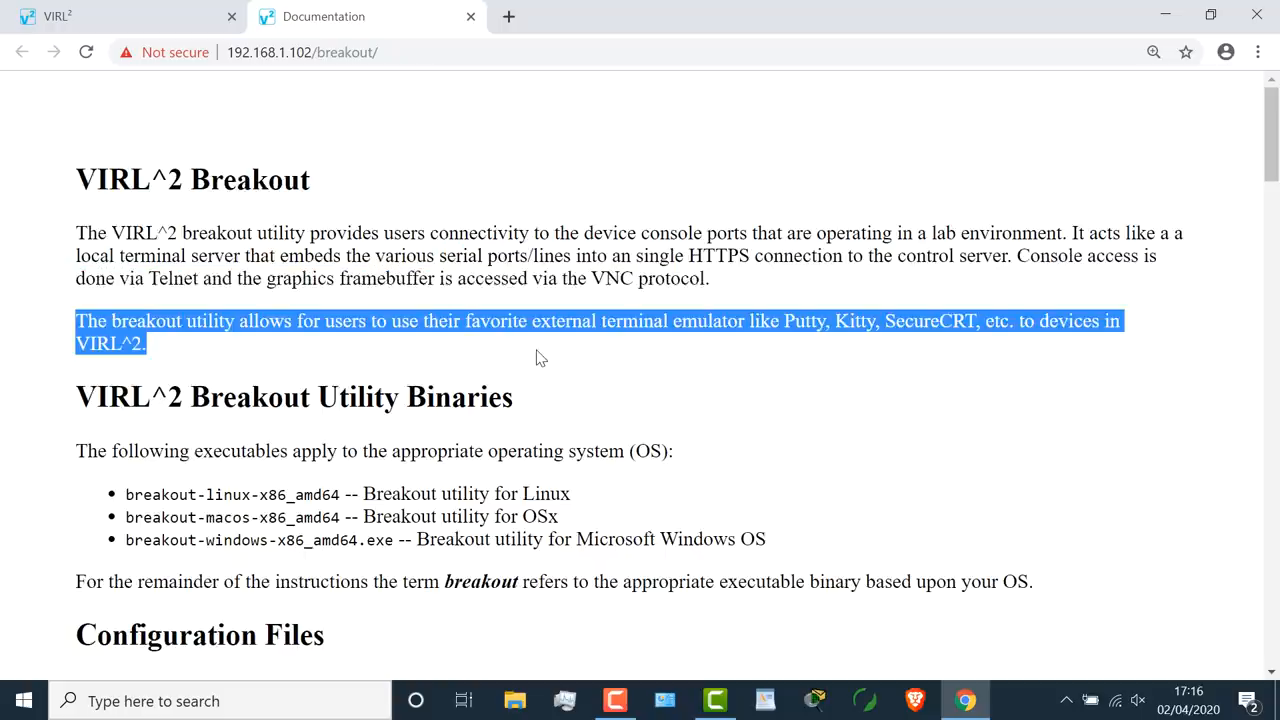
pyautogui.moveTo(772, 360)
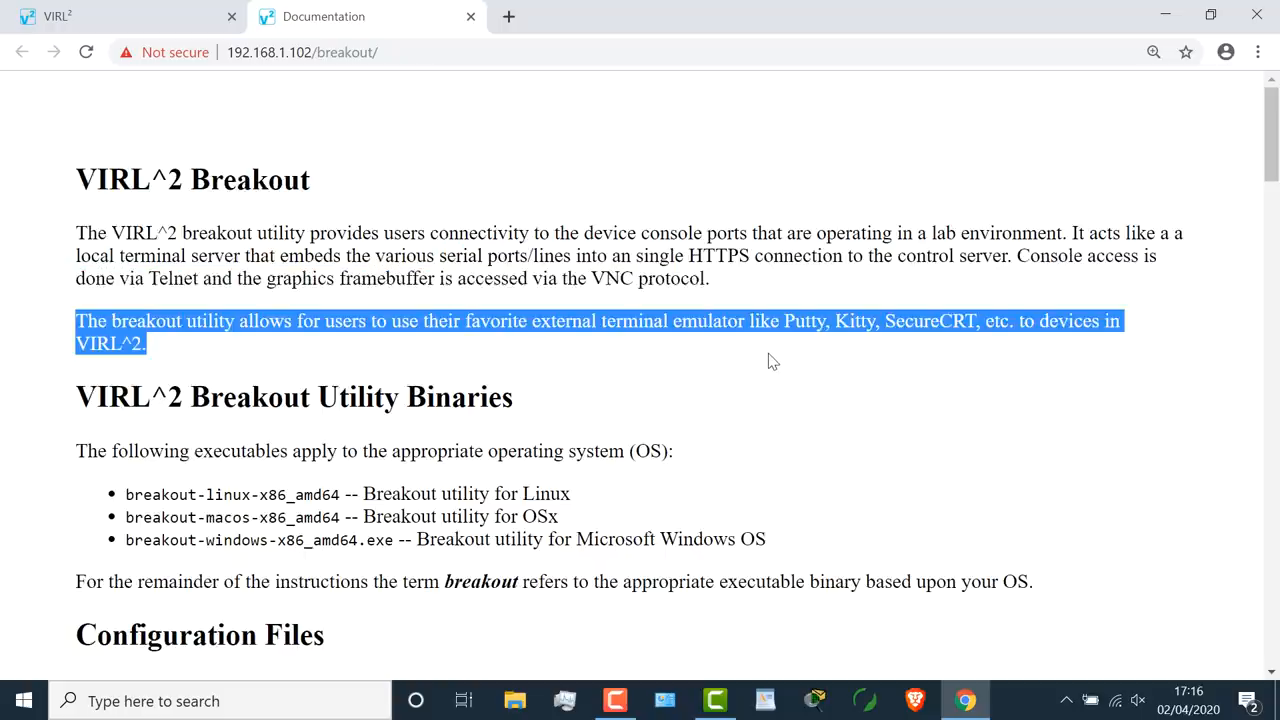
pyautogui.scroll(-3)
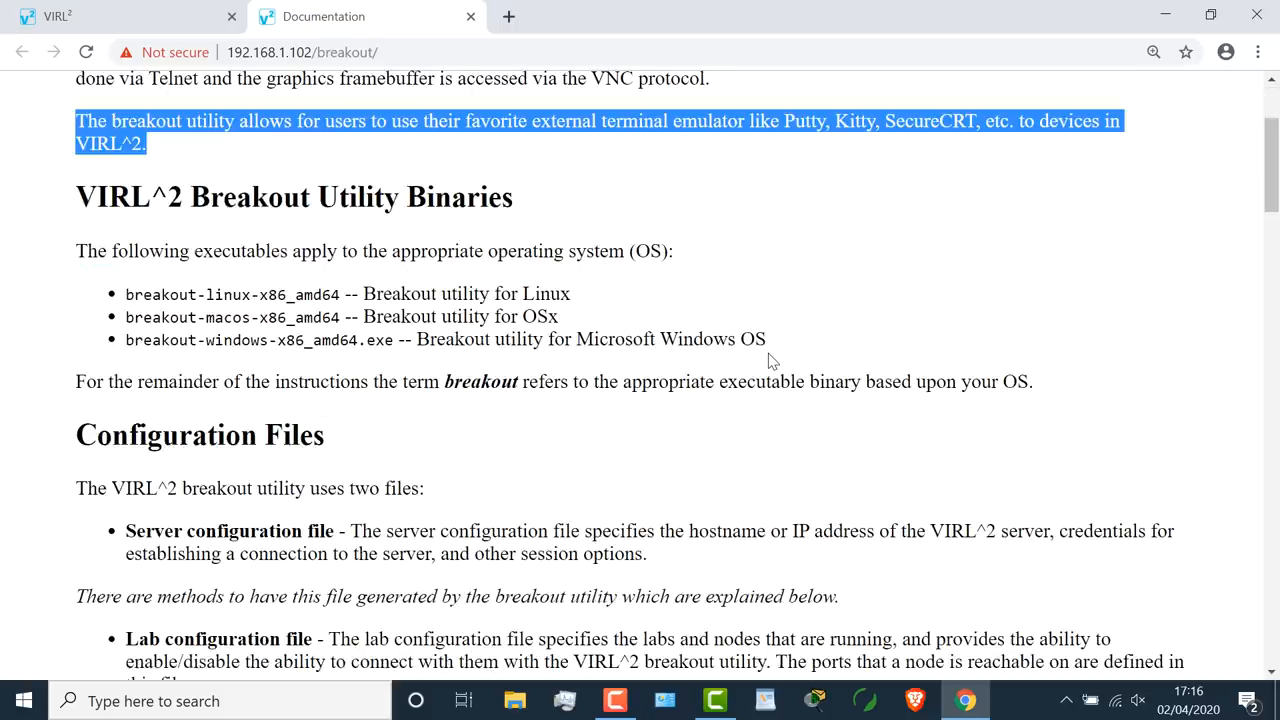
pyautogui.scroll(-3)
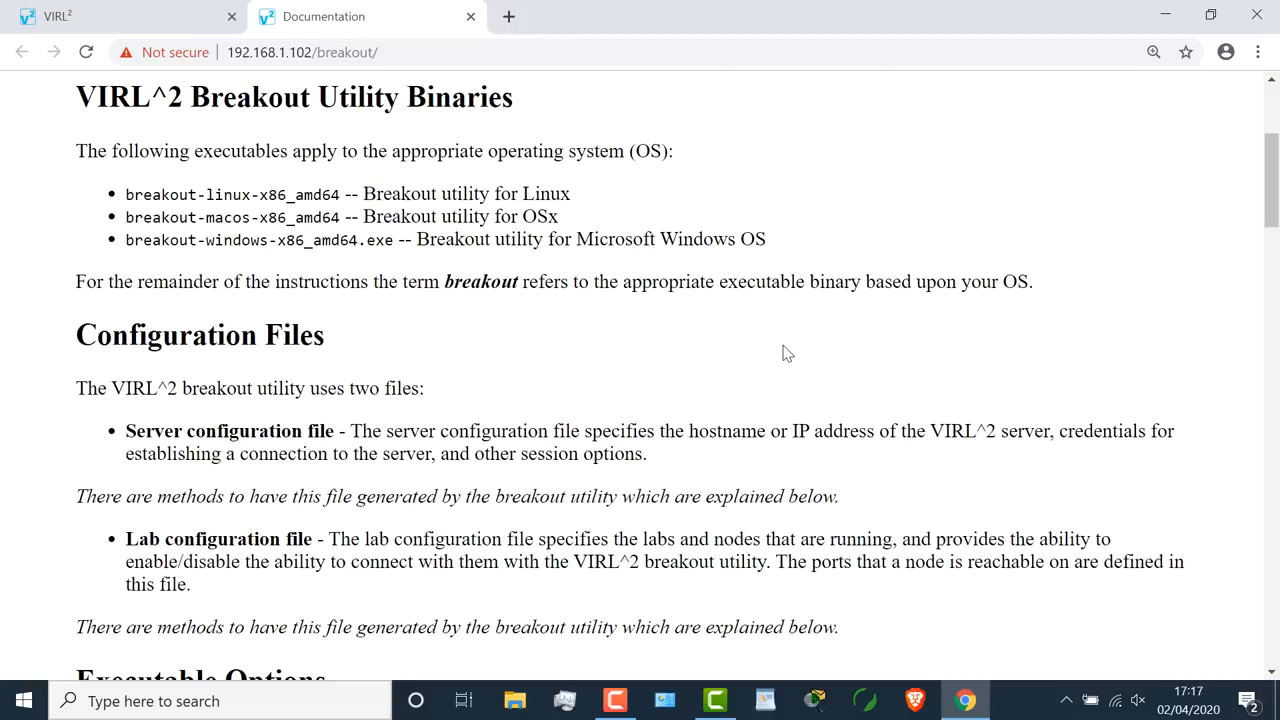
pyautogui.scroll(-3)
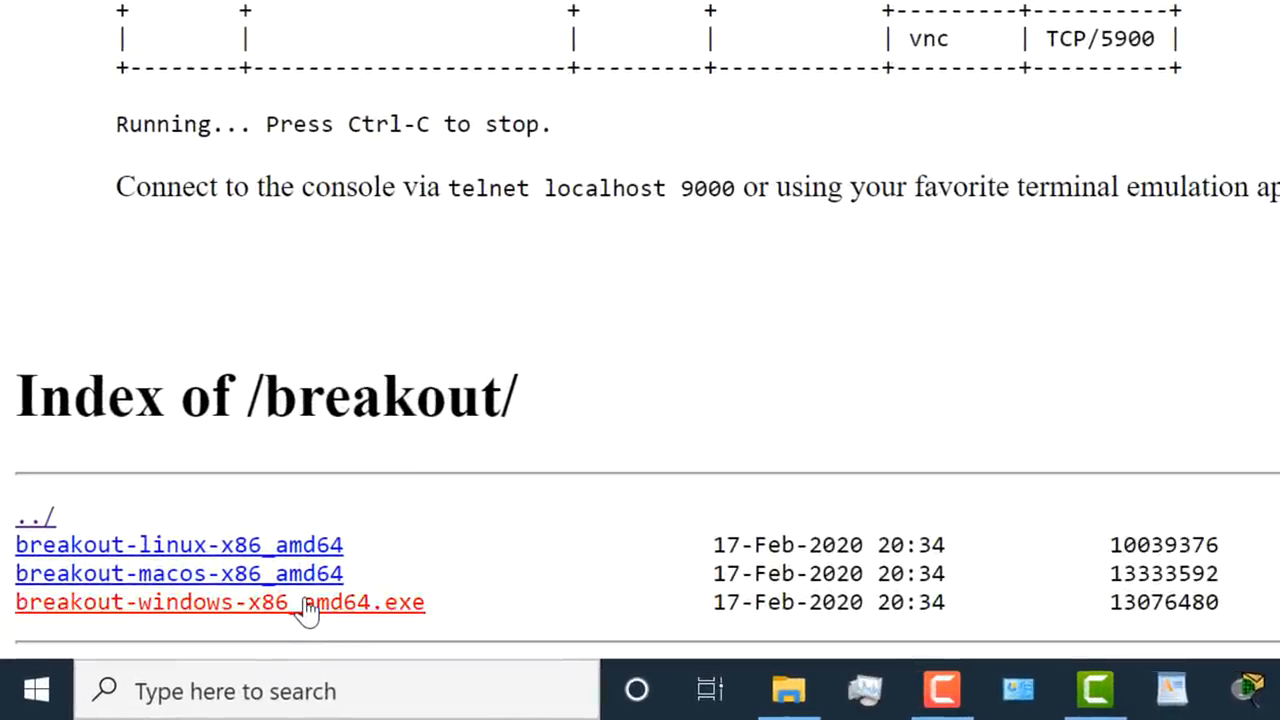
# Download breakout-windows-x86_amd64.exe and keep it despite Chrome's warning.
pyautogui.click(220, 602)
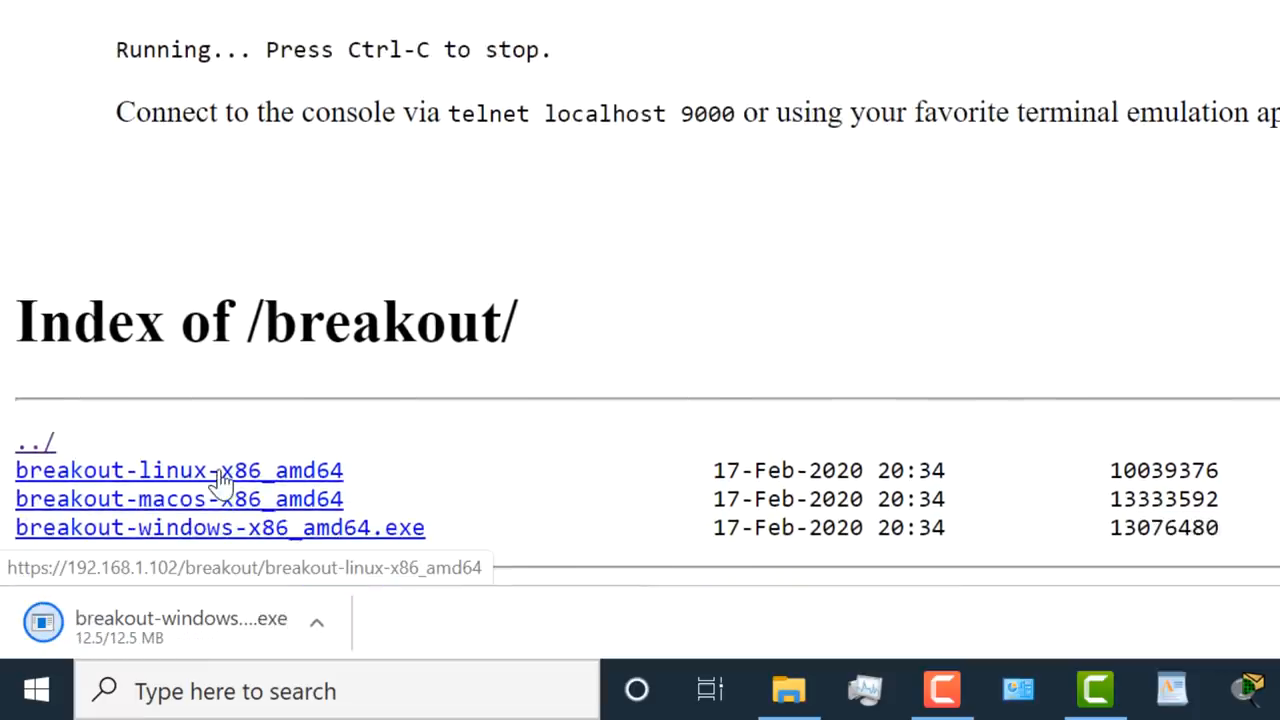
pyautogui.moveTo(240, 504)
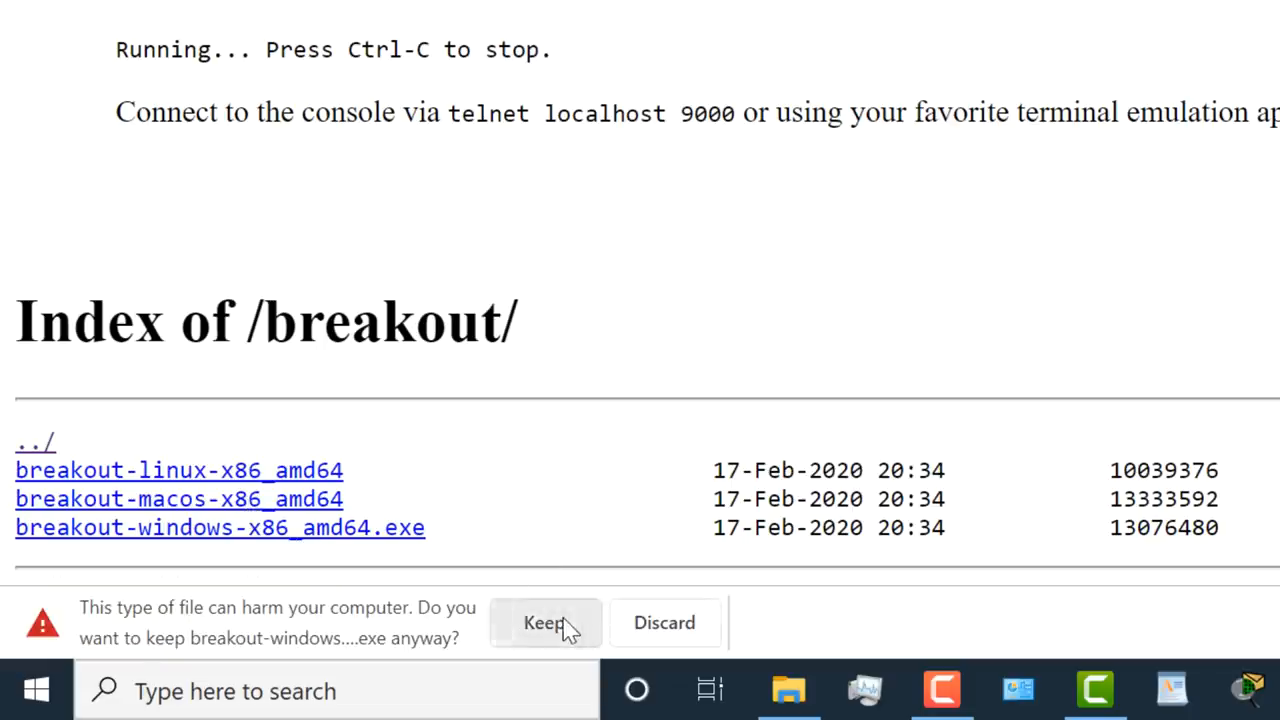
pyautogui.click(544, 622)
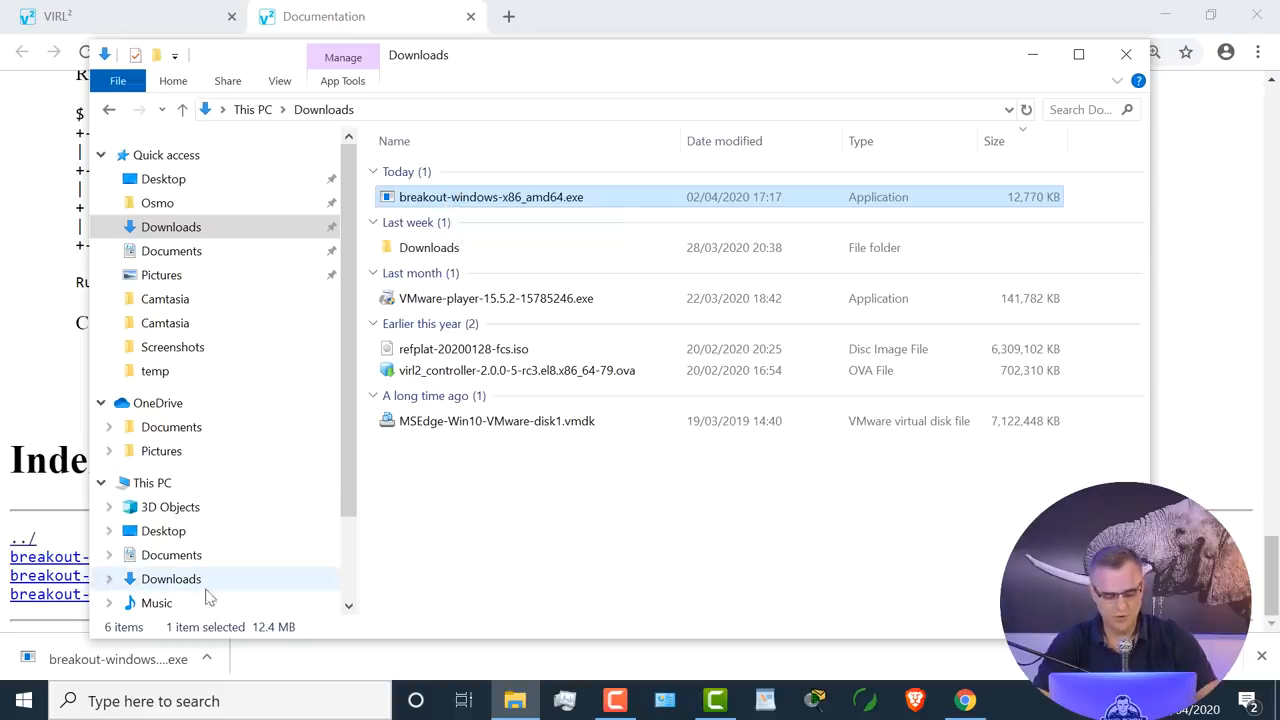
# Open a Command Prompt in the Downloads folder holding the Breakout executable.
pyautogui.write('cd Downloads')
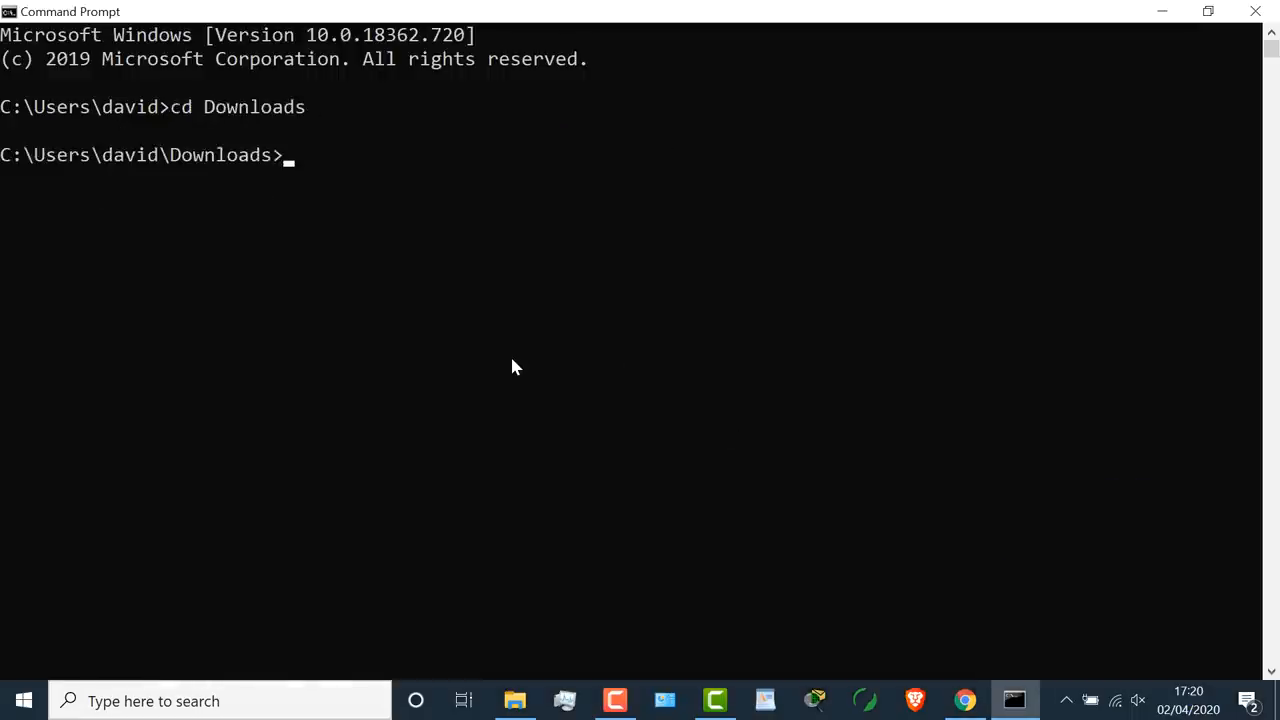
# List the Downloads folder and run breakout-windows-x86_amd64.exe with no arguments.
pyautogui.write('dir')
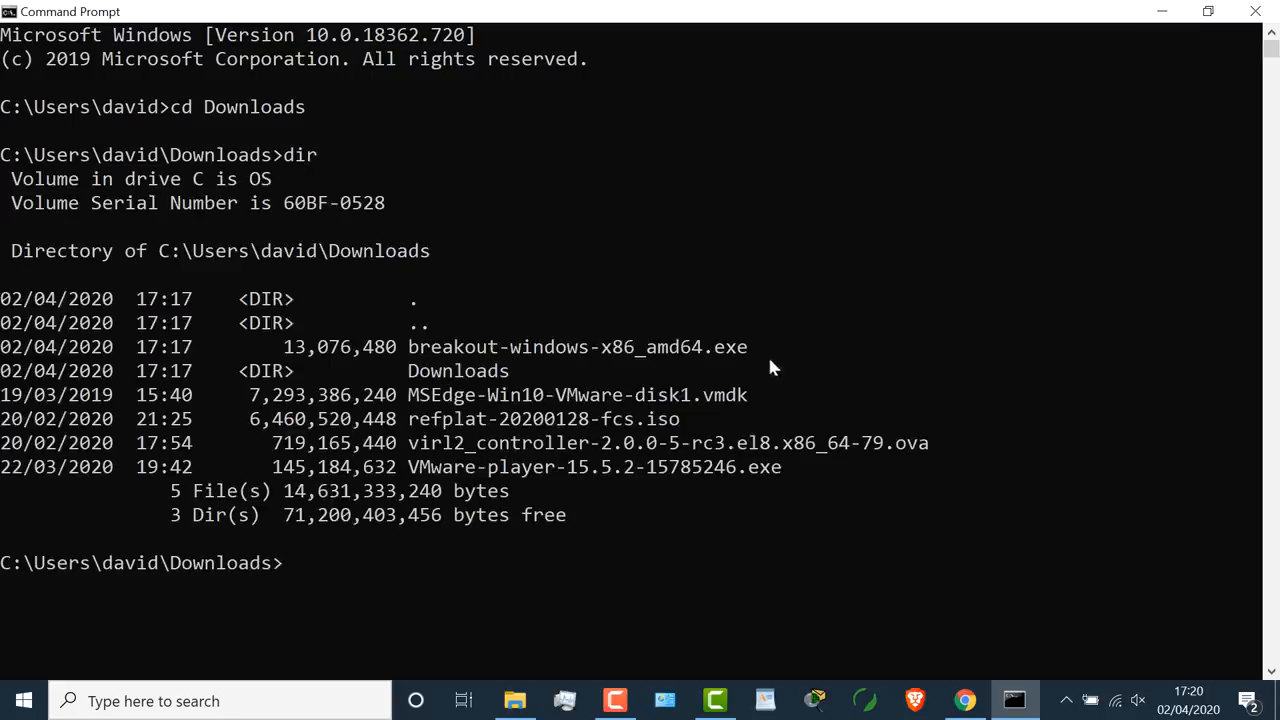
pyautogui.doubleClick(576, 348)
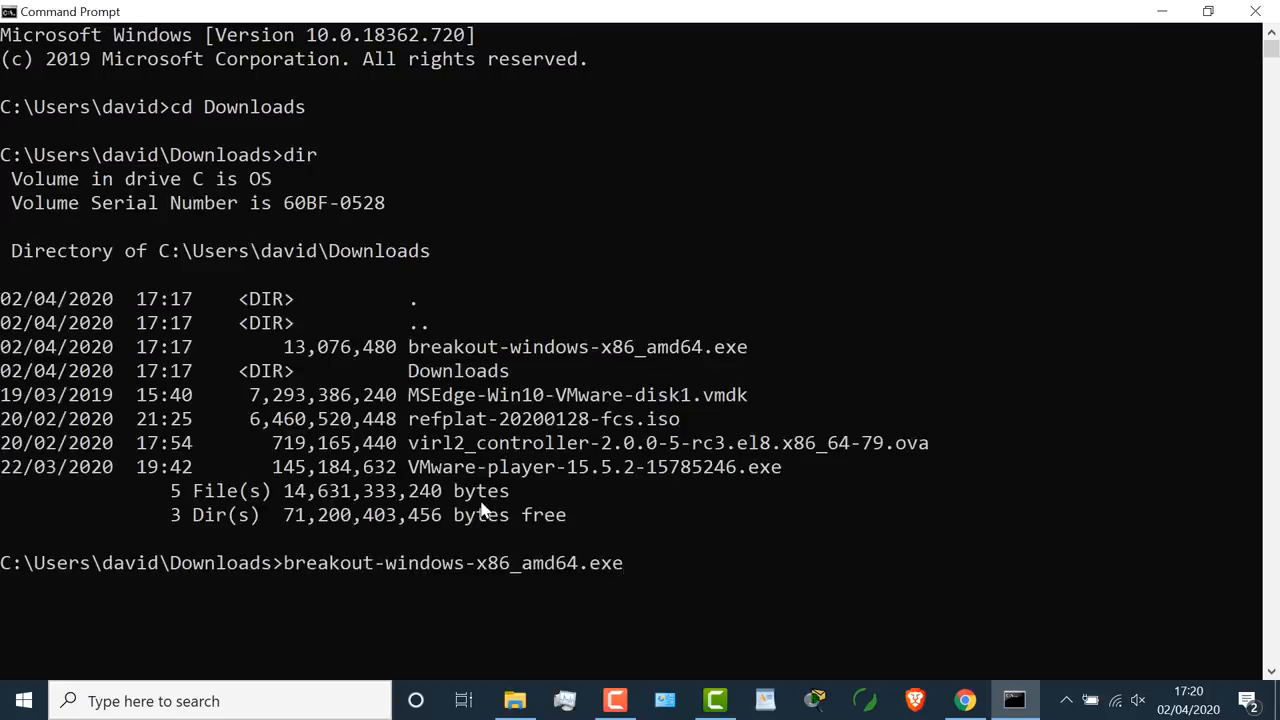
pyautogui.press('enter')
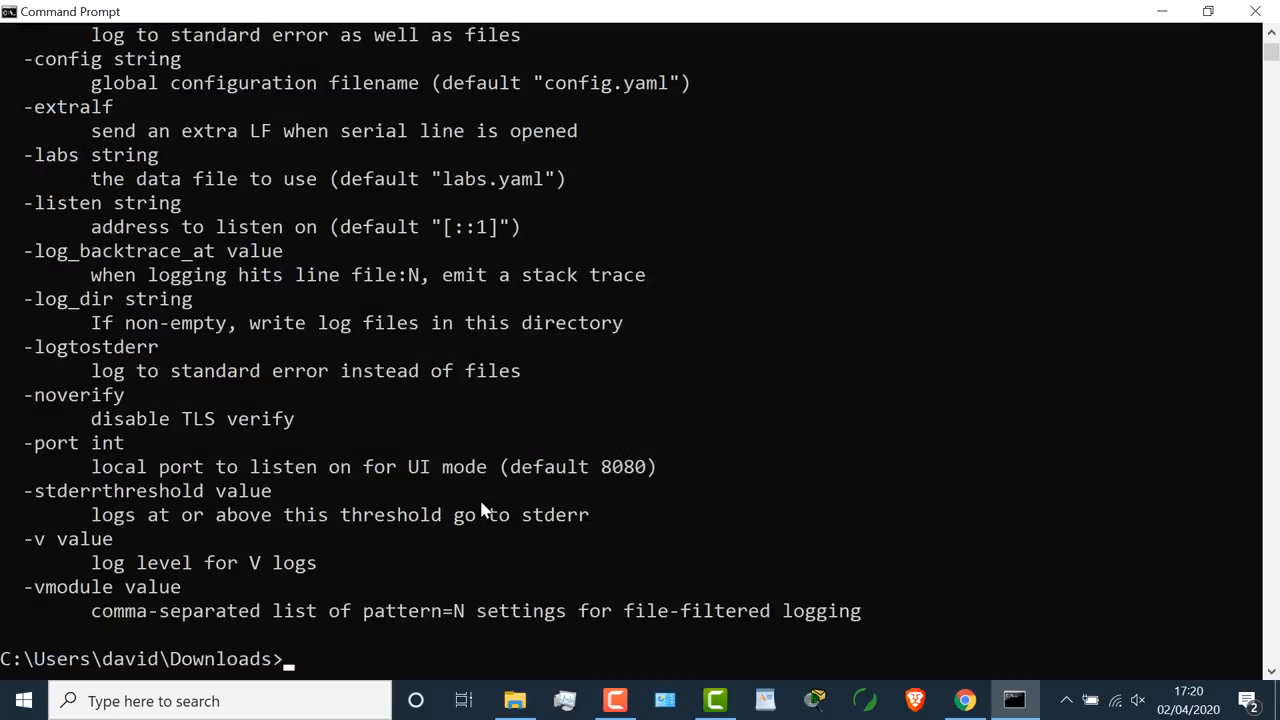
pyautogui.moveTo(516, 460)
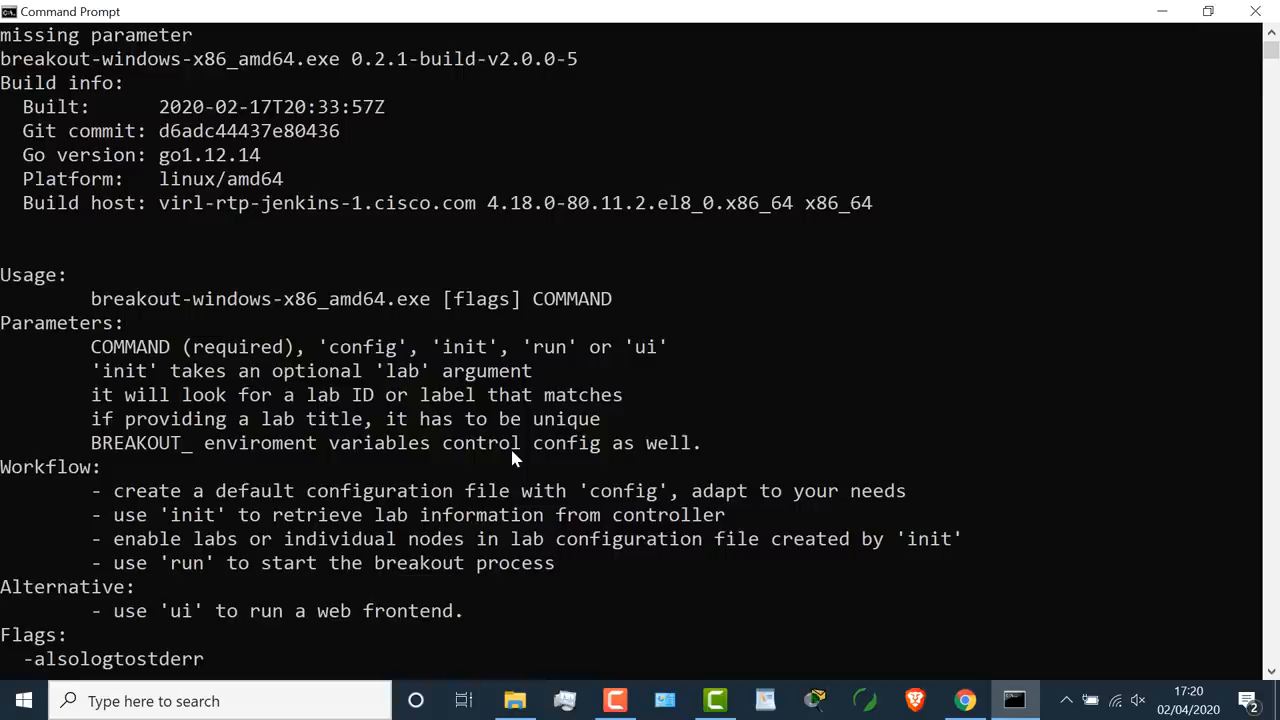
# Review the usage help, highlighting the config, init, run and ui commands.
pyautogui.doubleClick(362, 346)
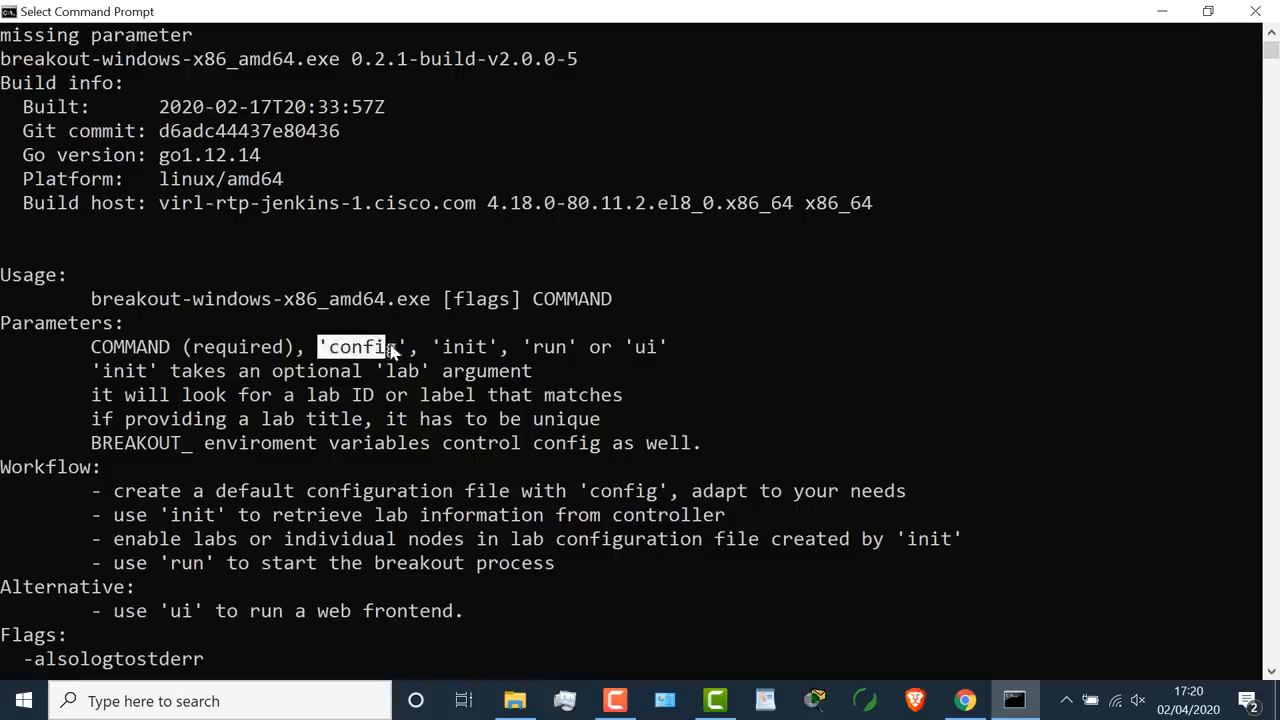
pyautogui.moveTo(320, 348); pyautogui.dragTo(680, 348)
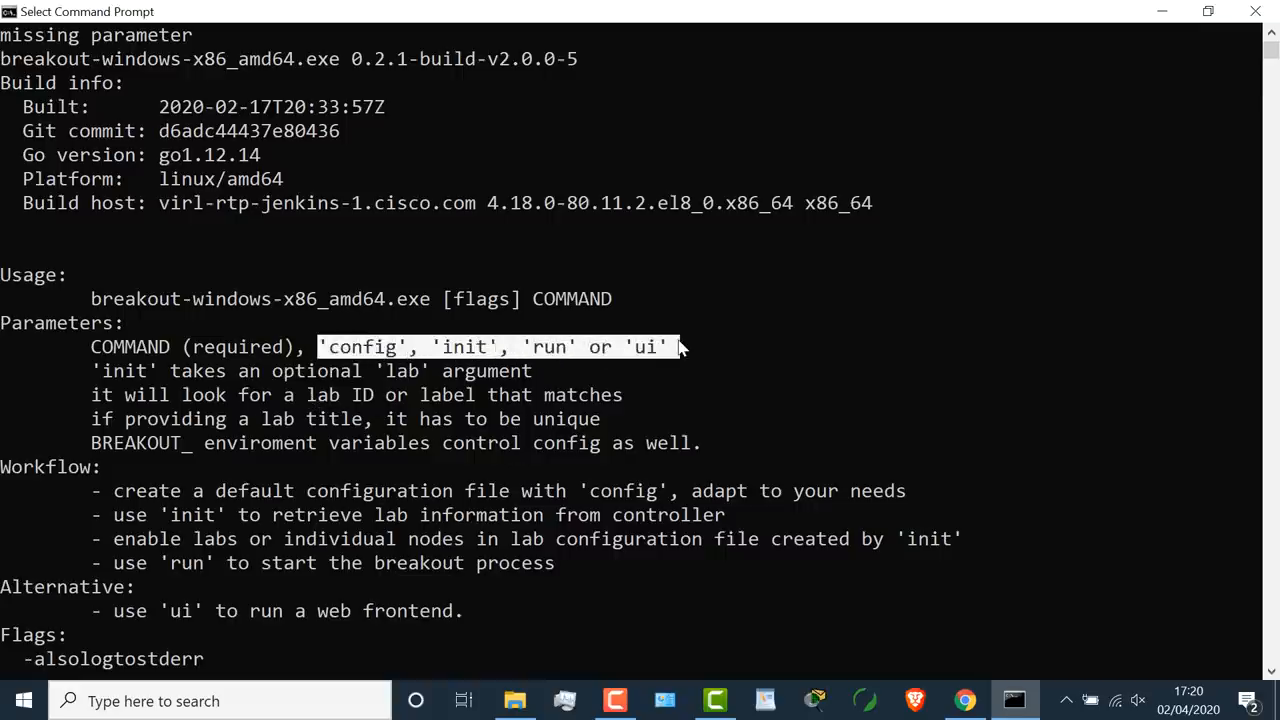
pyautogui.scroll(-3)
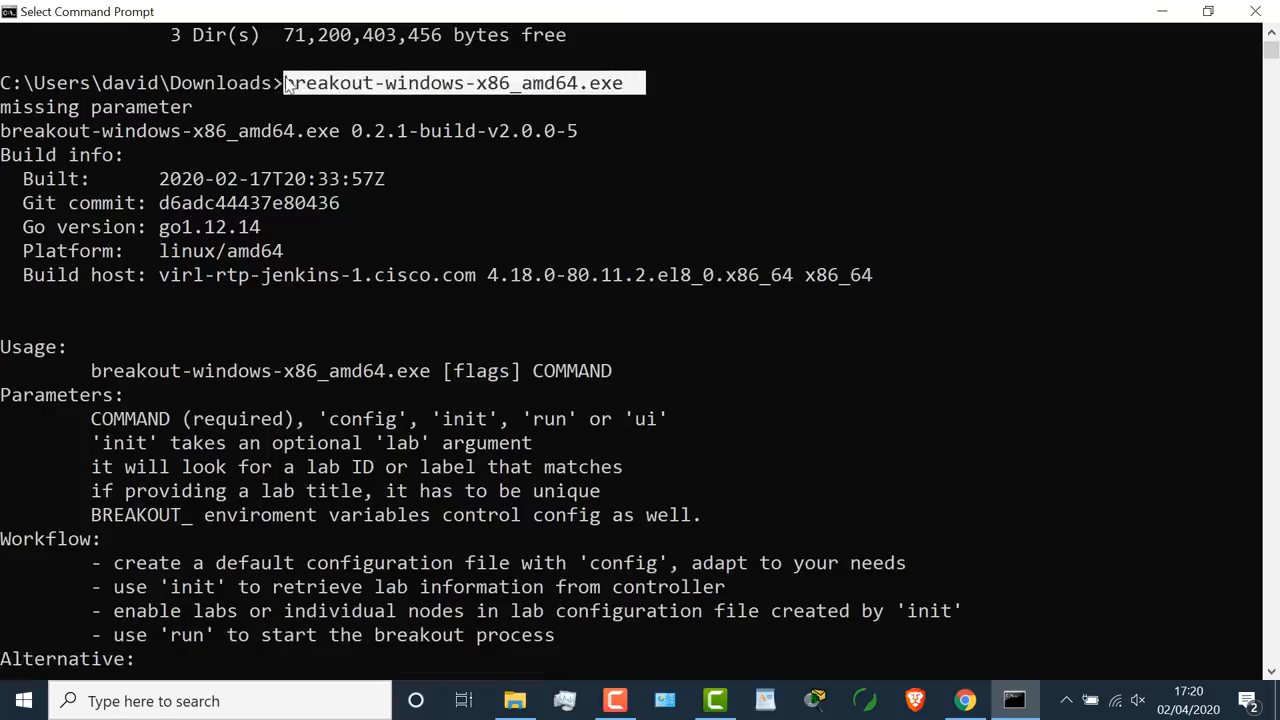
pyautogui.scroll(-3)
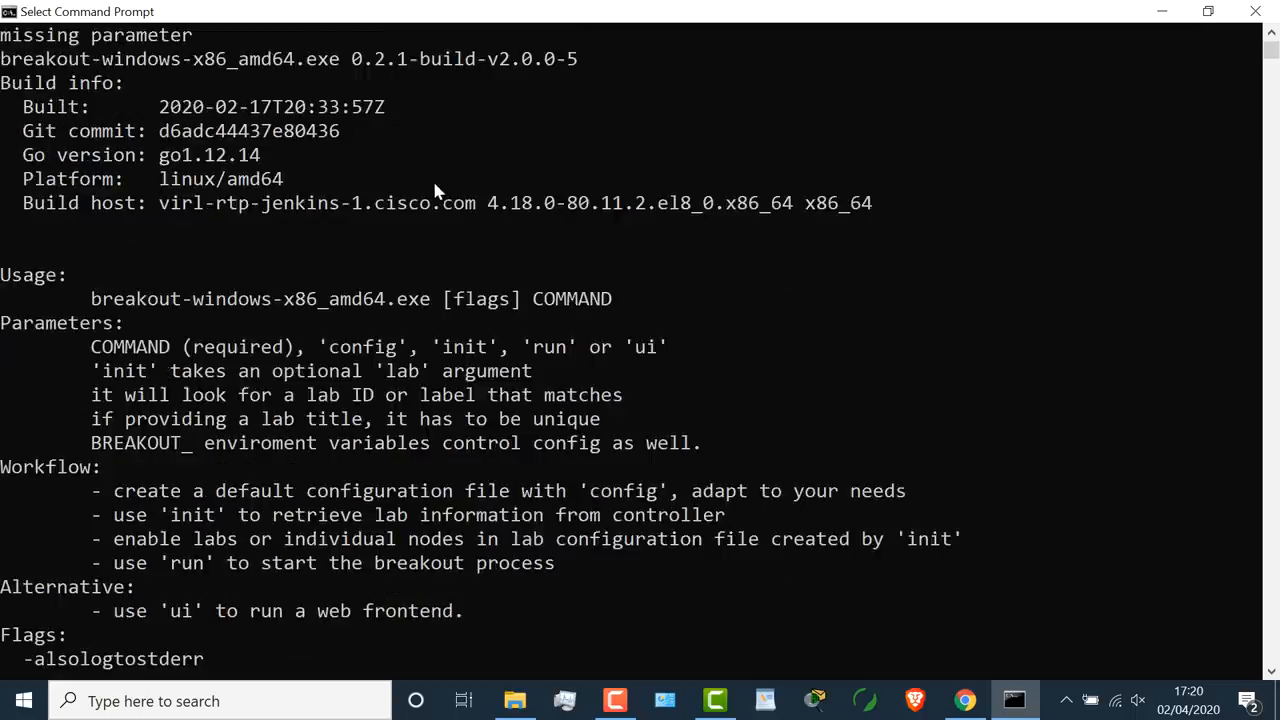
pyautogui.scroll(-3)
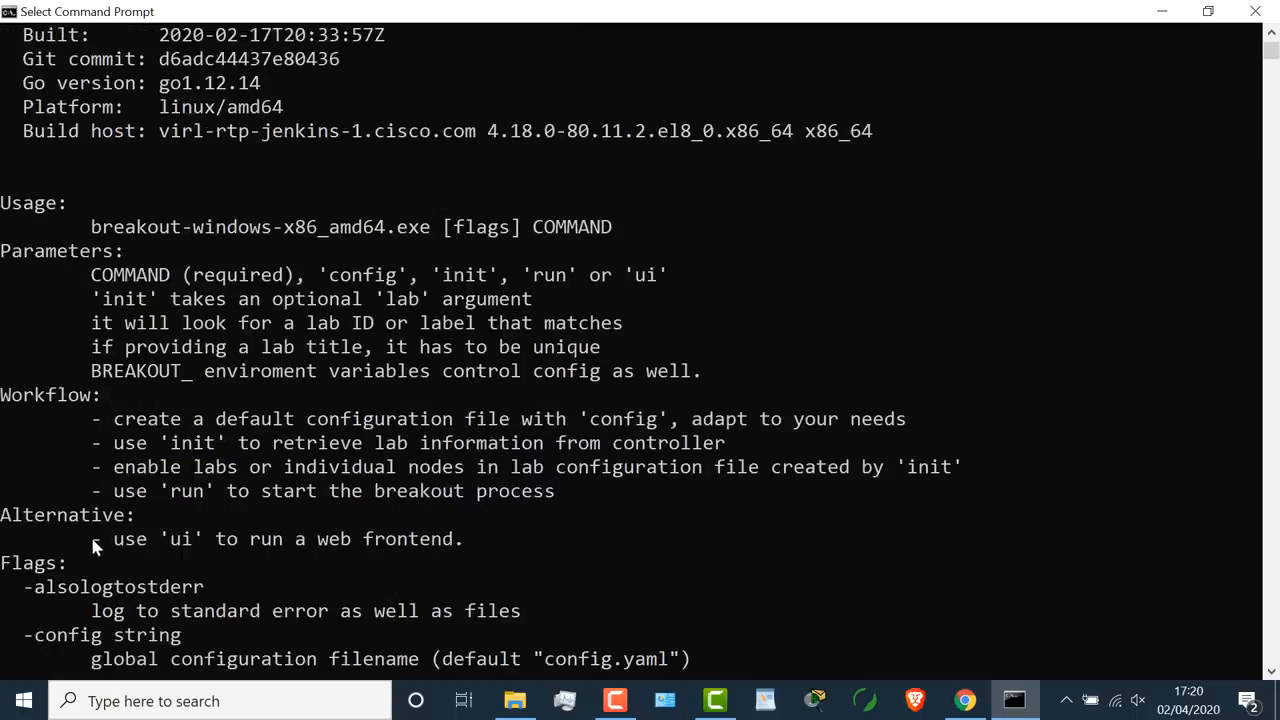
pyautogui.moveTo(90, 540); pyautogui.dragTo(510, 540)
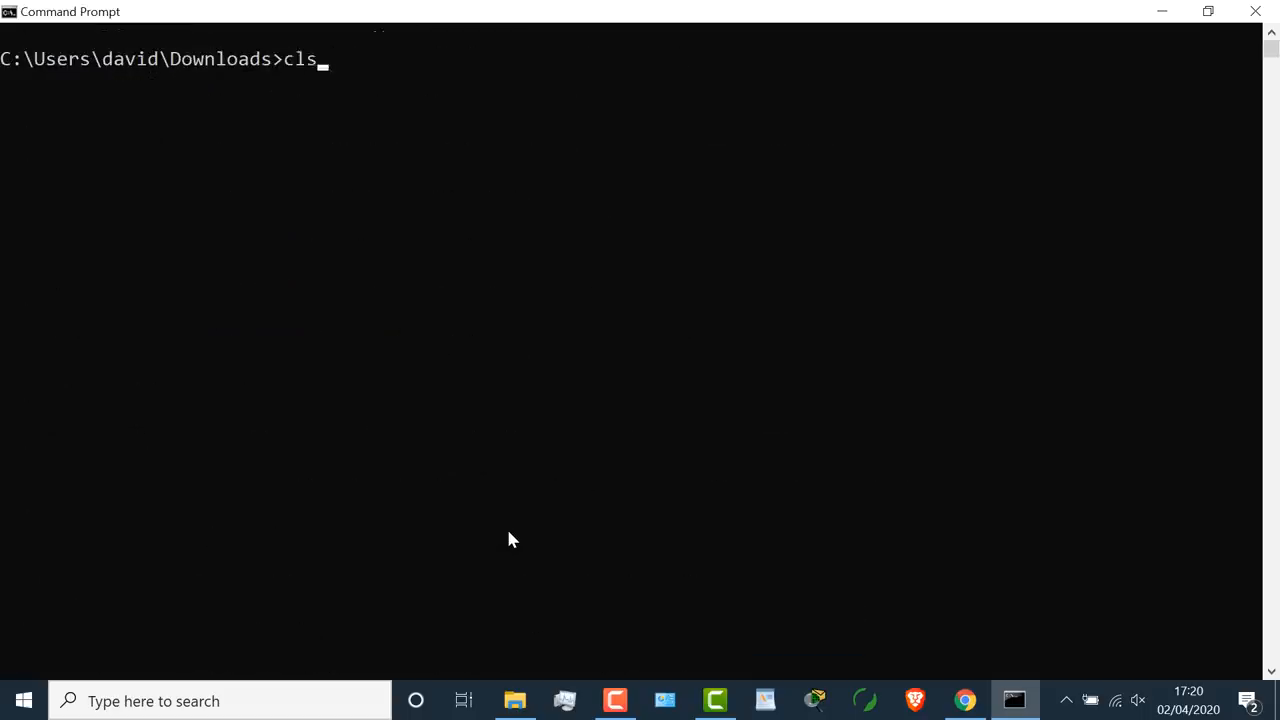
# Run 'breakout-windows-x86_amd64.exe ui' to serve the Breakout UI on port 8080.
pyautogui.write('breakout-windows-x86_amd64.exe ui')
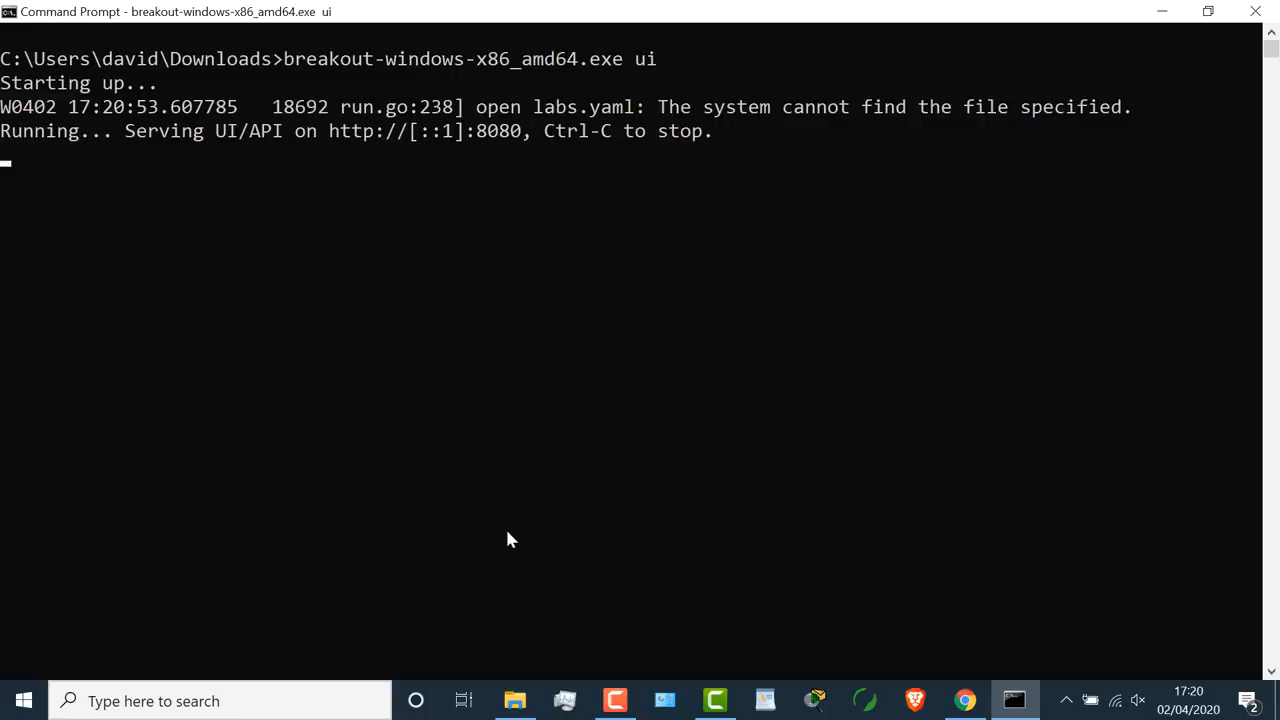
pyautogui.moveTo(492, 140)
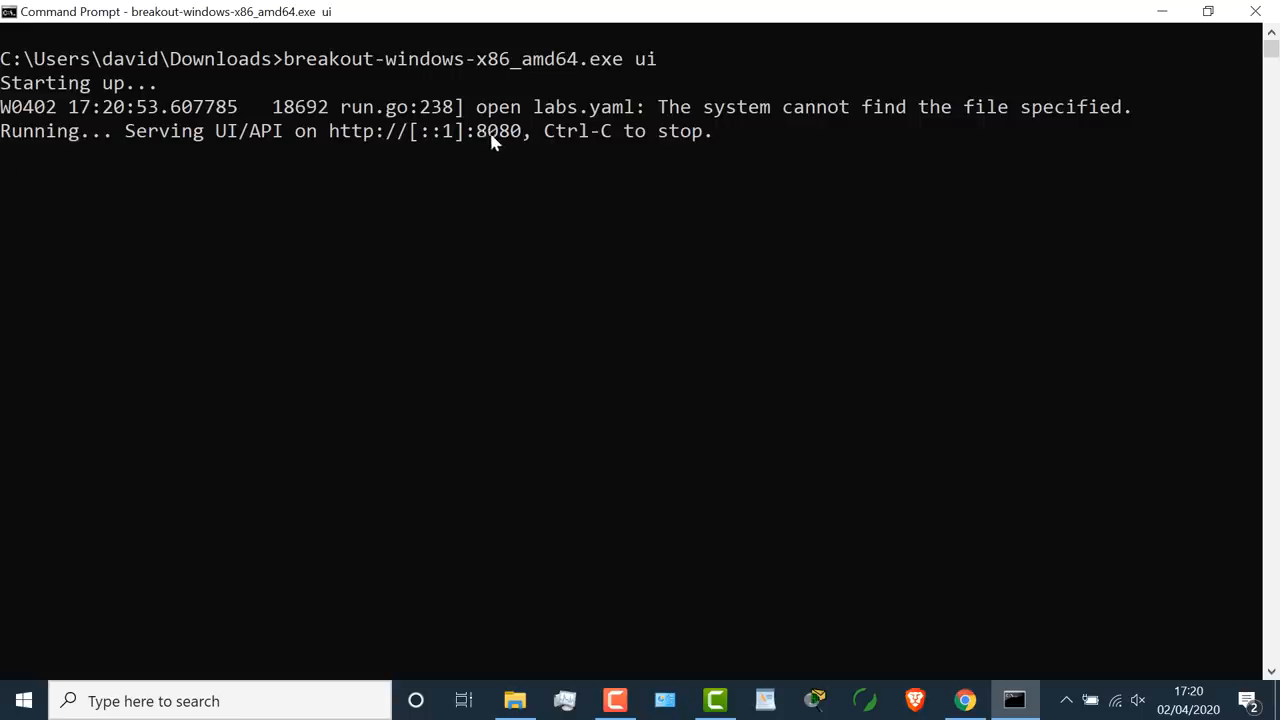
pyautogui.moveTo(480, 112)
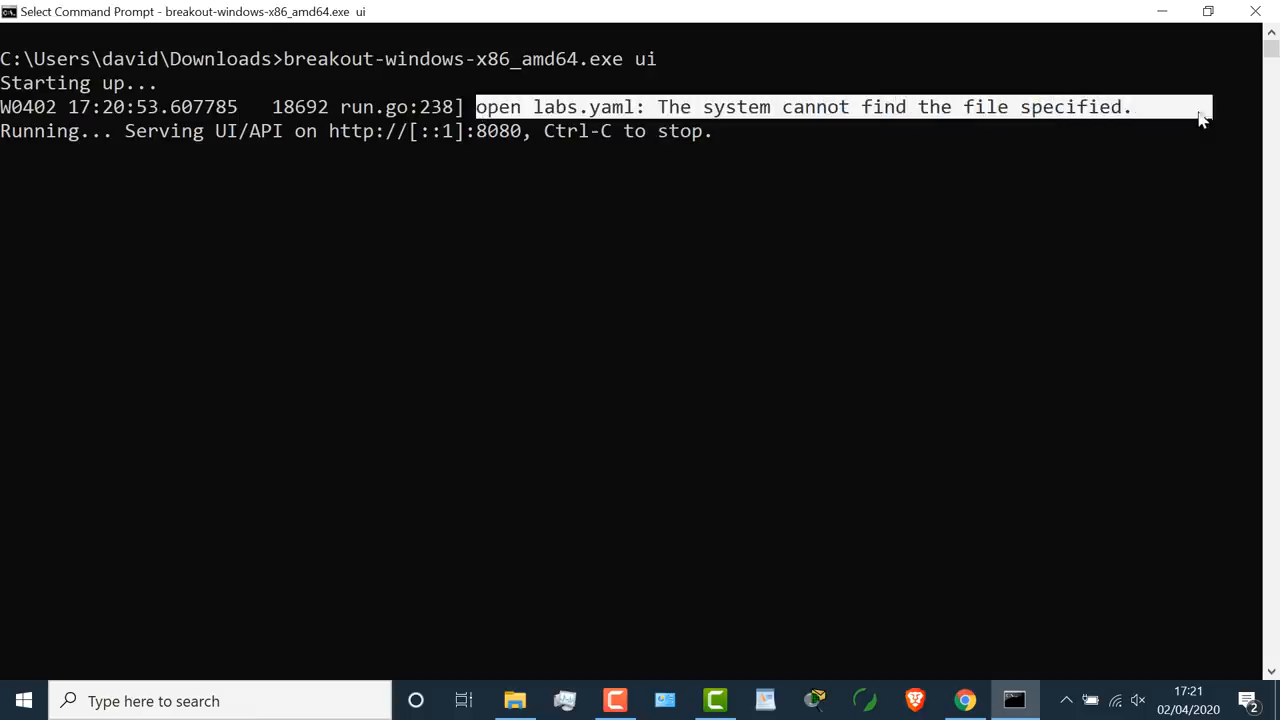
pyautogui.moveTo(10, 136)
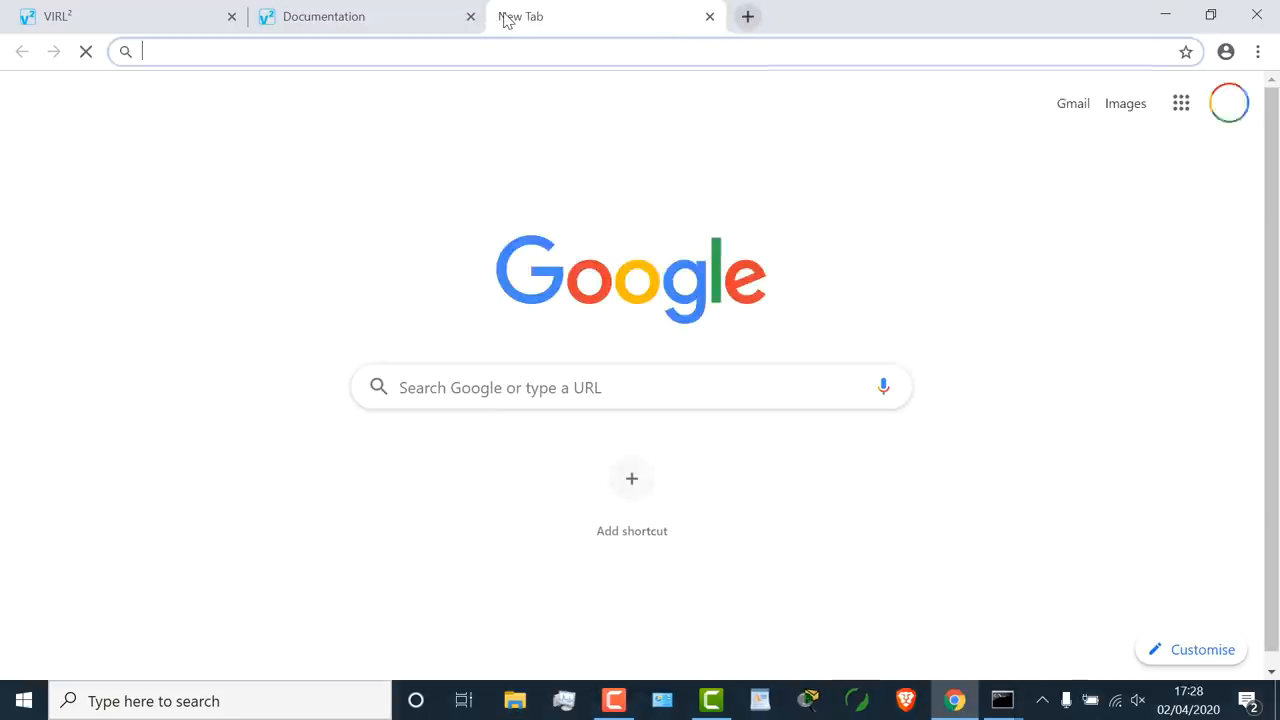
pyautogui.write('htt')
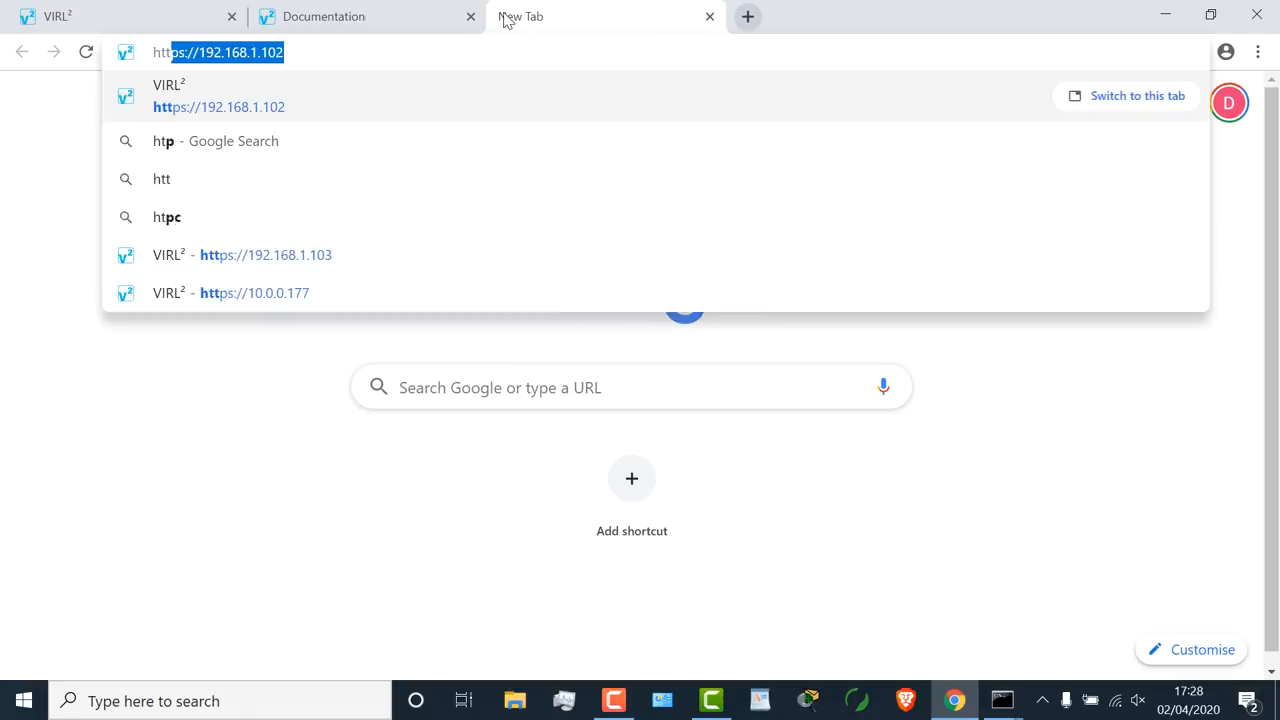
pyautogui.write('http://localhost:8080')
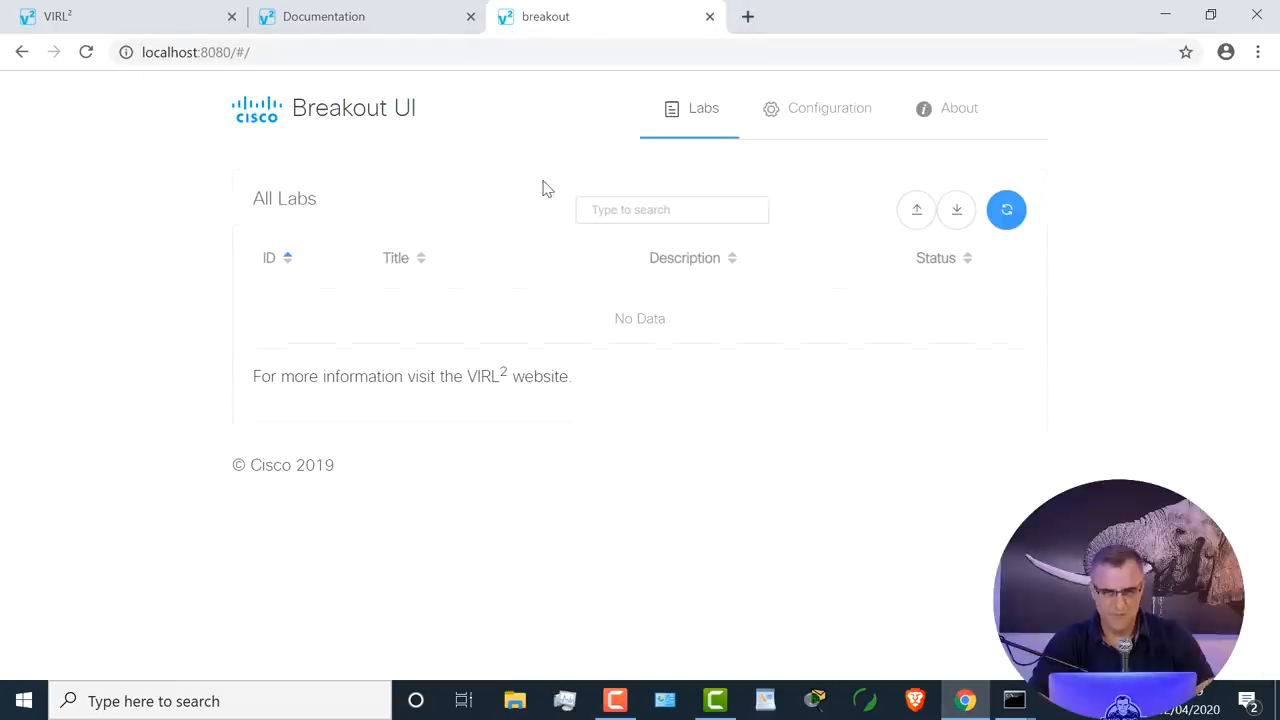
pyautogui.moveTo(830, 108)
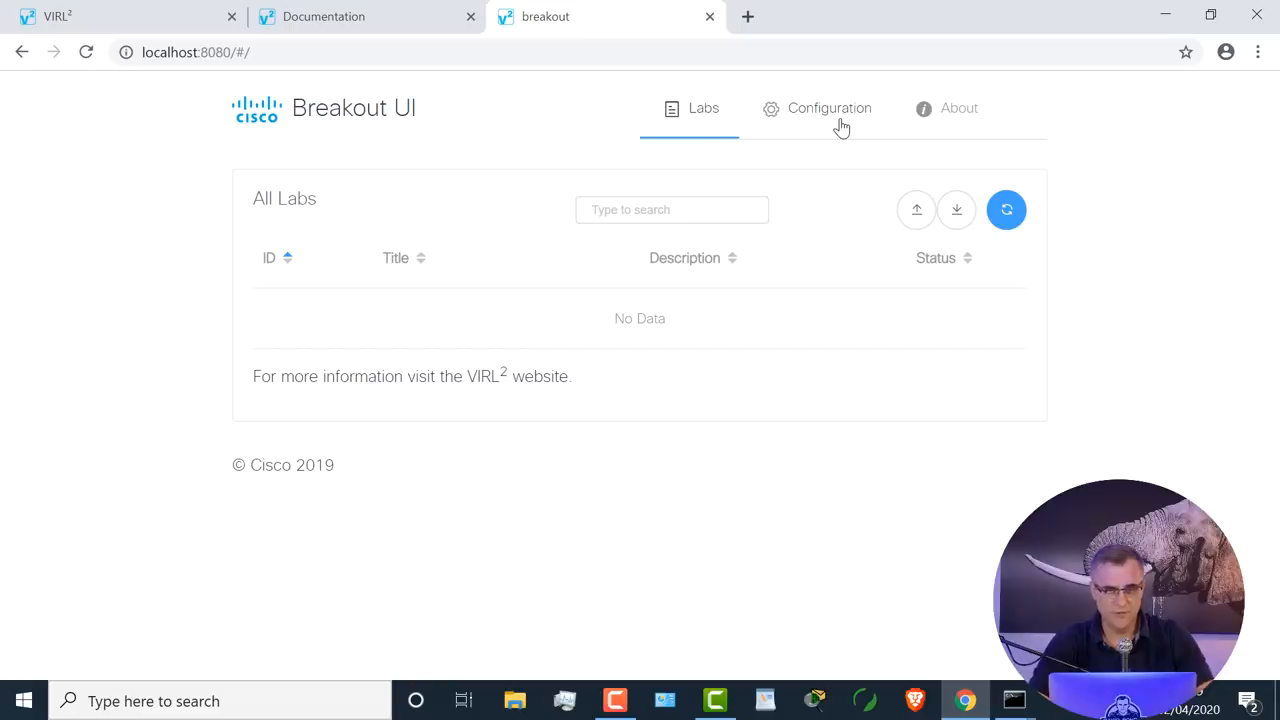
pyautogui.click(820, 108)
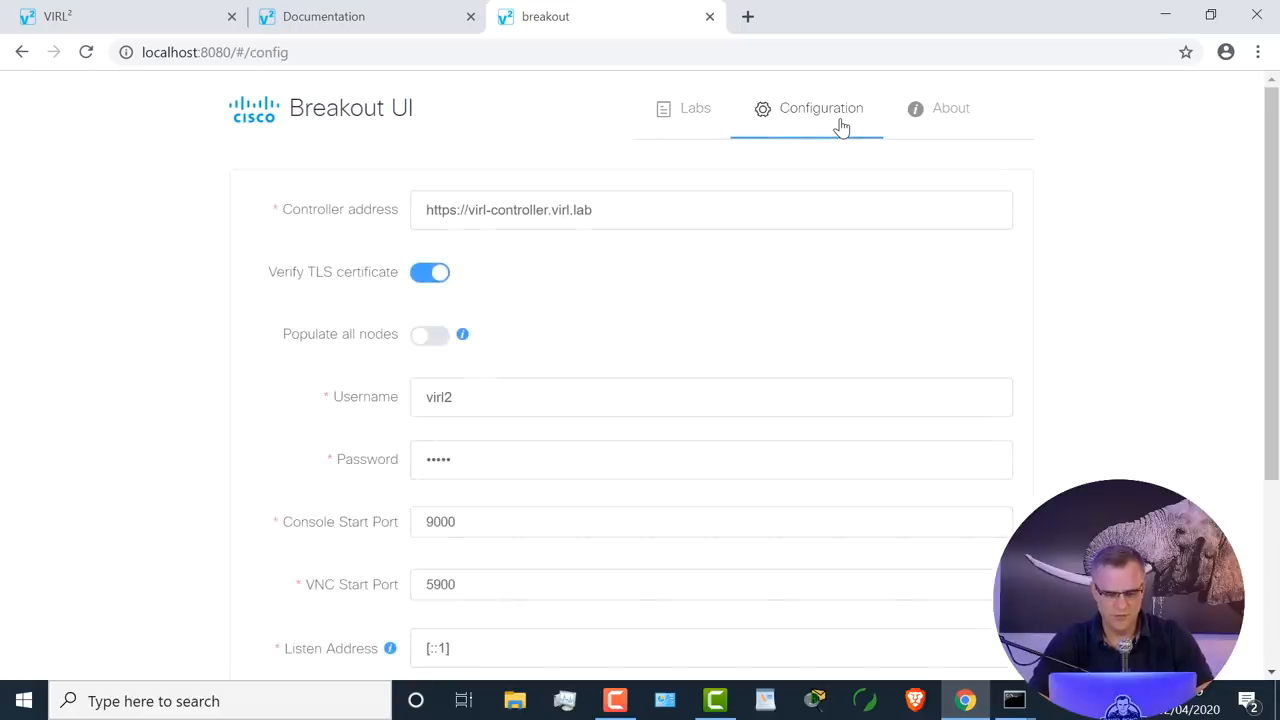
pyautogui.click(472, 210)
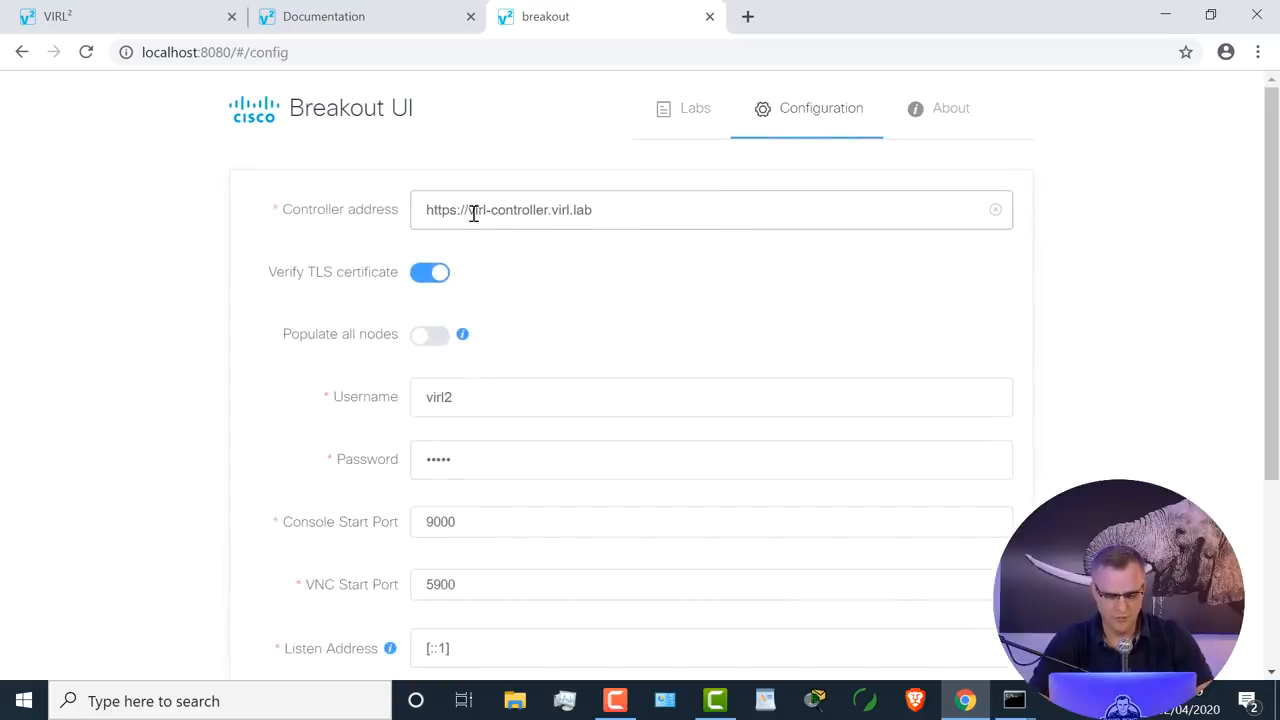
pyautogui.click(508, 210)
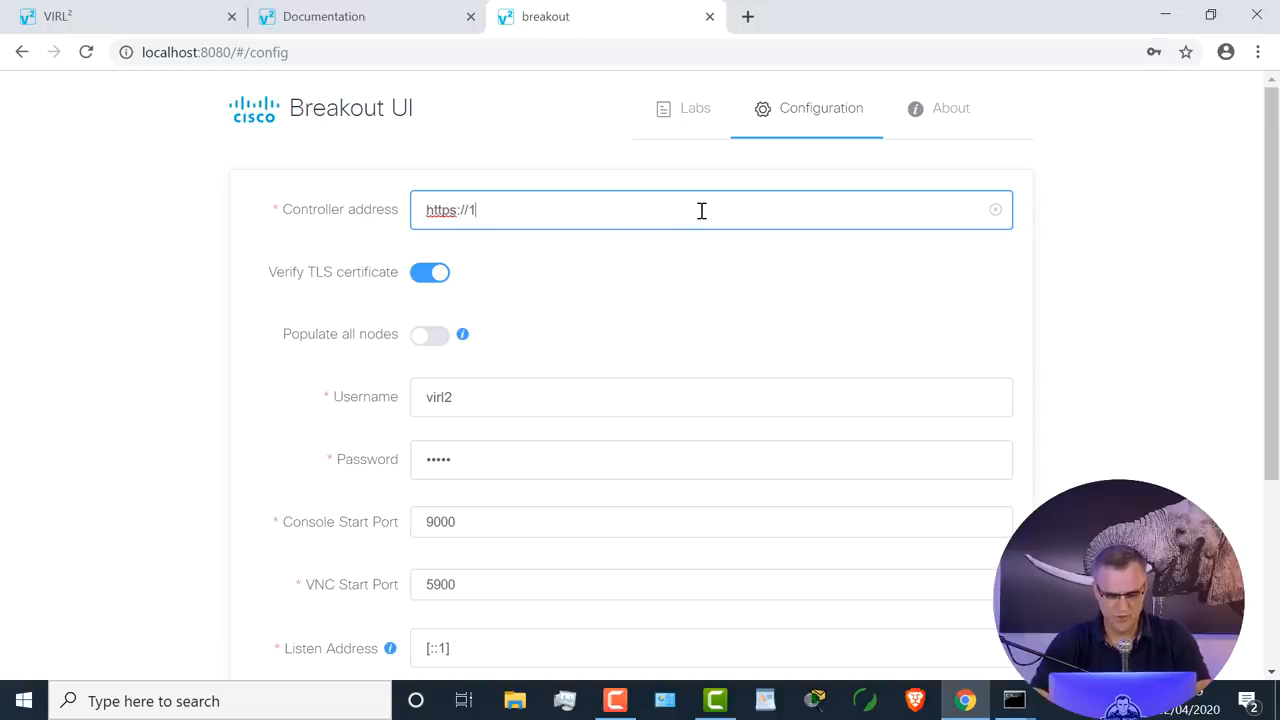
pyautogui.write('92.168.1.102')
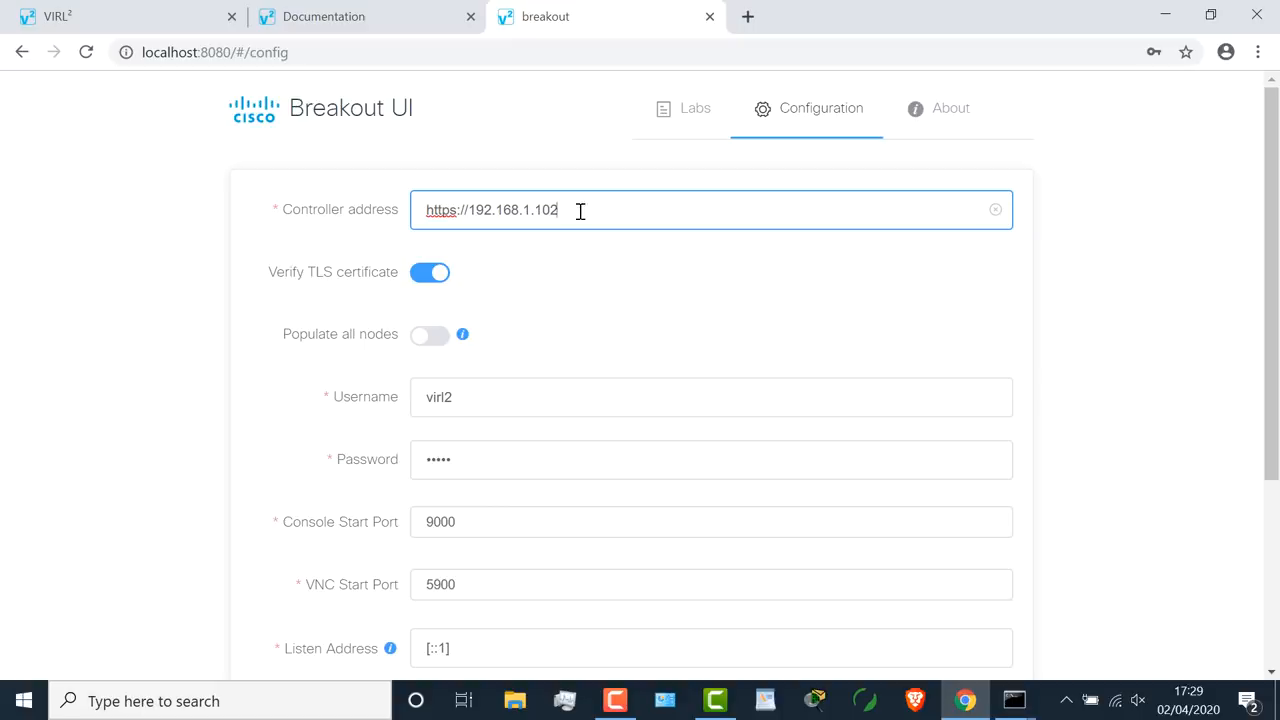
pyautogui.moveTo(456, 272)
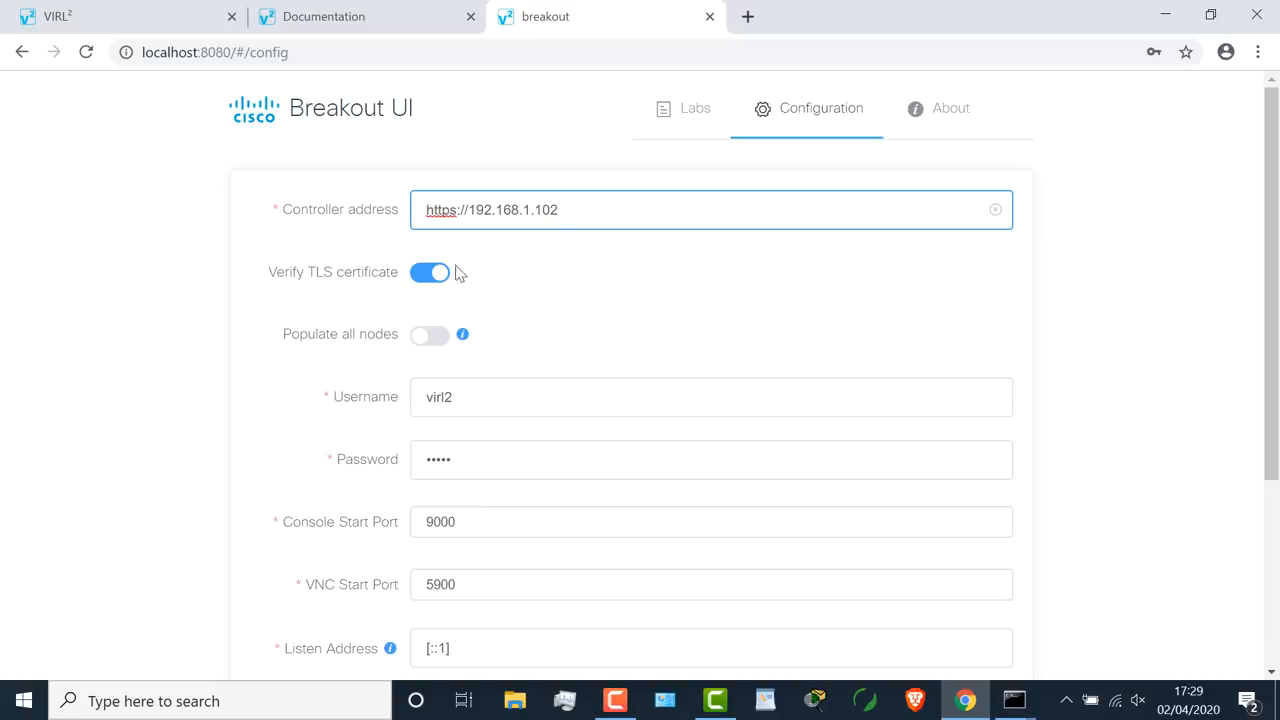
pyautogui.click(428, 272)
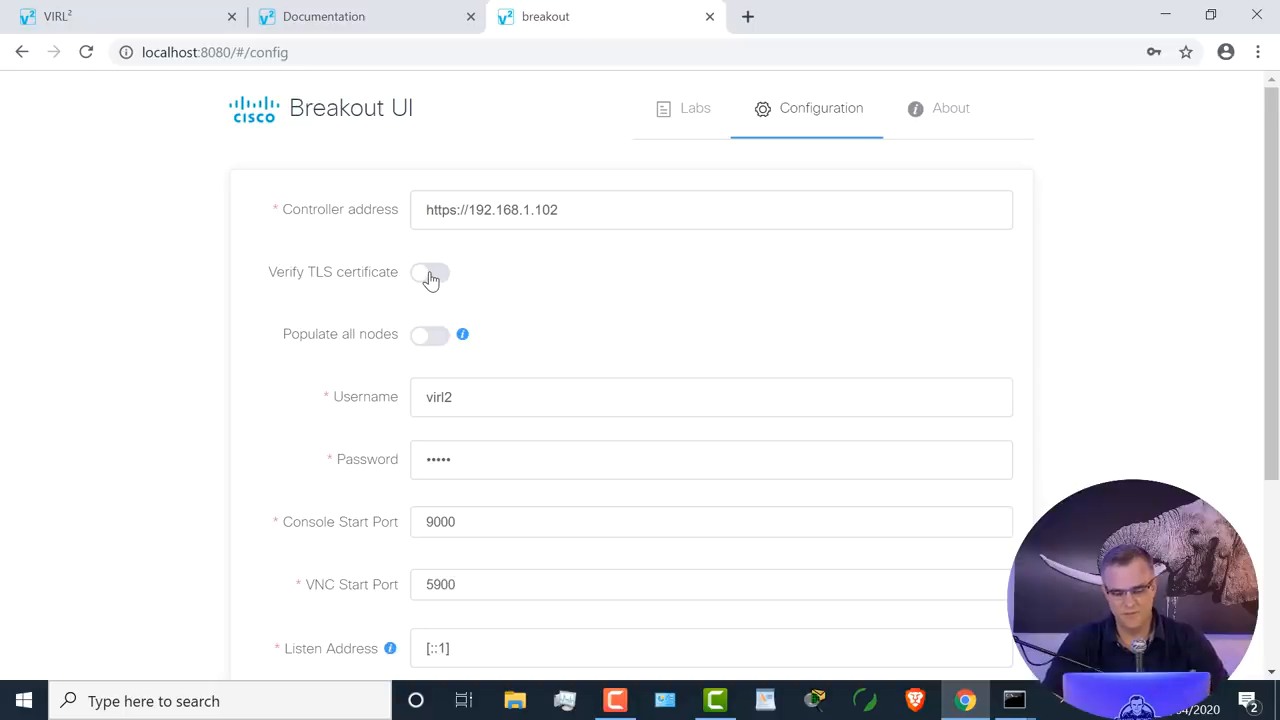
pyautogui.moveTo(420, 352)
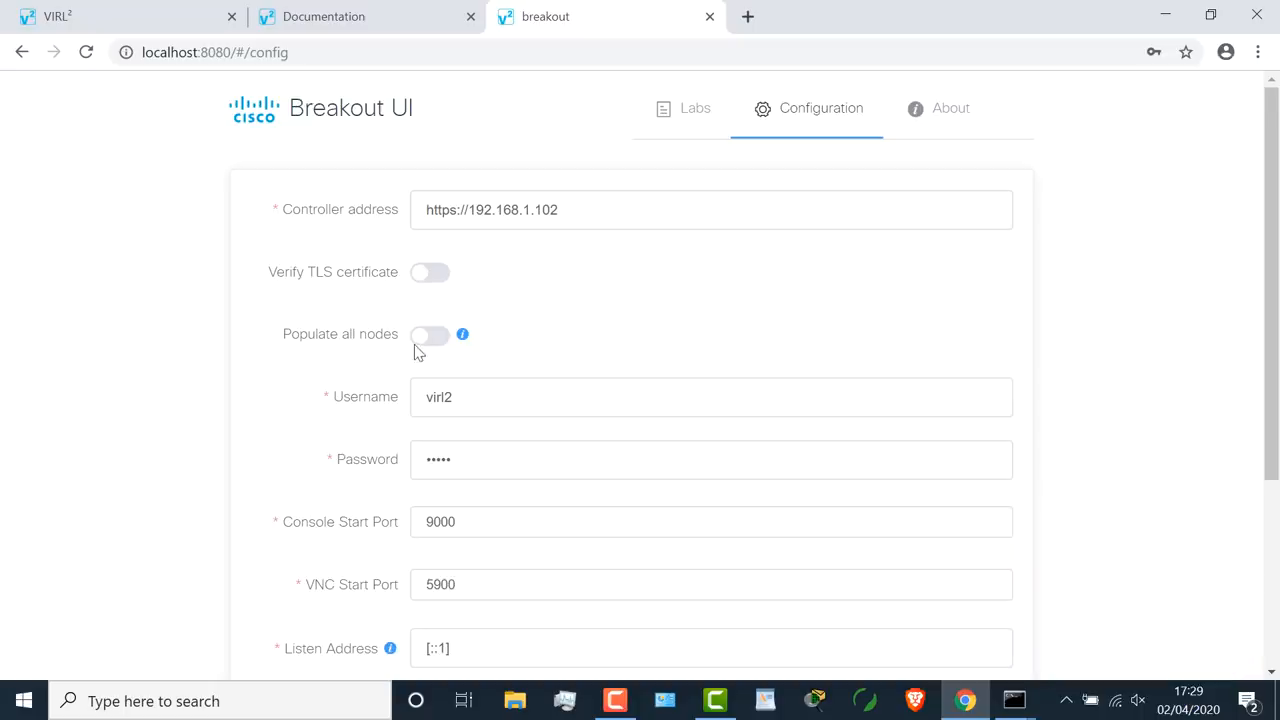
# Leave populate-all-nodes off after toggling it, then save the Breakout configuration.
pyautogui.click(430, 336)
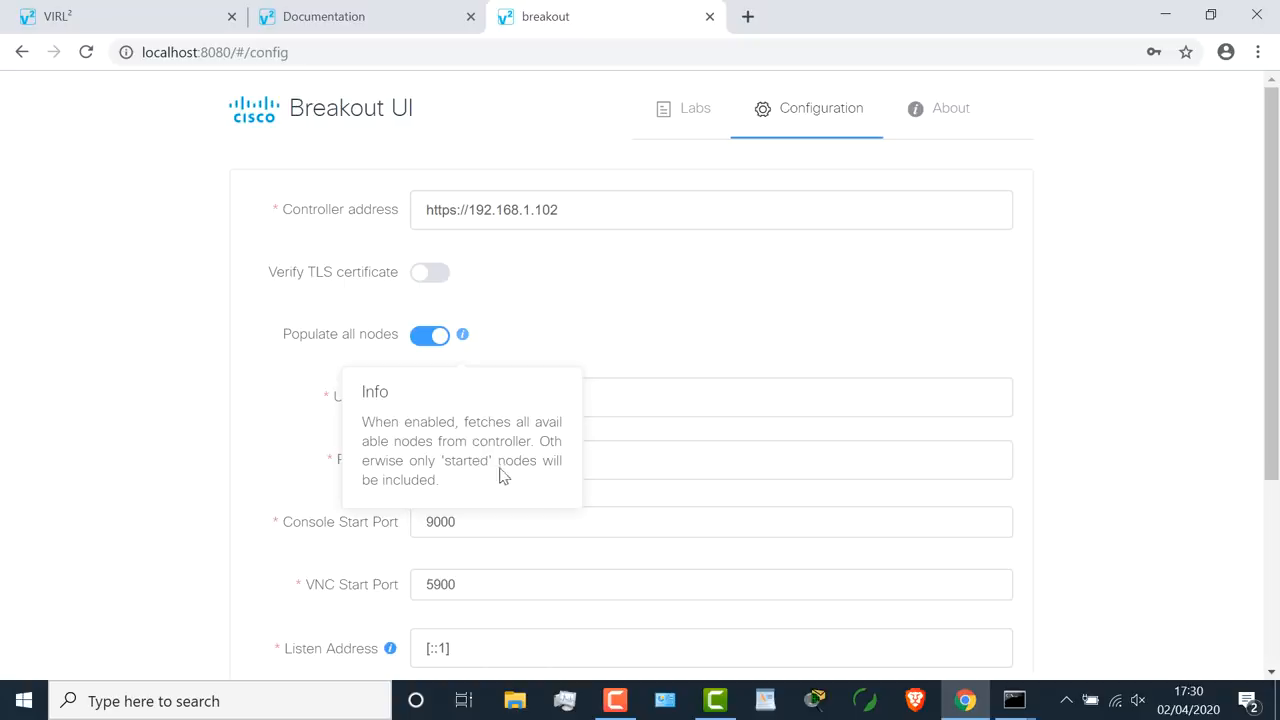
pyautogui.moveTo(492, 486)
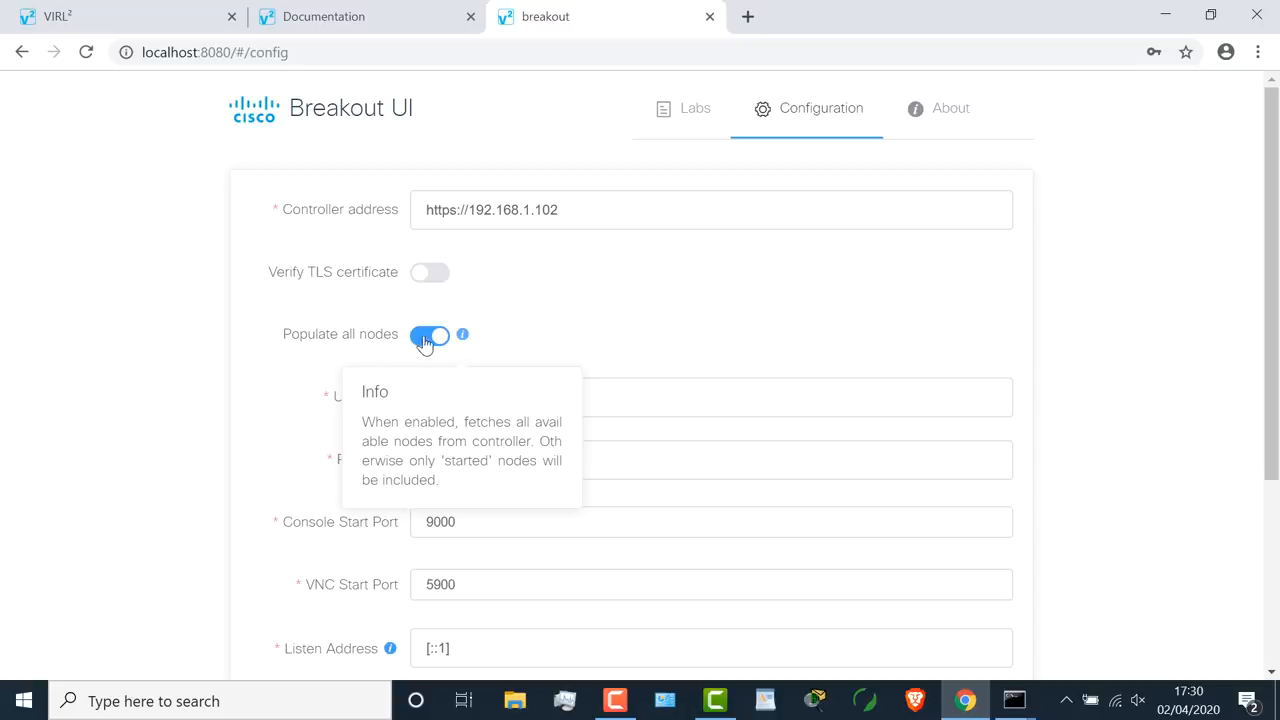
pyautogui.click(430, 334)
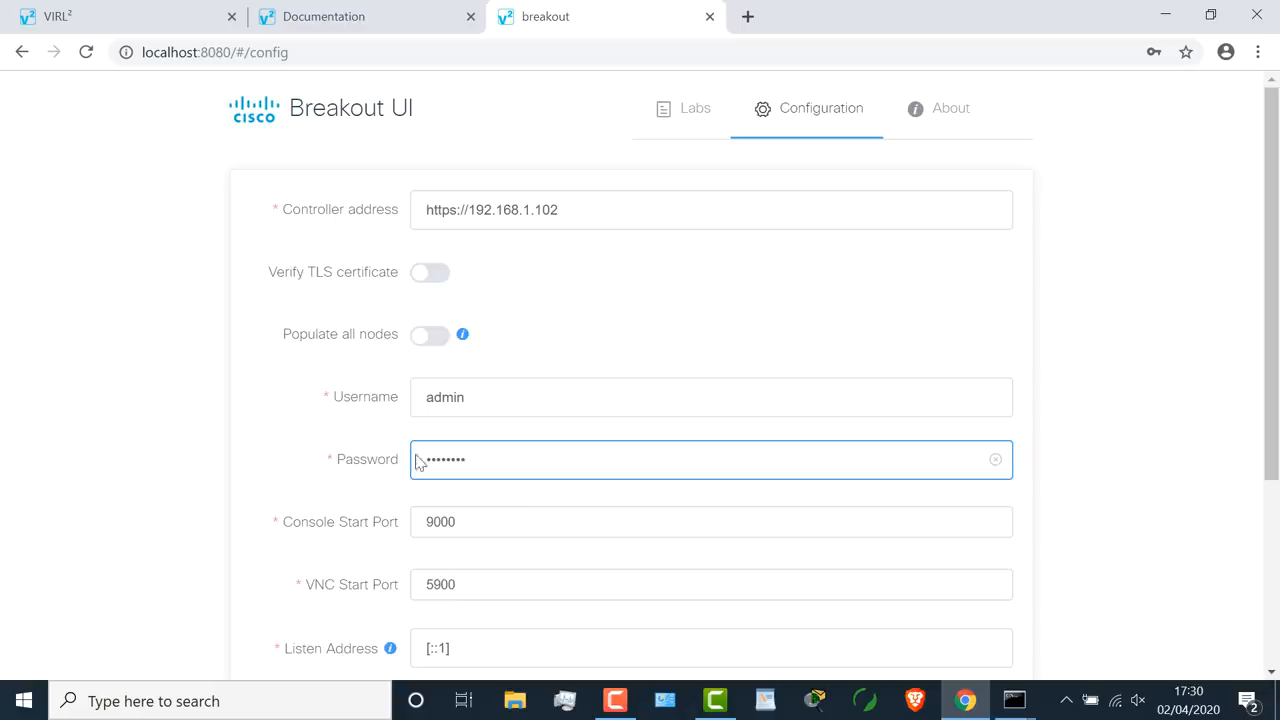
pyautogui.scroll(-3)
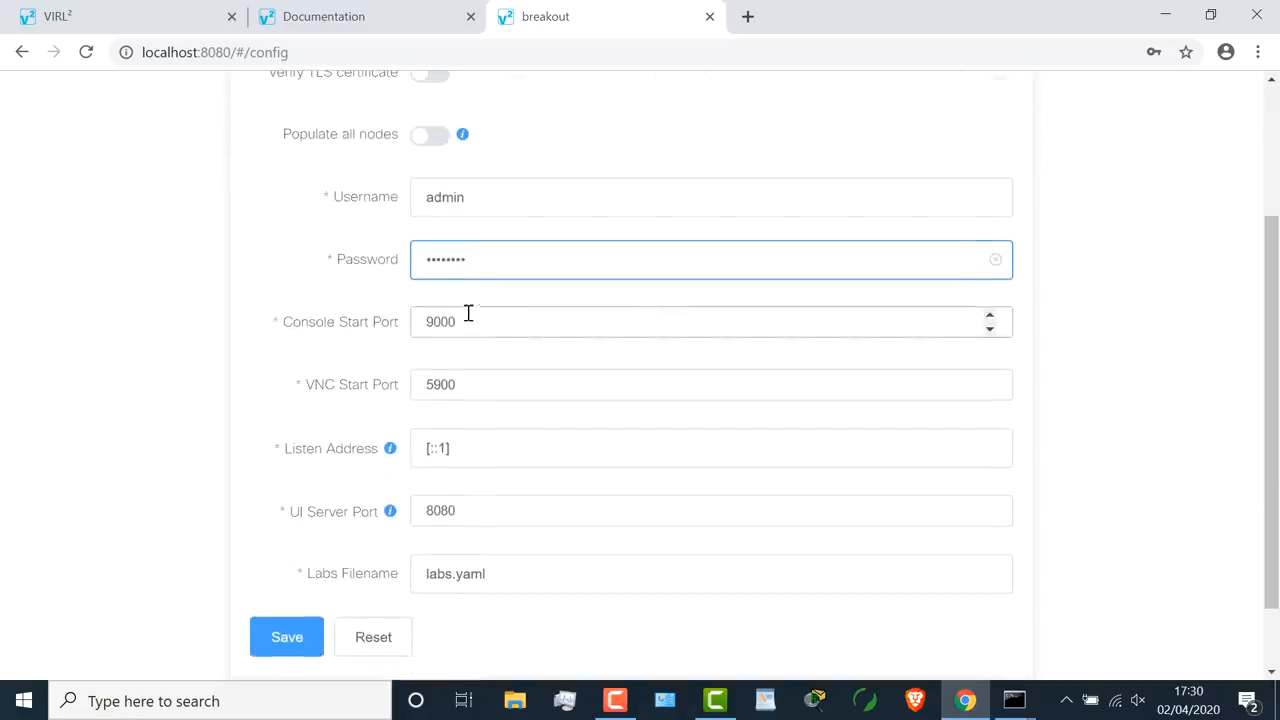
pyautogui.scroll(-3)
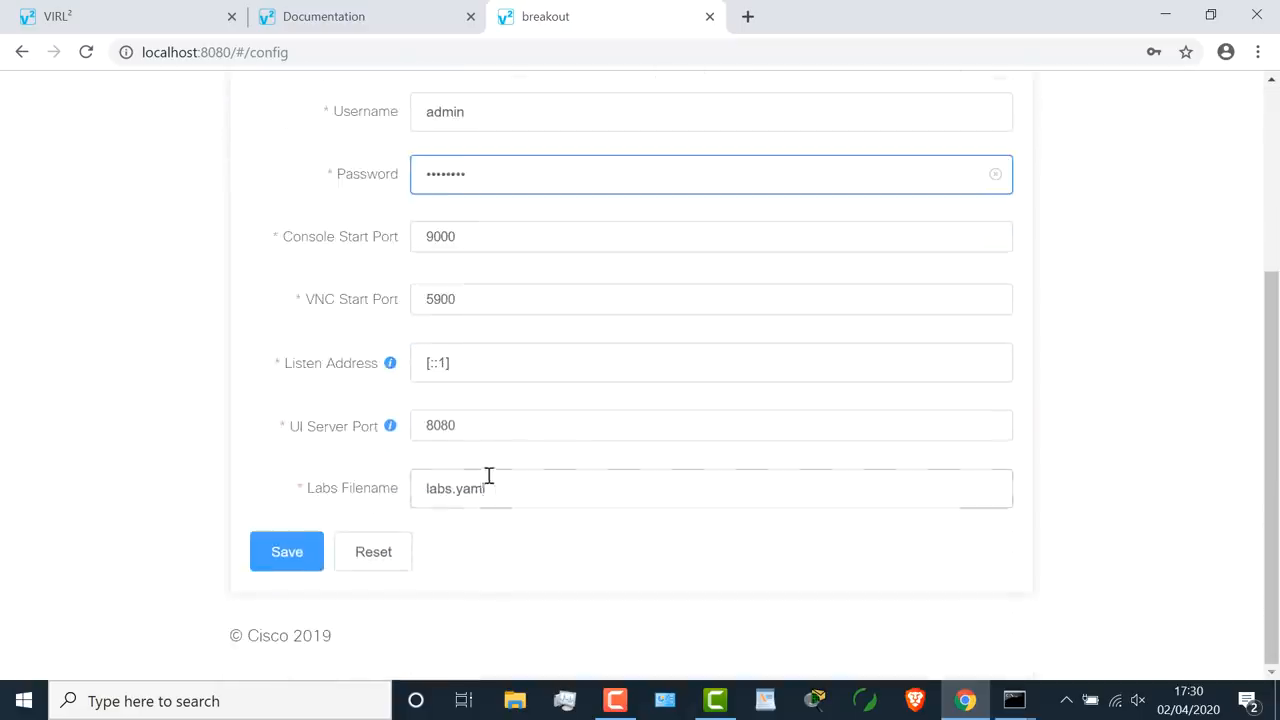
pyautogui.click(288, 552)
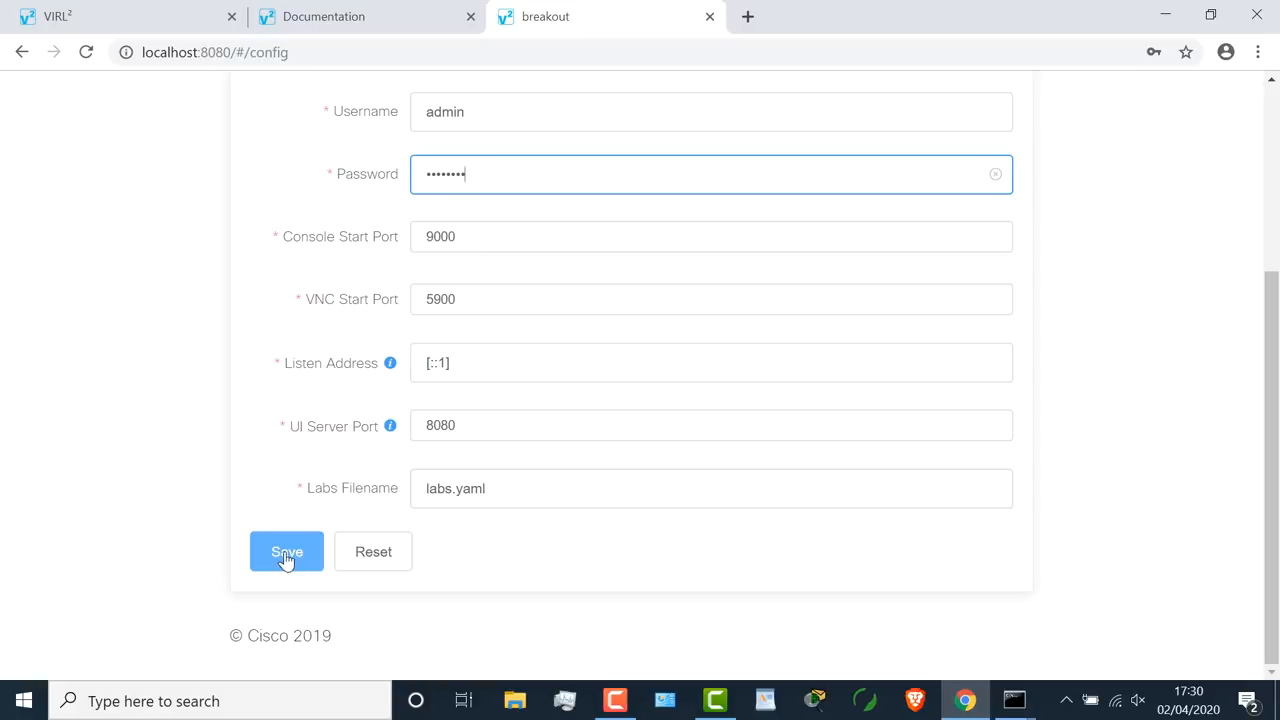
pyautogui.click(286, 552)
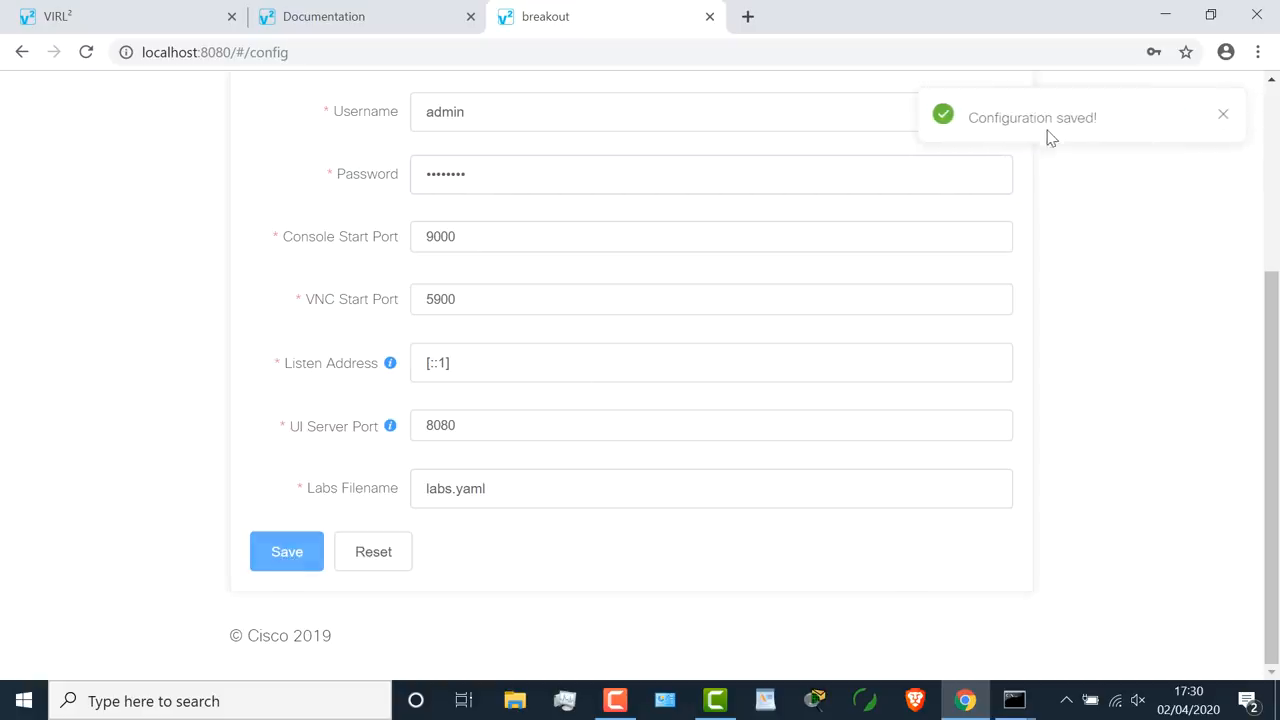
pyautogui.scroll(3)
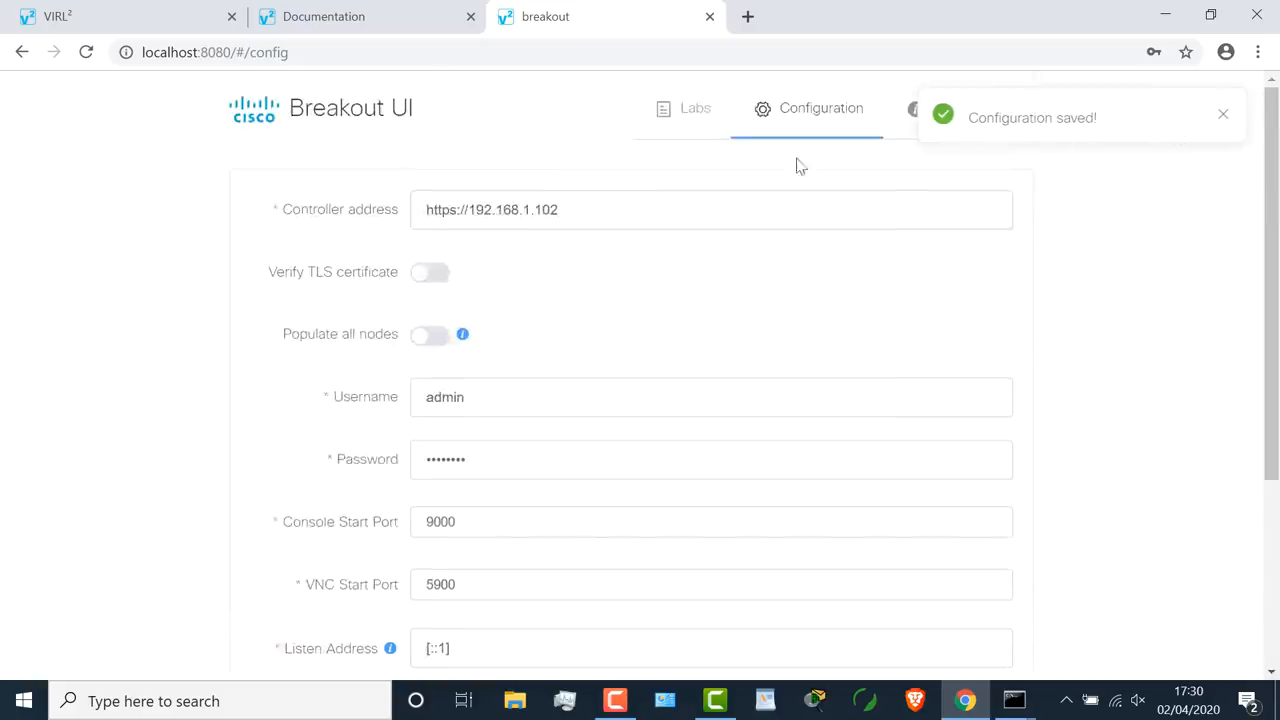
# Return to Labs, then rerun 'breakout-windows-x86_amd64.exe ui' to reload the saved config.
pyautogui.click(696, 108)
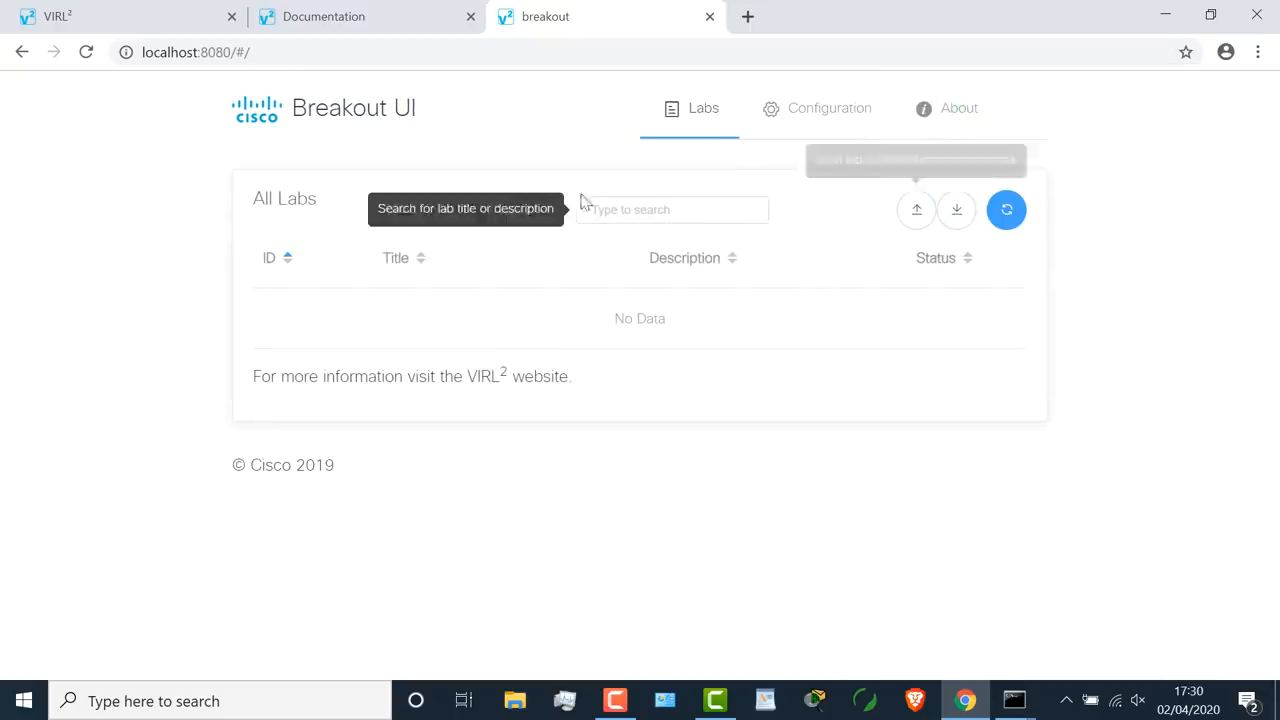
pyautogui.moveTo(736, 608)
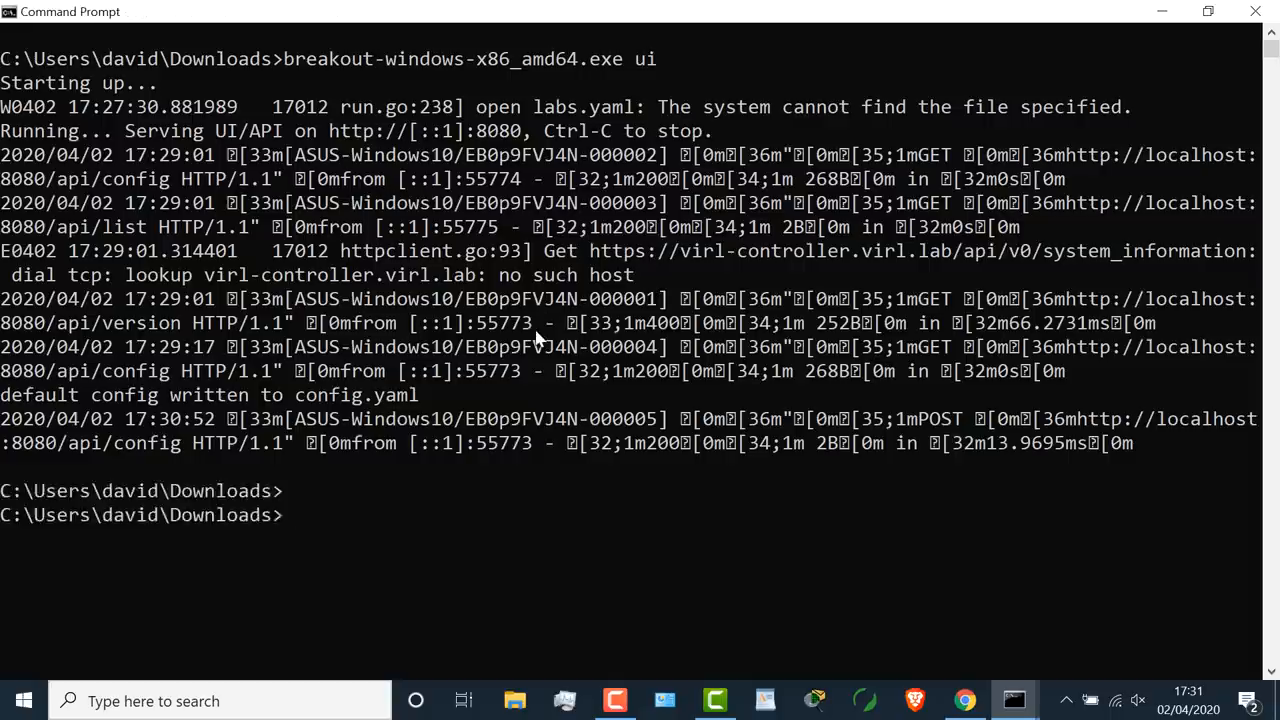
pyautogui.write('breakout-windows-x86_amd64.exe ui')
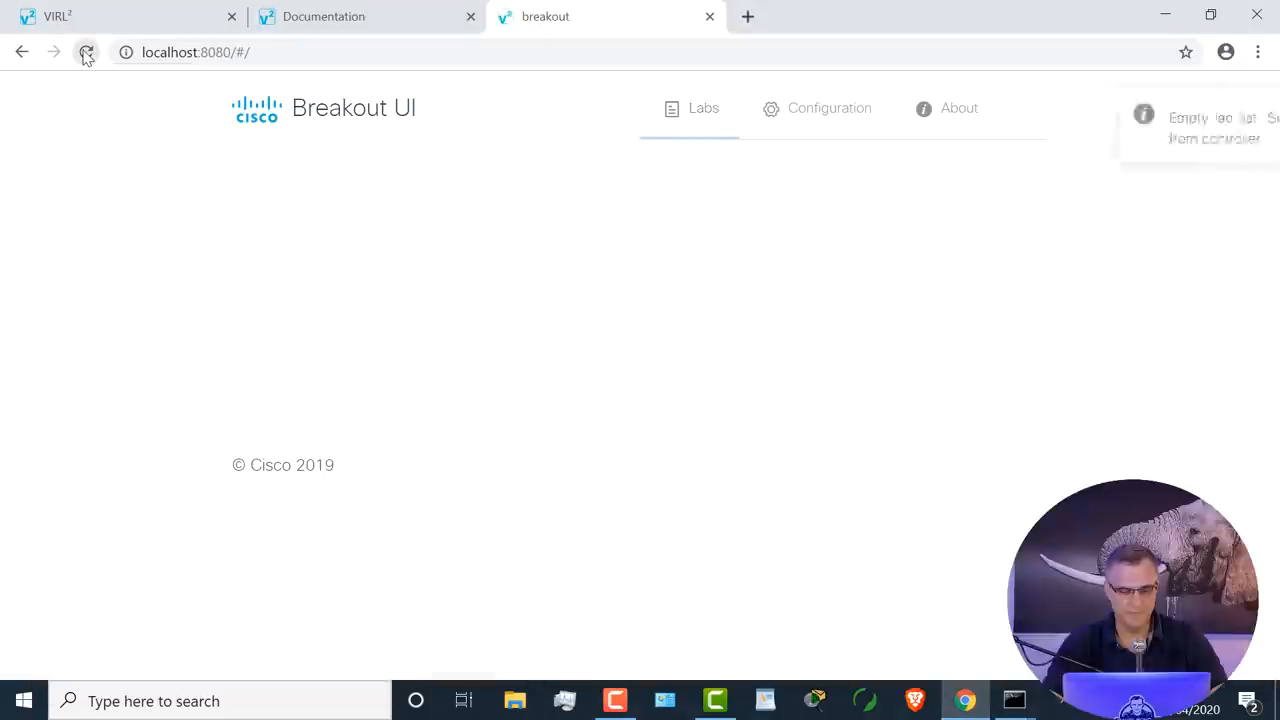
pyautogui.click(86, 52)
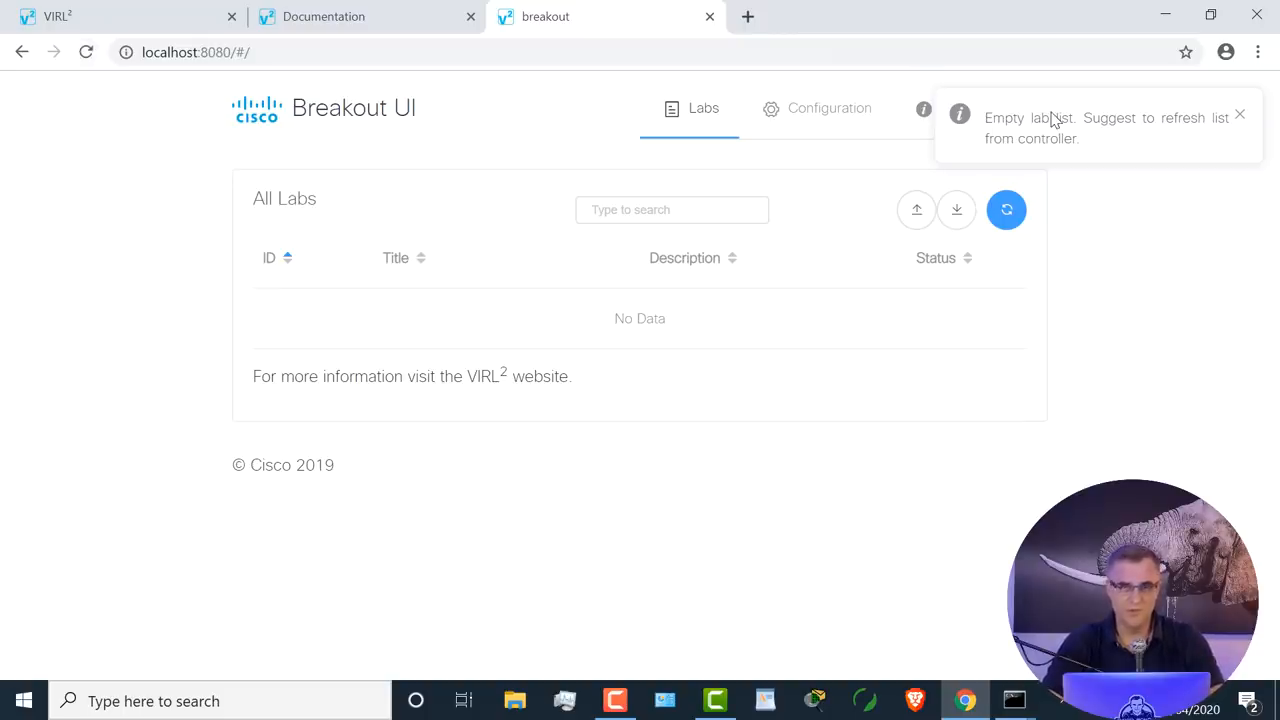
pyautogui.moveTo(1266, 160)
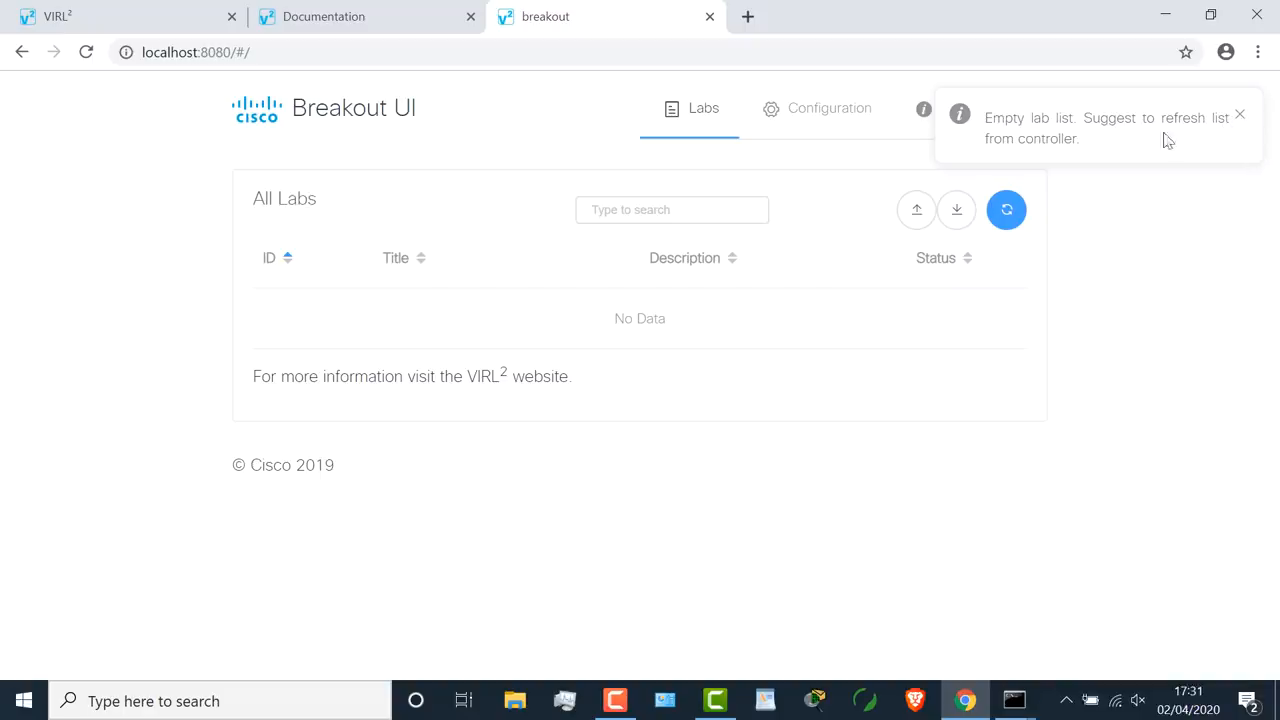
pyautogui.moveTo(1052, 136)
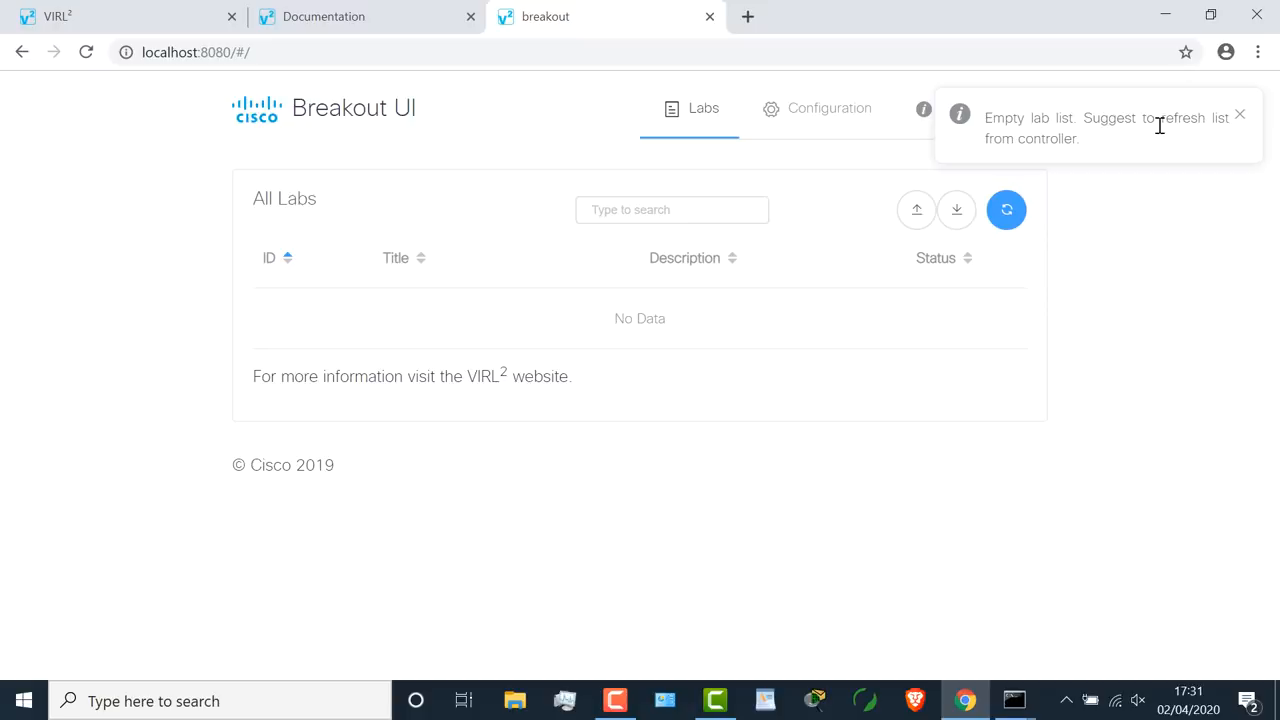
pyautogui.click(86, 52)
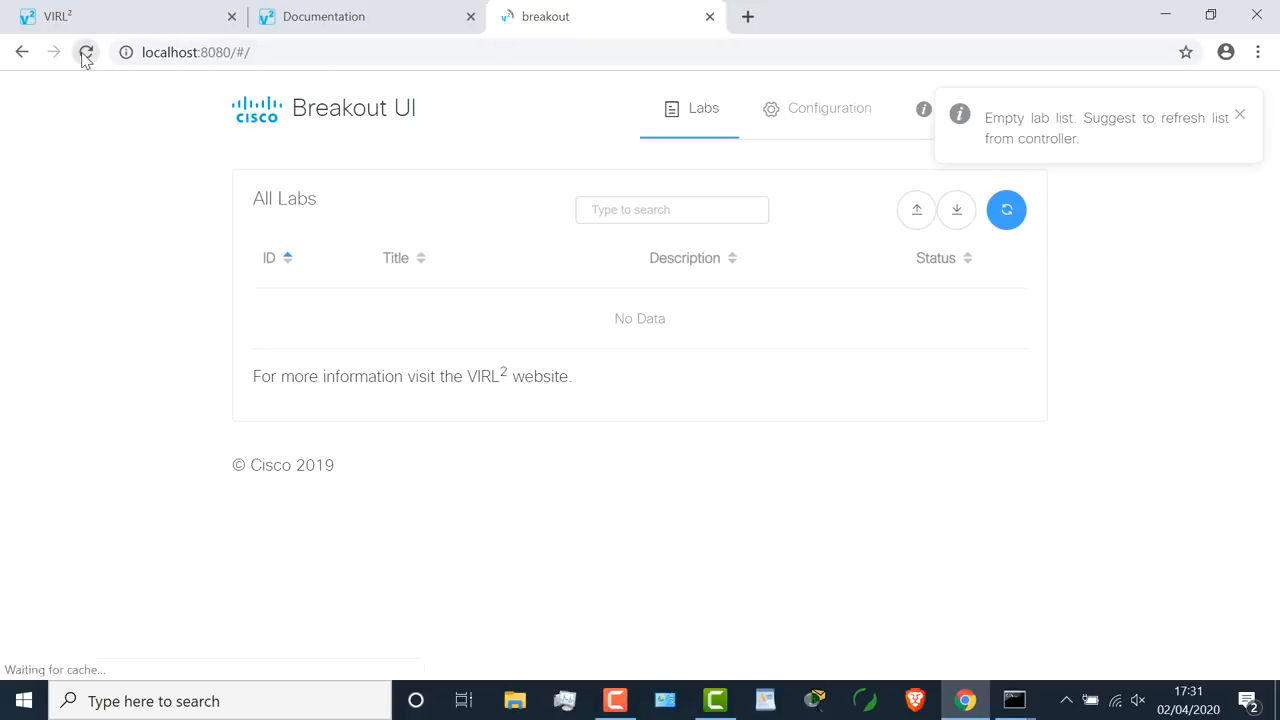
pyautogui.click(86, 52)
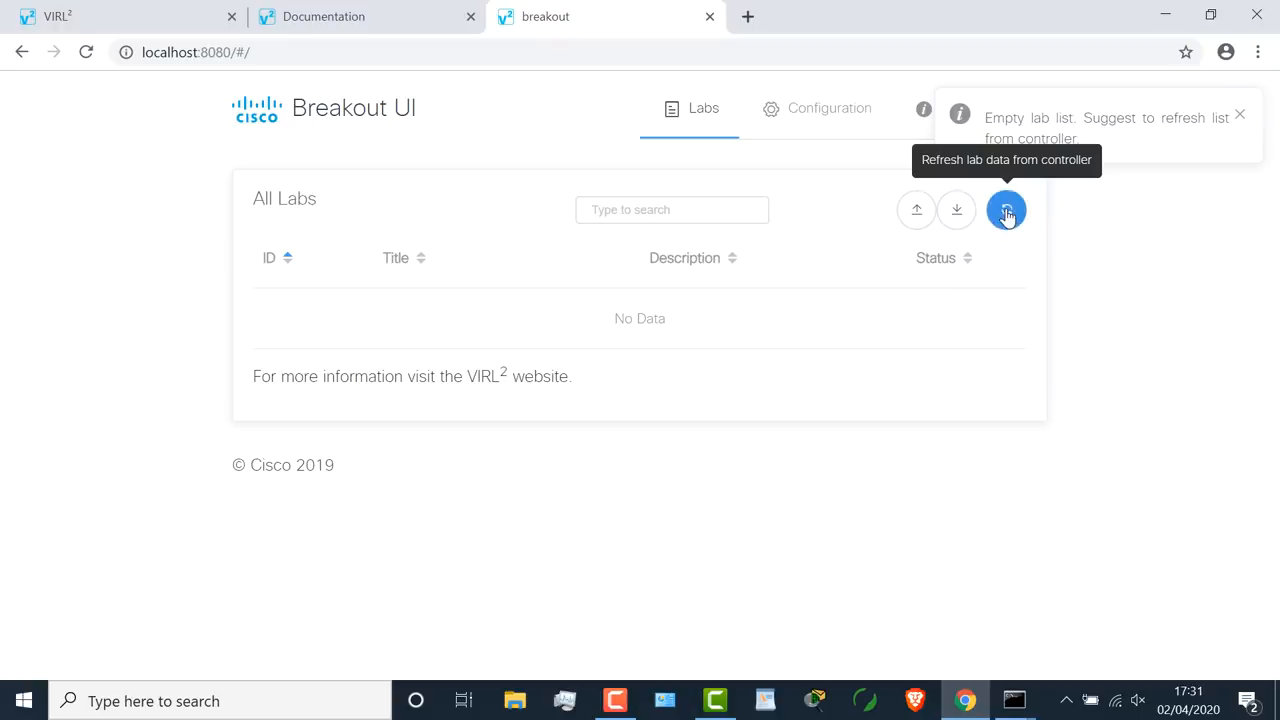
pyautogui.click(1006, 210)
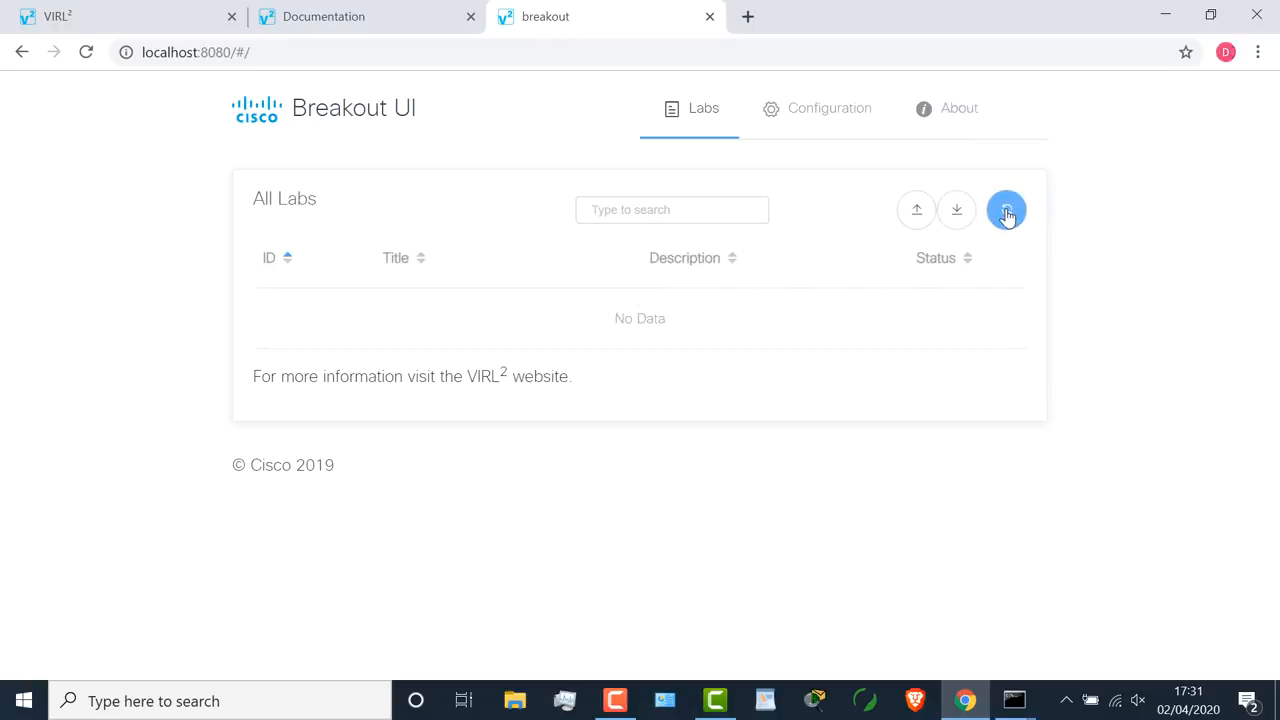
pyautogui.click(1006, 210)
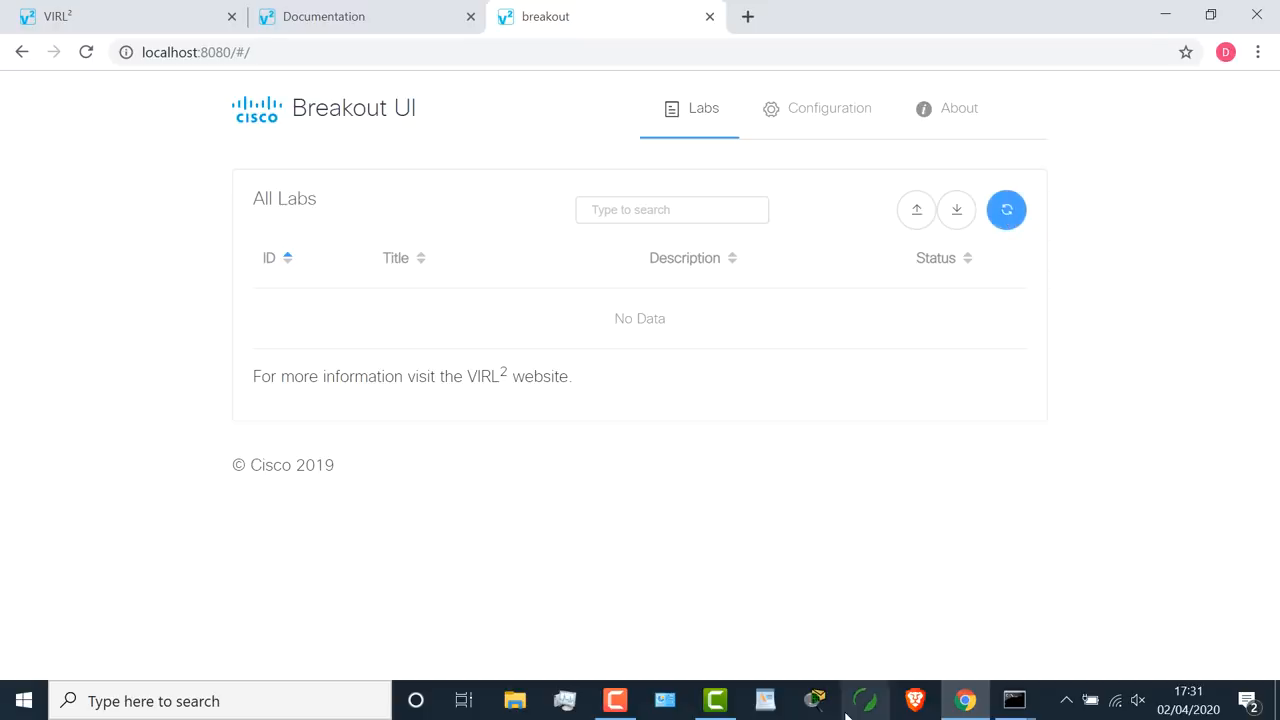
pyautogui.click(70, 16)
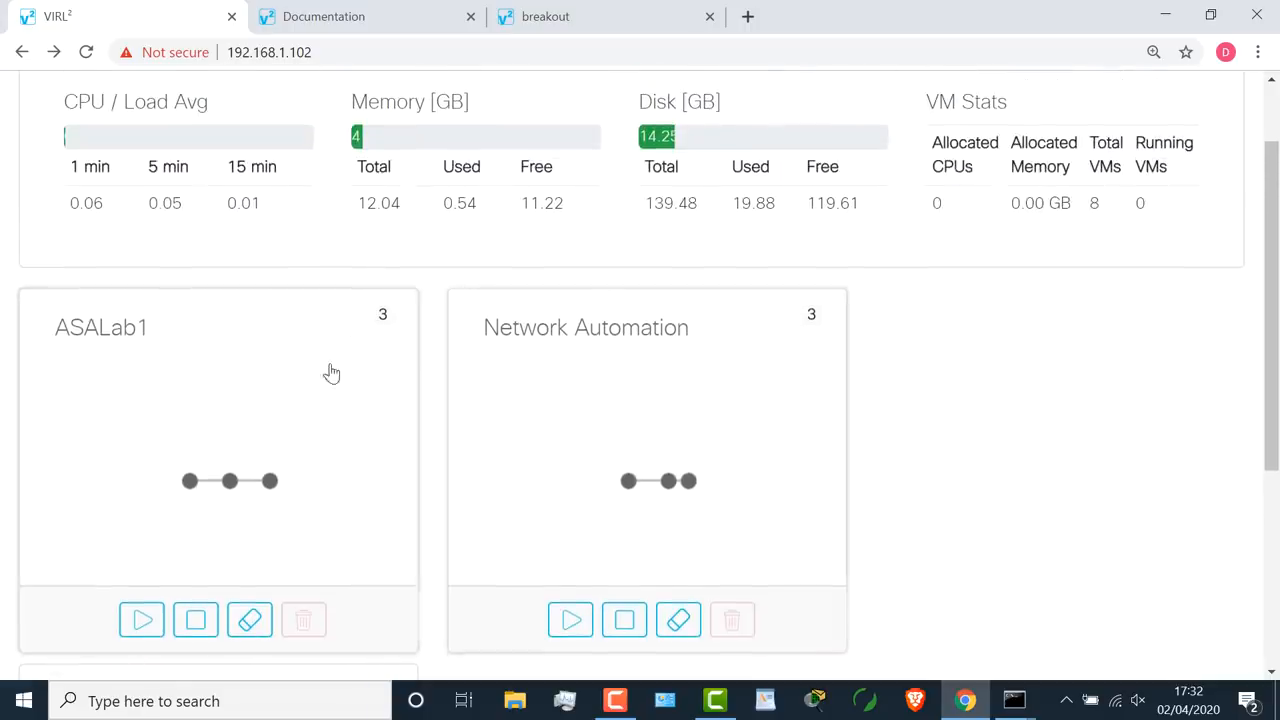
pyautogui.moveTo(382, 316)
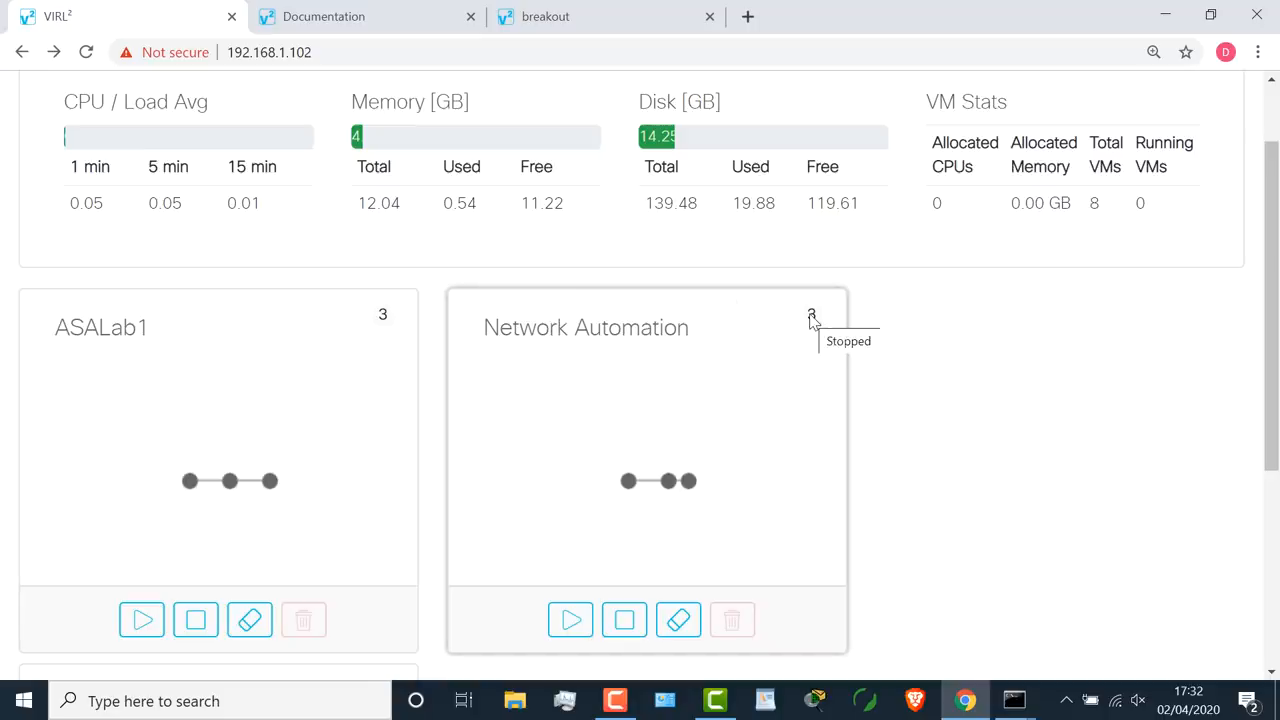
pyautogui.moveTo(142, 620)
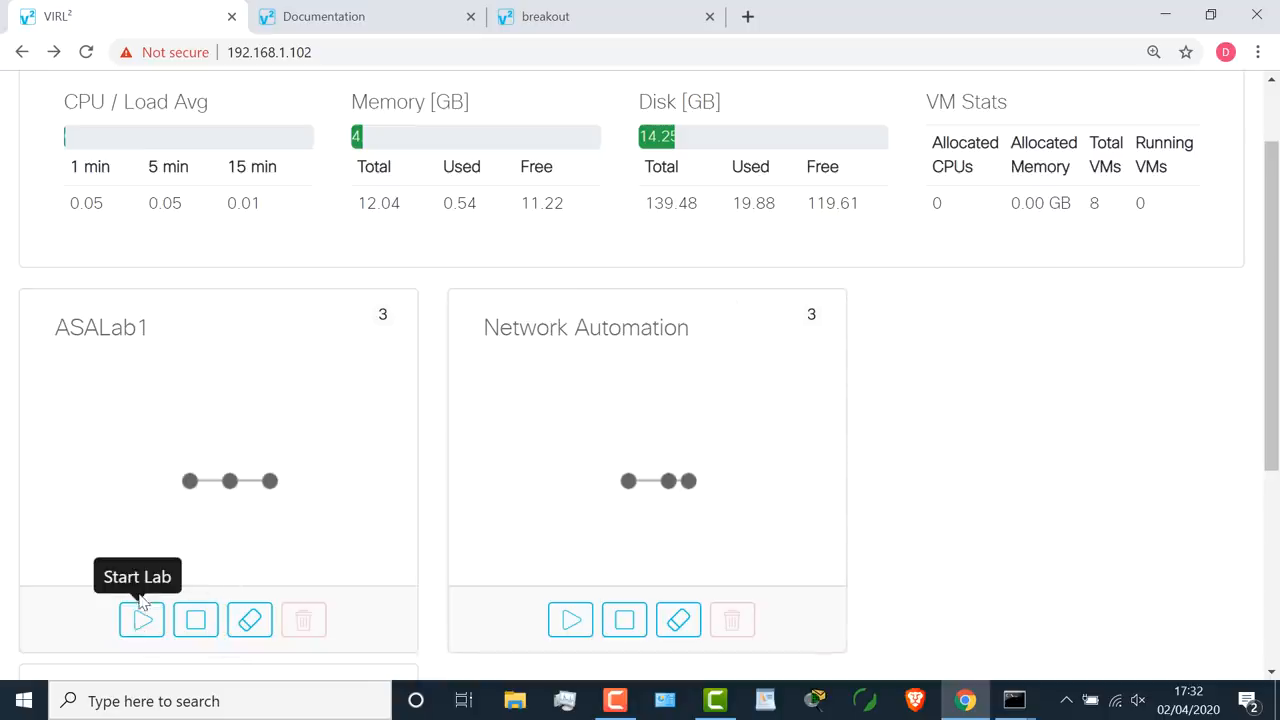
# Start ASALab1 and open its Workbench topology of inside_R1, asav-0 and outside_R2.
pyautogui.click(140, 620)
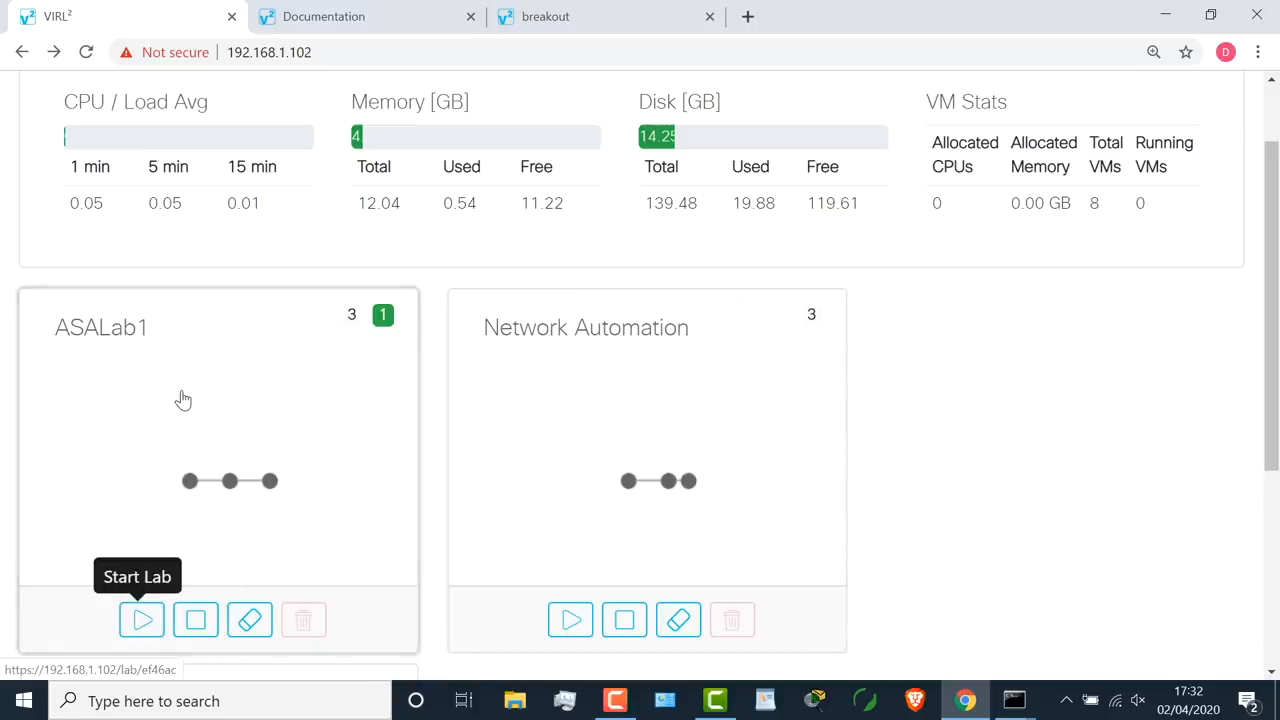
pyautogui.click(100, 328)
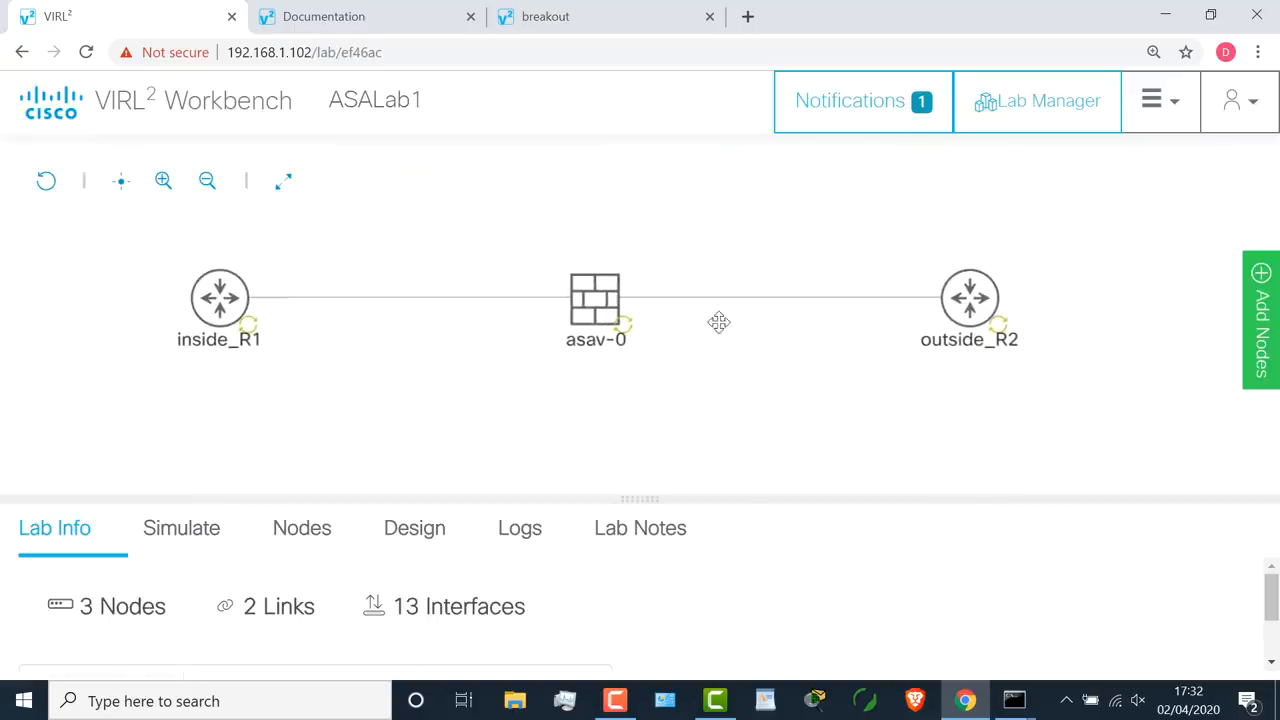
pyautogui.moveTo(424, 352)
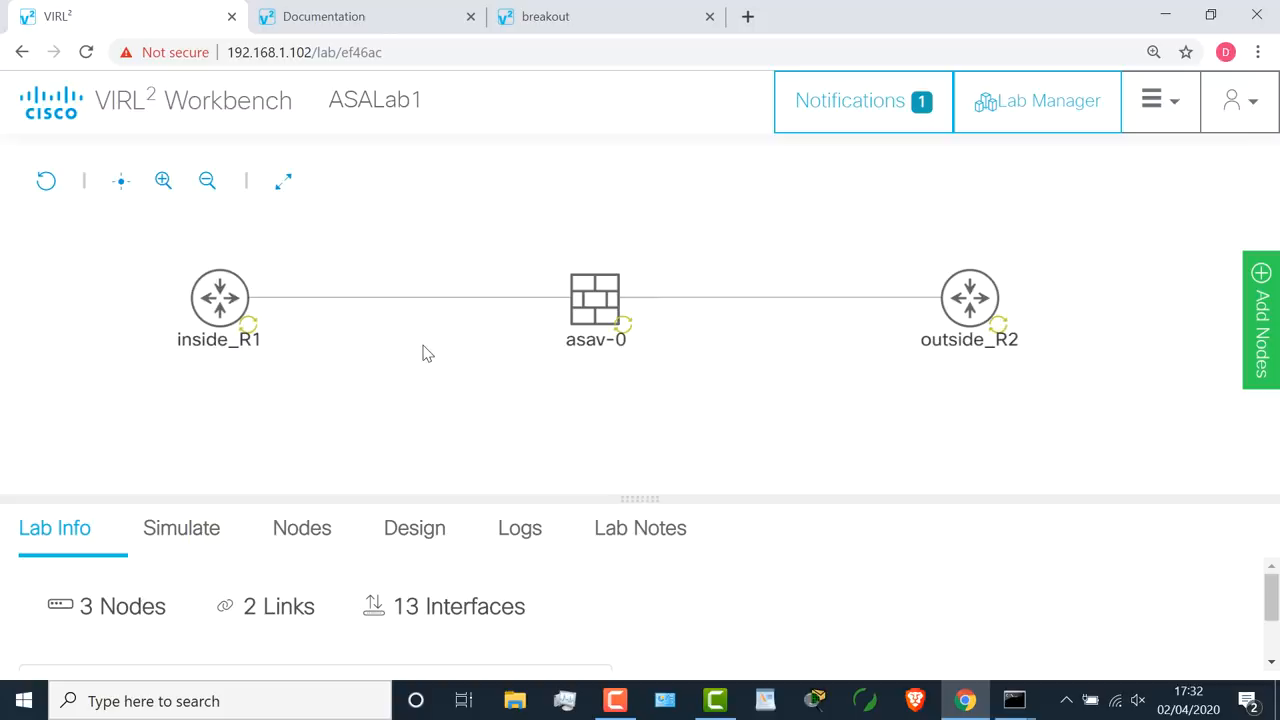
# Refresh the Breakout UI lab list and turn breakout on for ASALab1, then search for PuTTY.
pyautogui.click(544, 16)
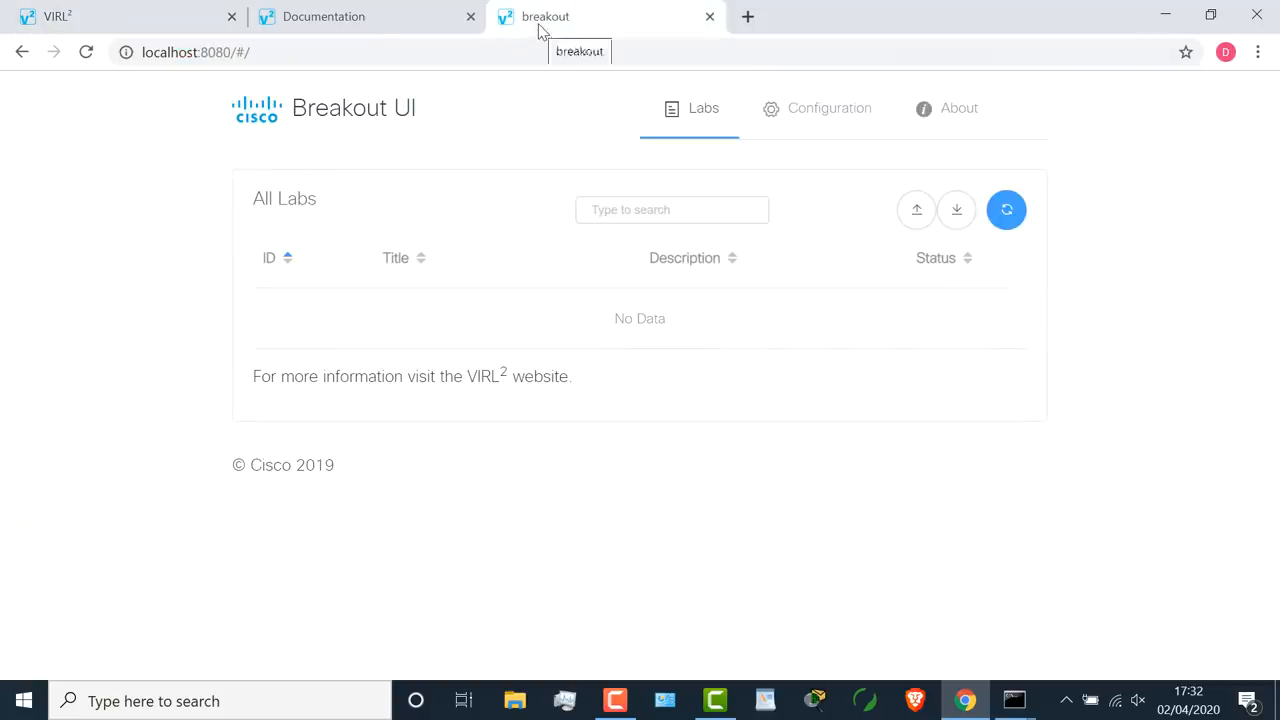
pyautogui.click(1006, 210)
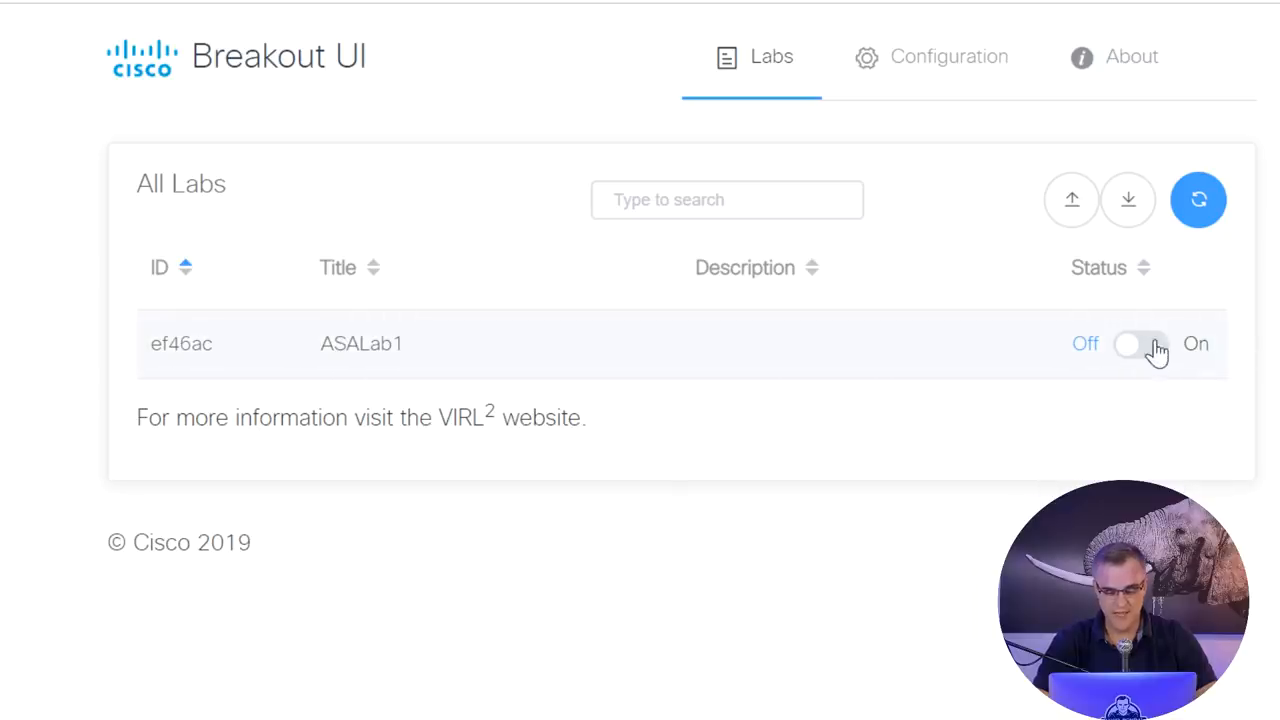
pyautogui.click(1140, 344)
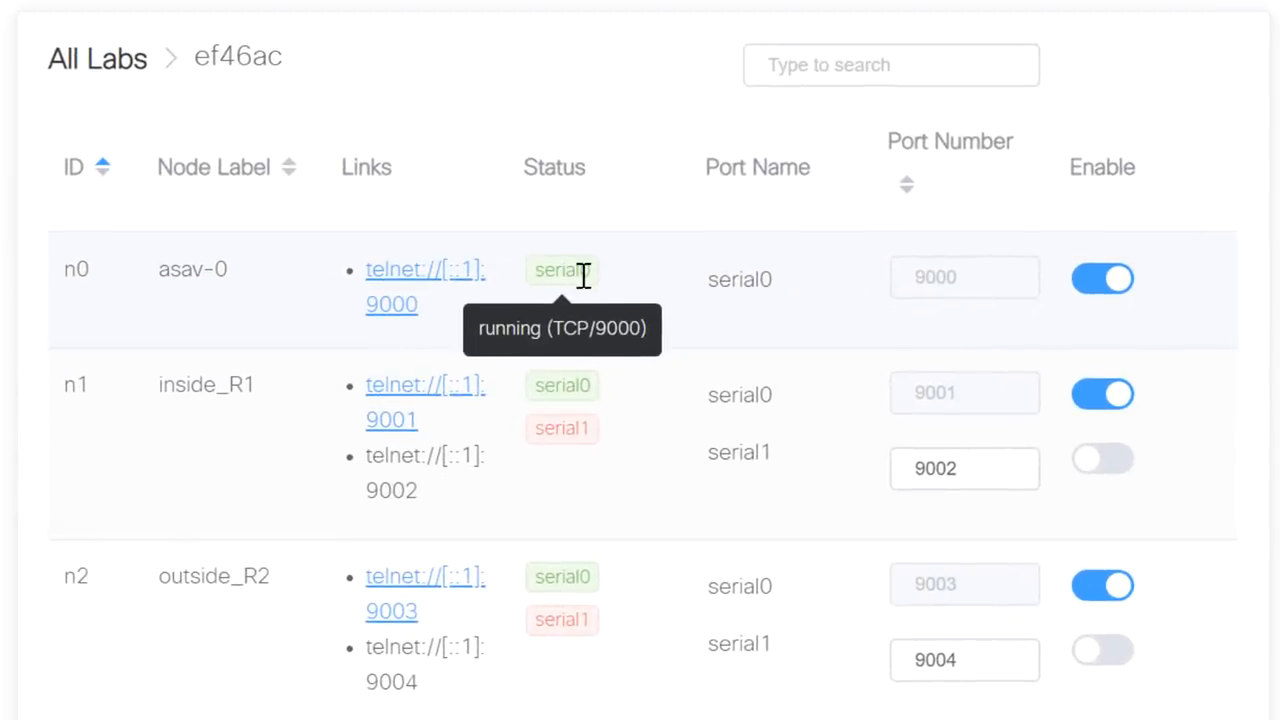
pyautogui.moveTo(562, 384)
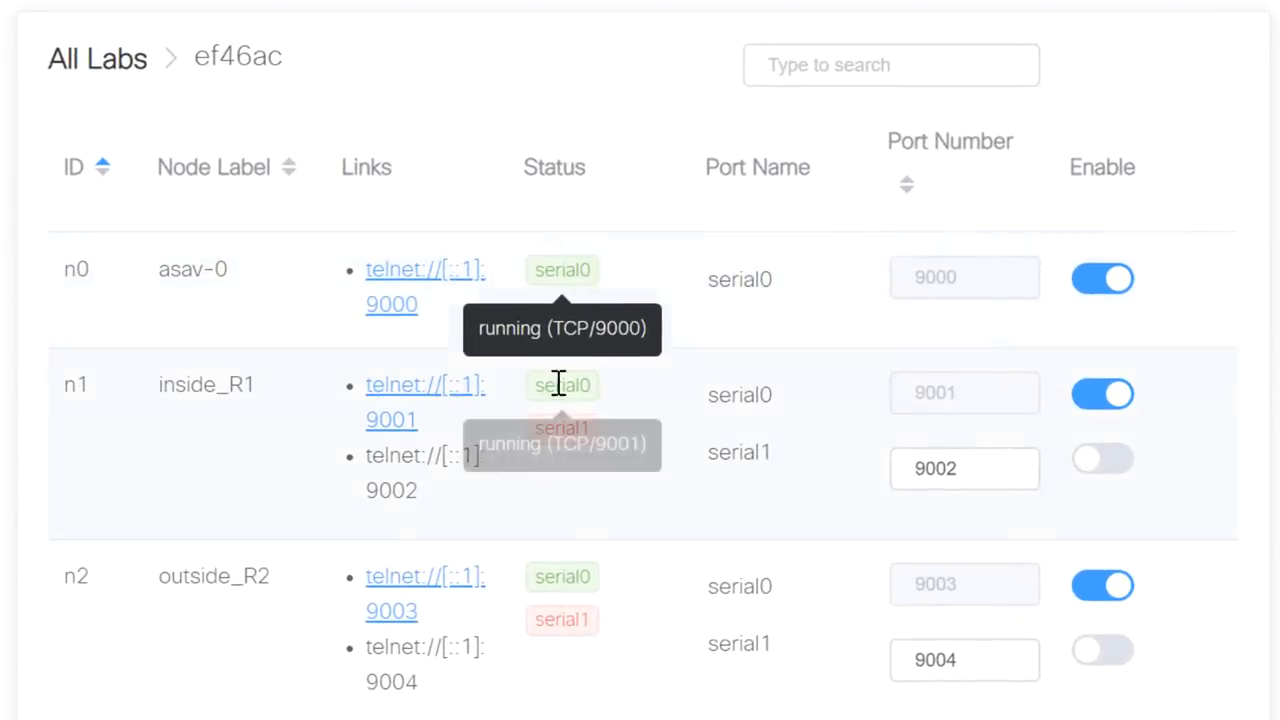
pyautogui.moveTo(560, 576)
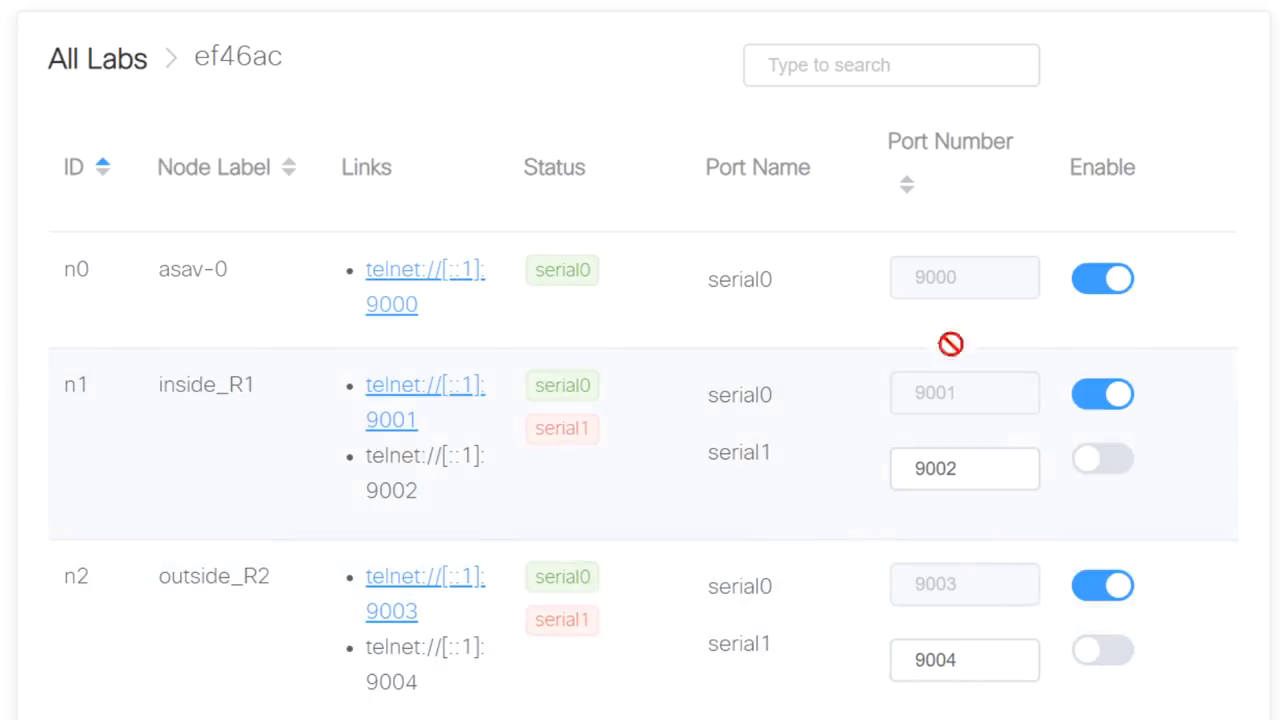
pyautogui.moveTo(956, 582)
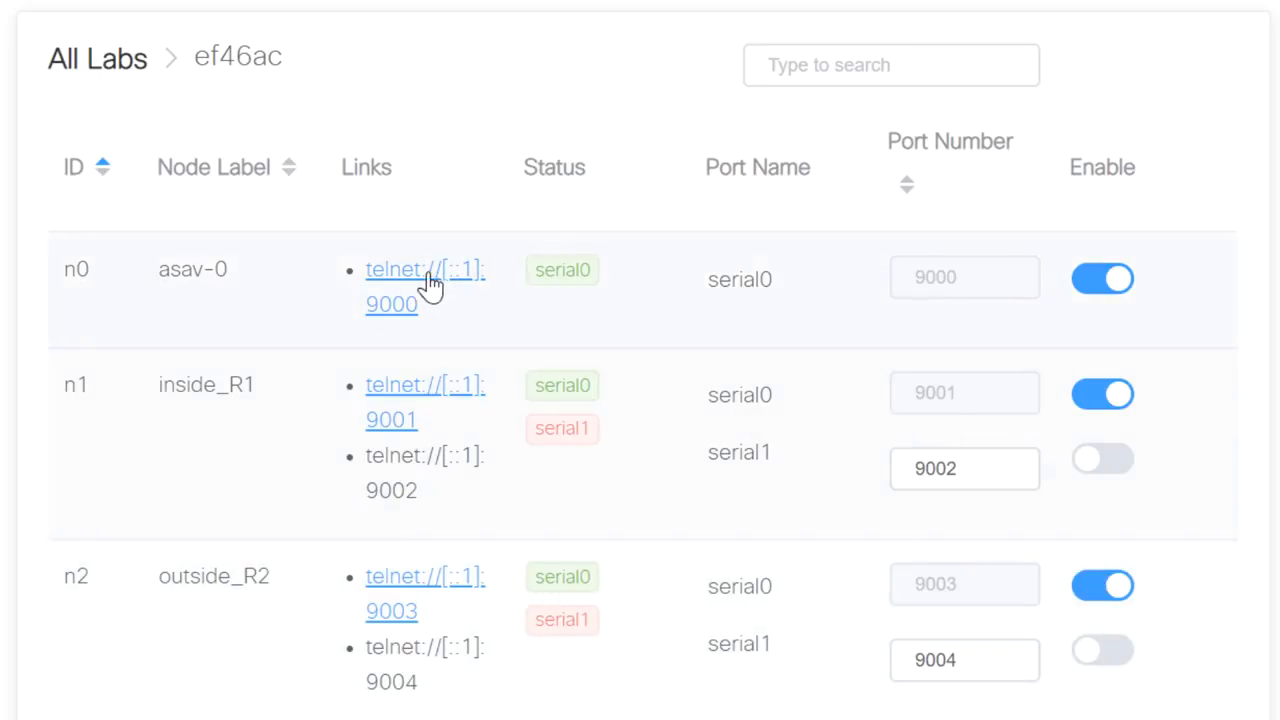
pyautogui.write('putty')
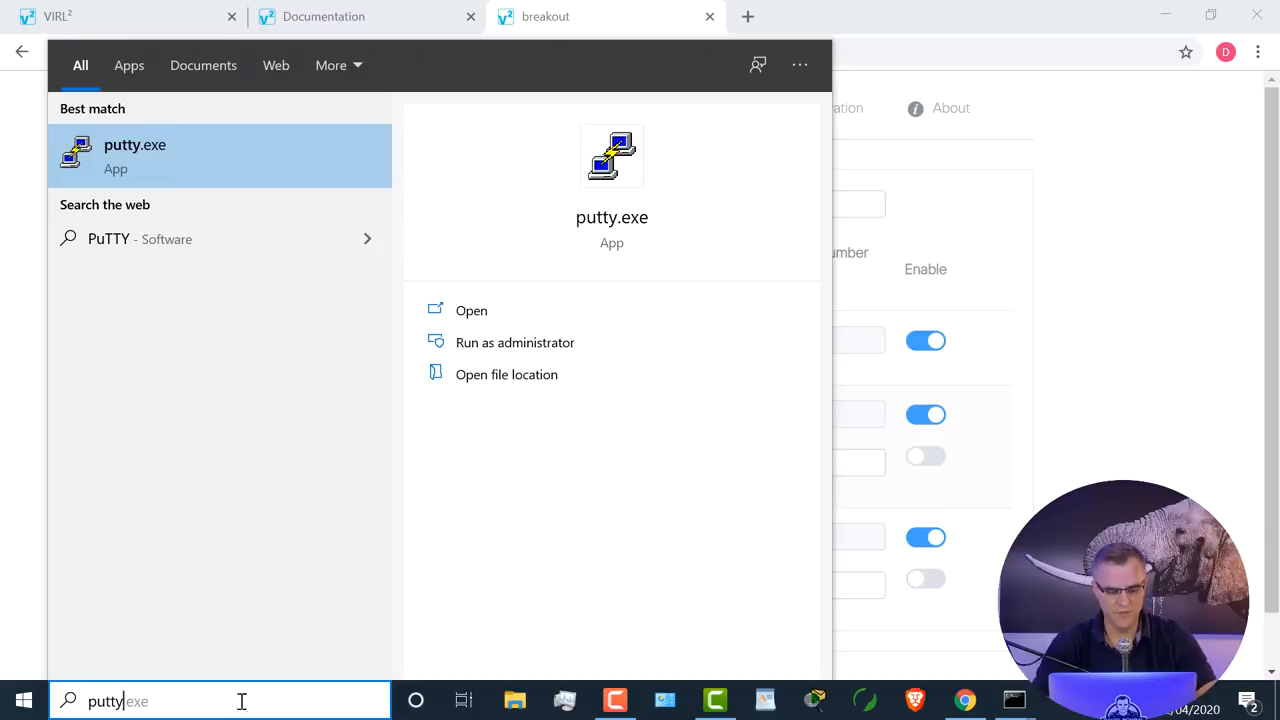
# Start a PuTTY telnet session to localhost port 9000, reaching the ciscoasa> prompt.
pyautogui.click(472, 310)
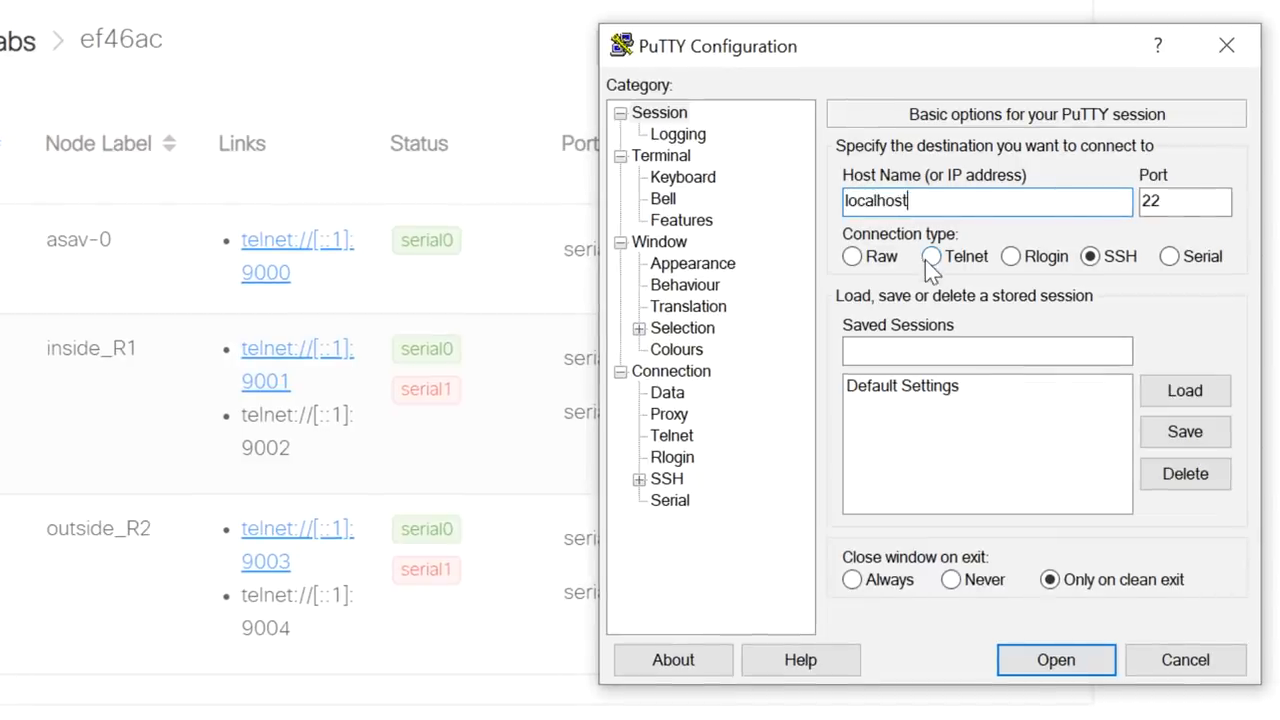
pyautogui.click(932, 256)
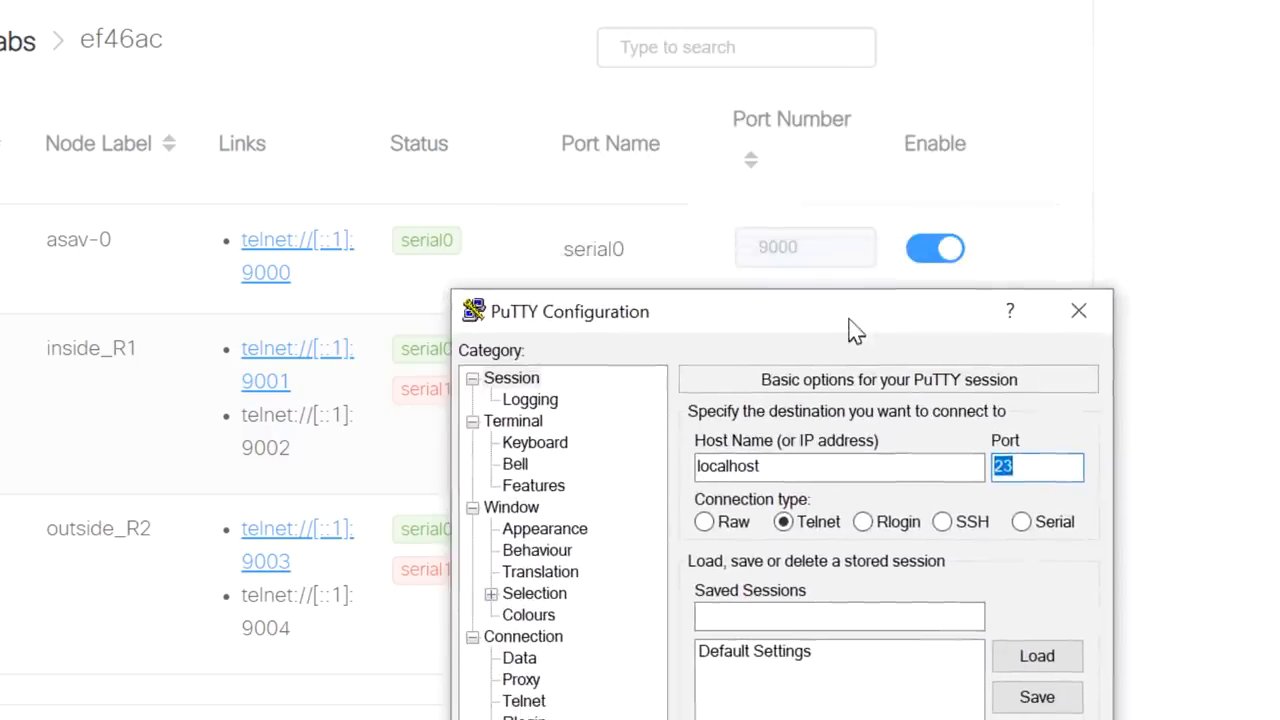
pyautogui.write('9000')
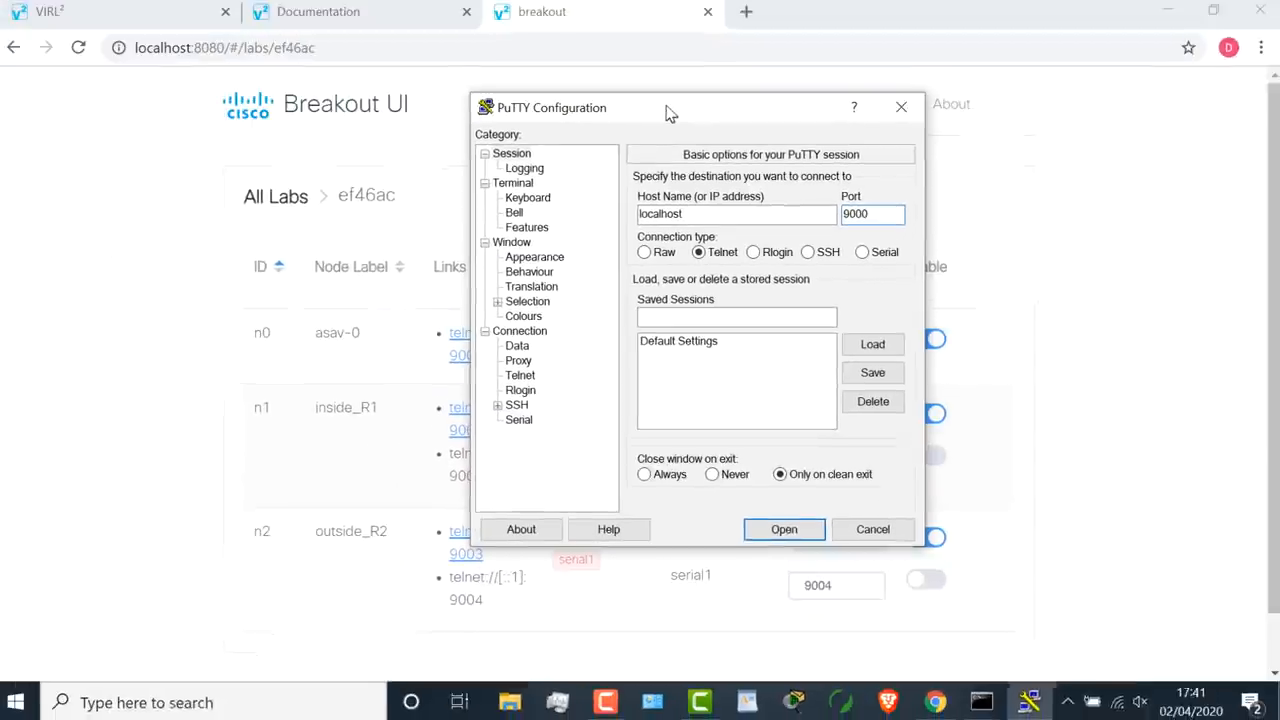
pyautogui.click(784, 528)
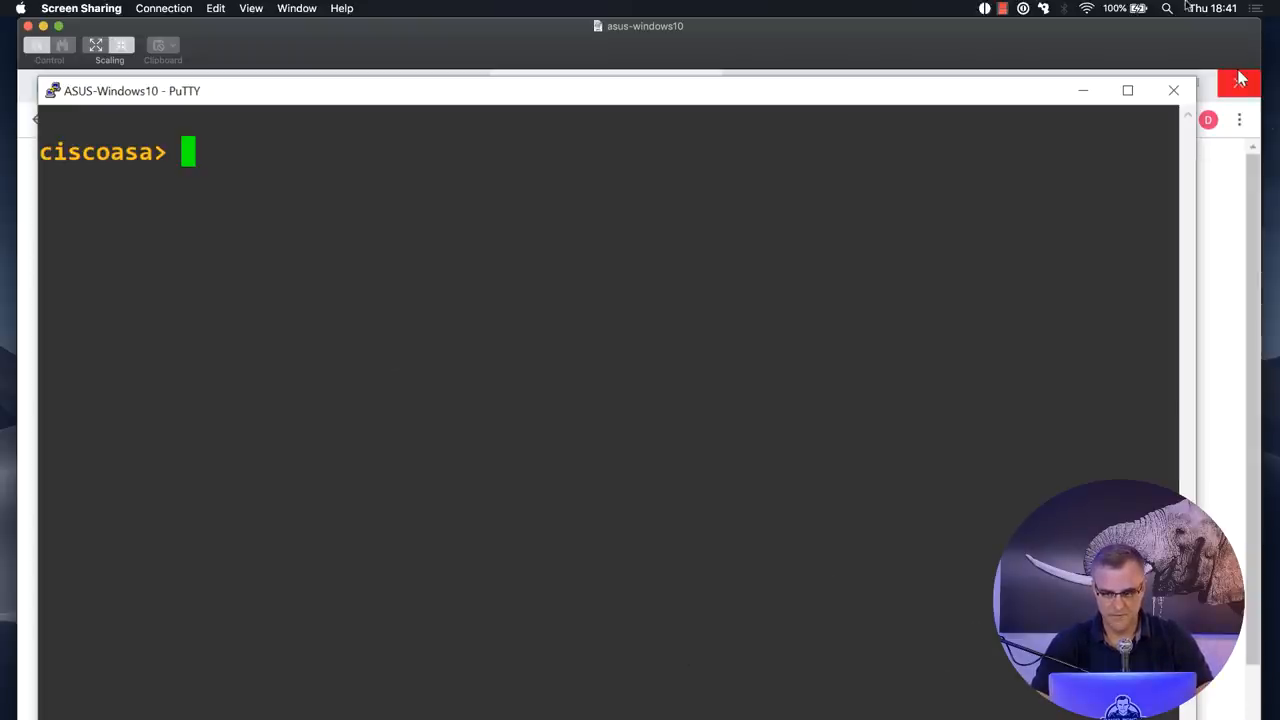
# From the Mac's Chrome, reach 192.168.1.102 past the certificate warning and log in to VIRL as admin.
pyautogui.write('chorm')
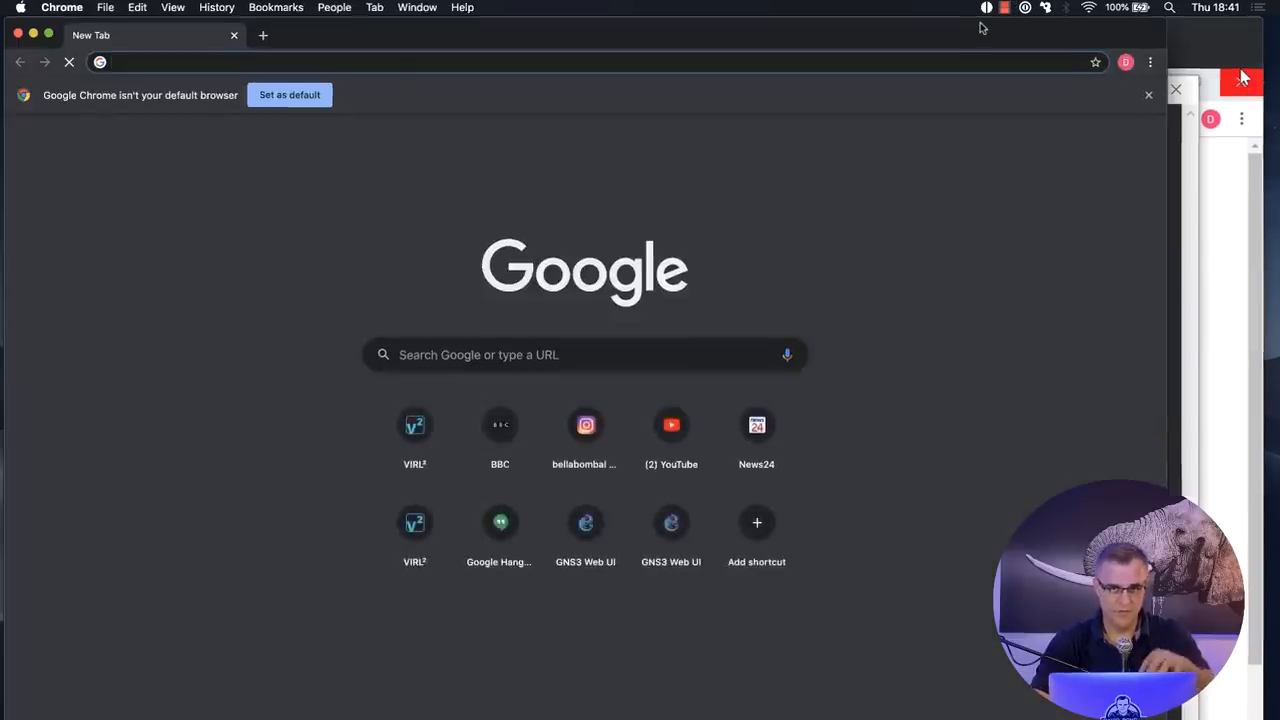
pyautogui.write('192.168.1.102')
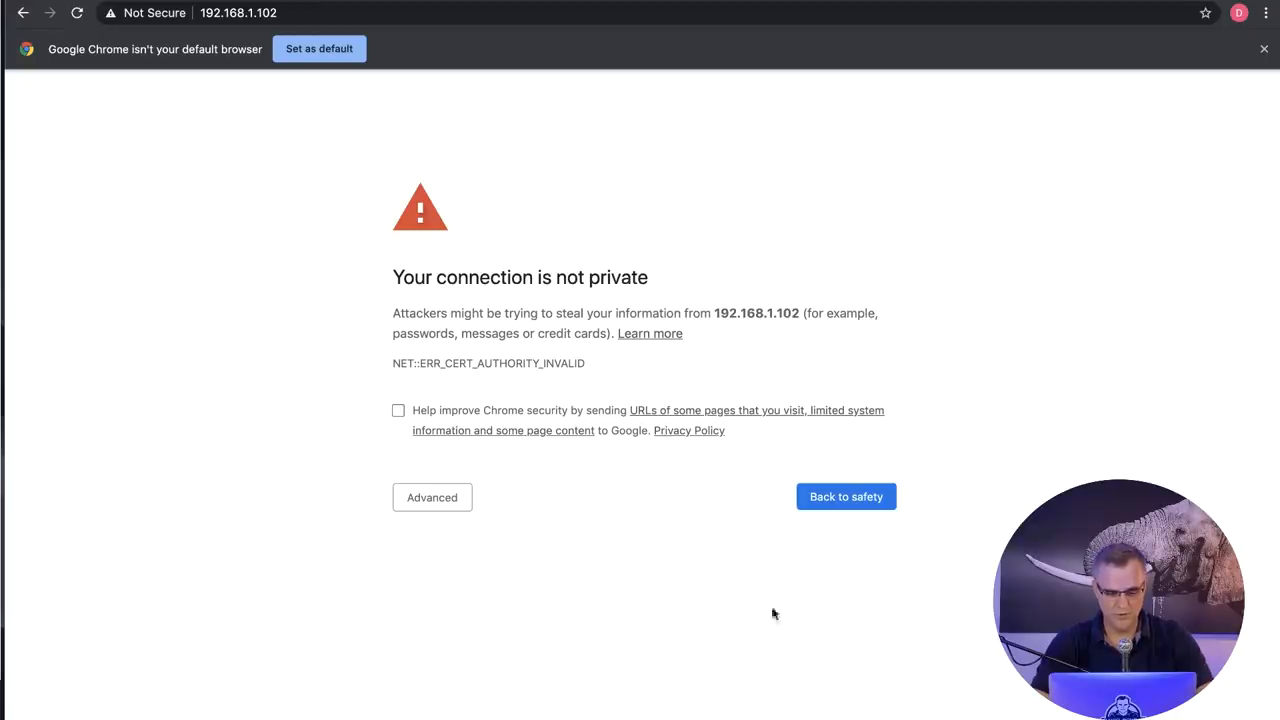
pyautogui.click(432, 496)
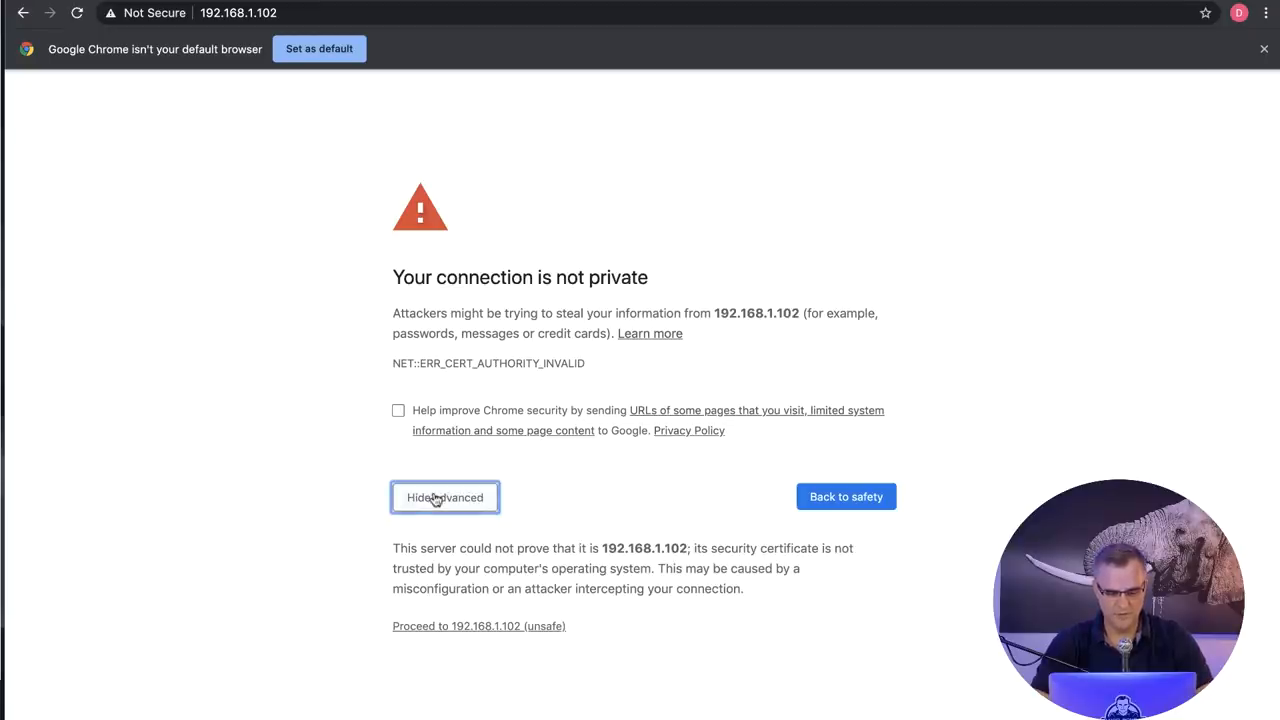
pyautogui.click(478, 624)
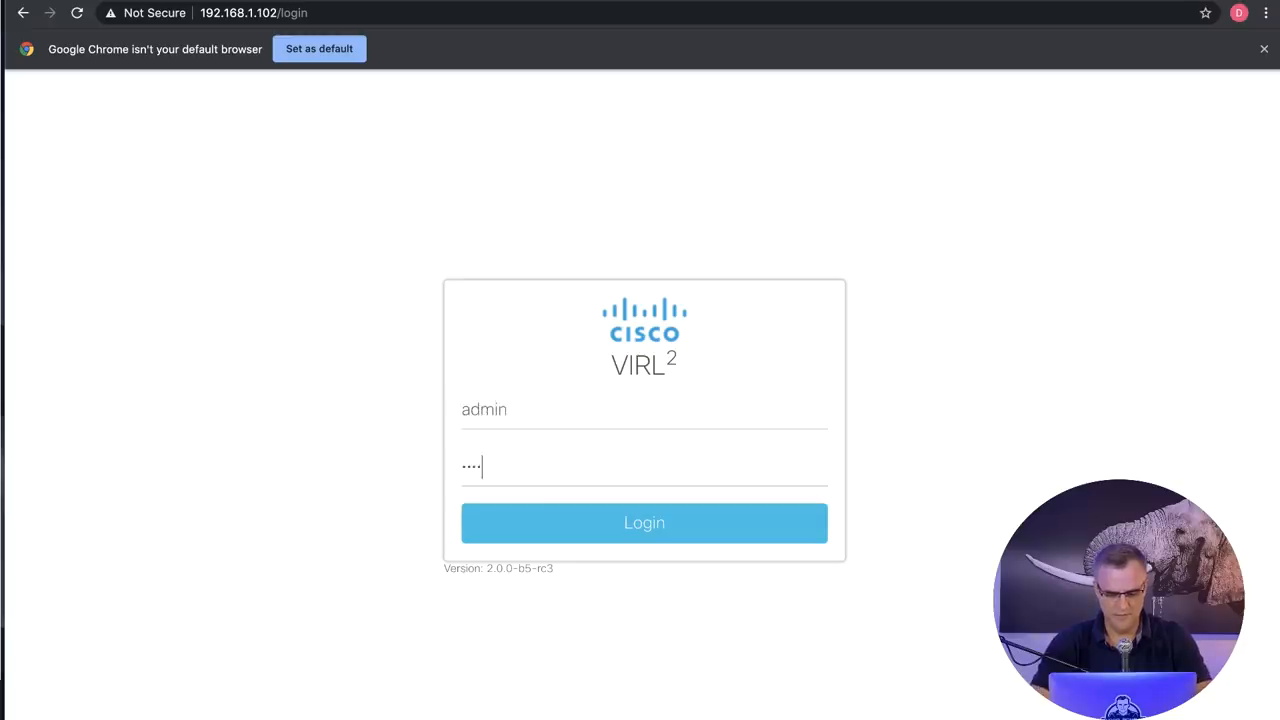
pyautogui.click(644, 522)
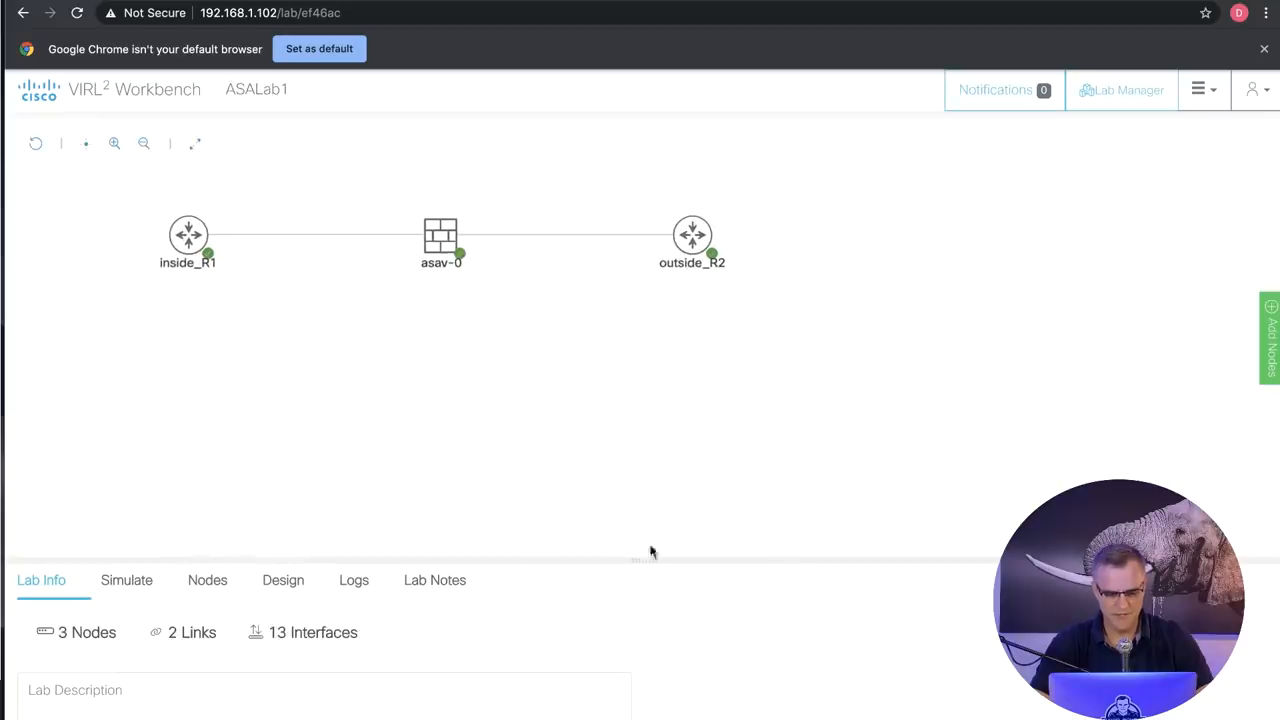
# With the asav-0 console open in VIRL, enable on ciscoasa in PuTTY and run show interface summary.
pyautogui.click(440, 240)
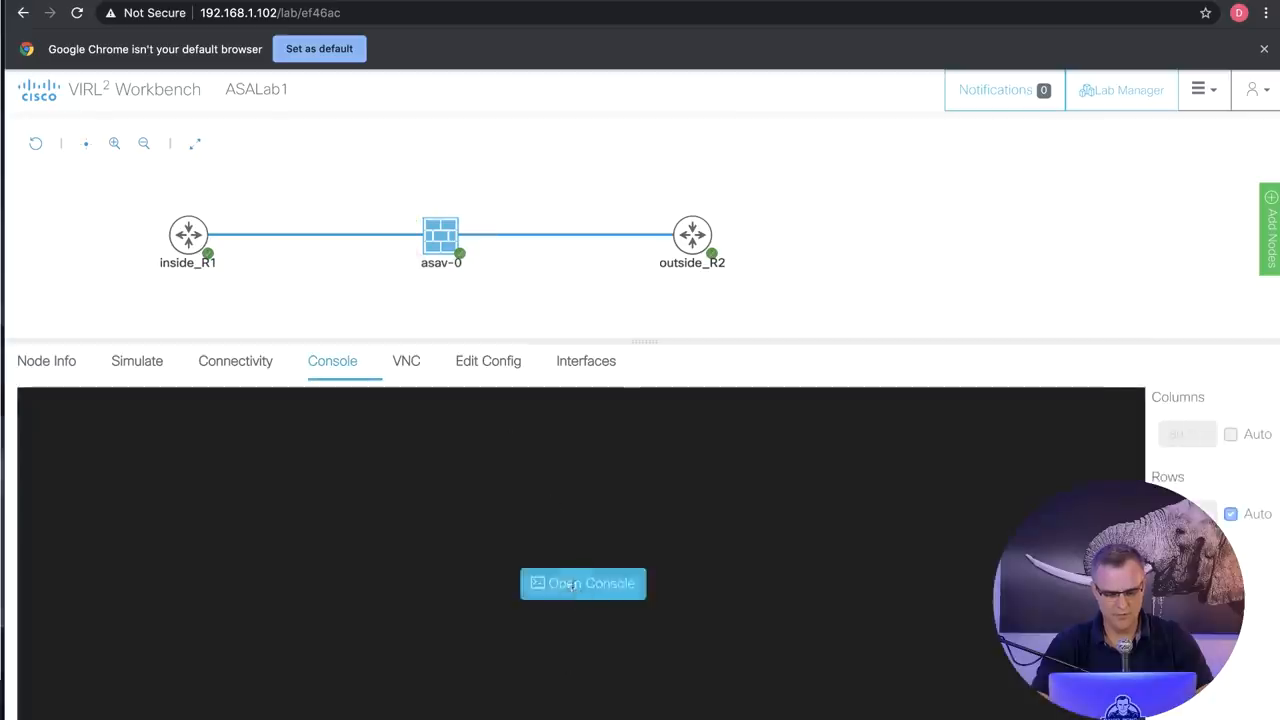
pyautogui.click(582, 584)
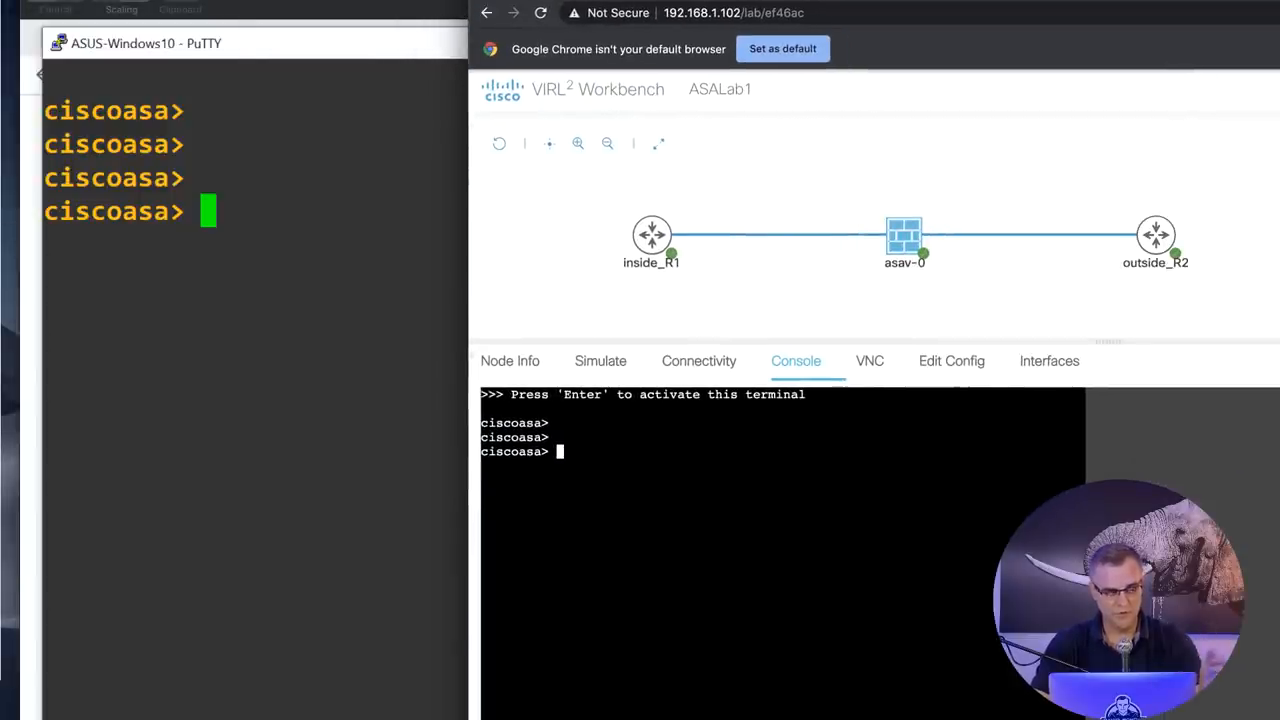
pyautogui.write('en')
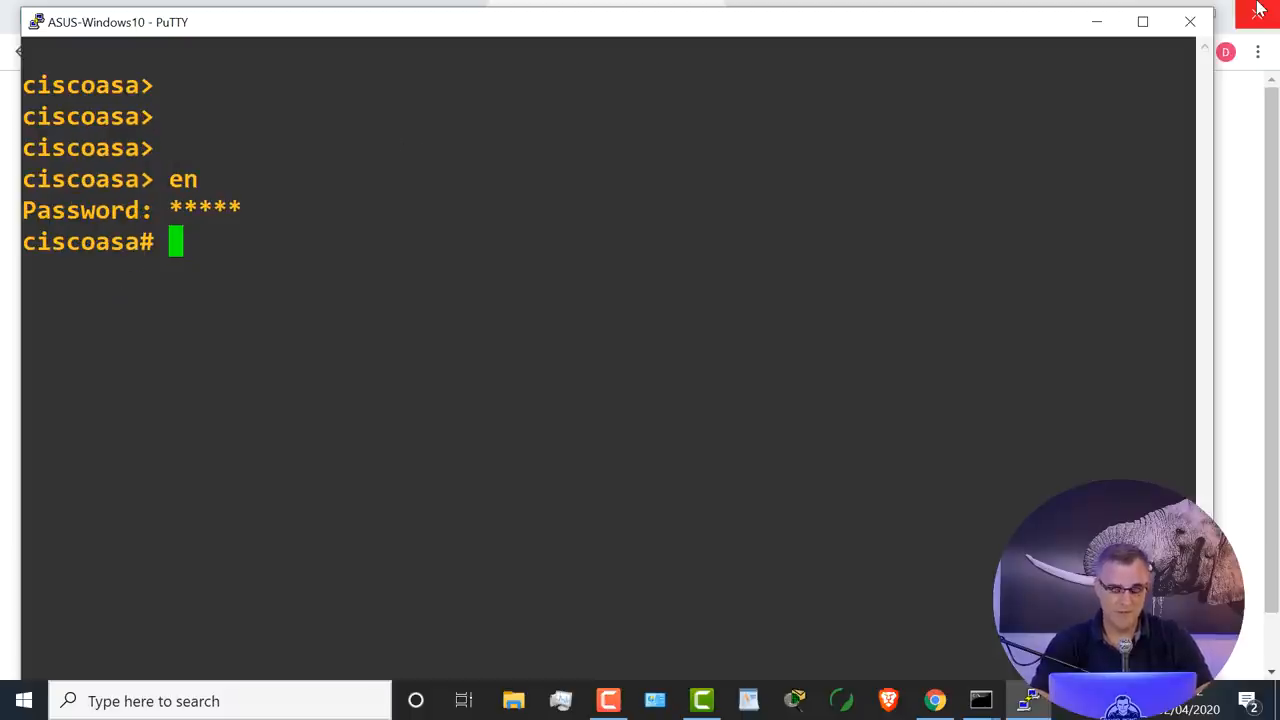
pyautogui.write('show interface summary')
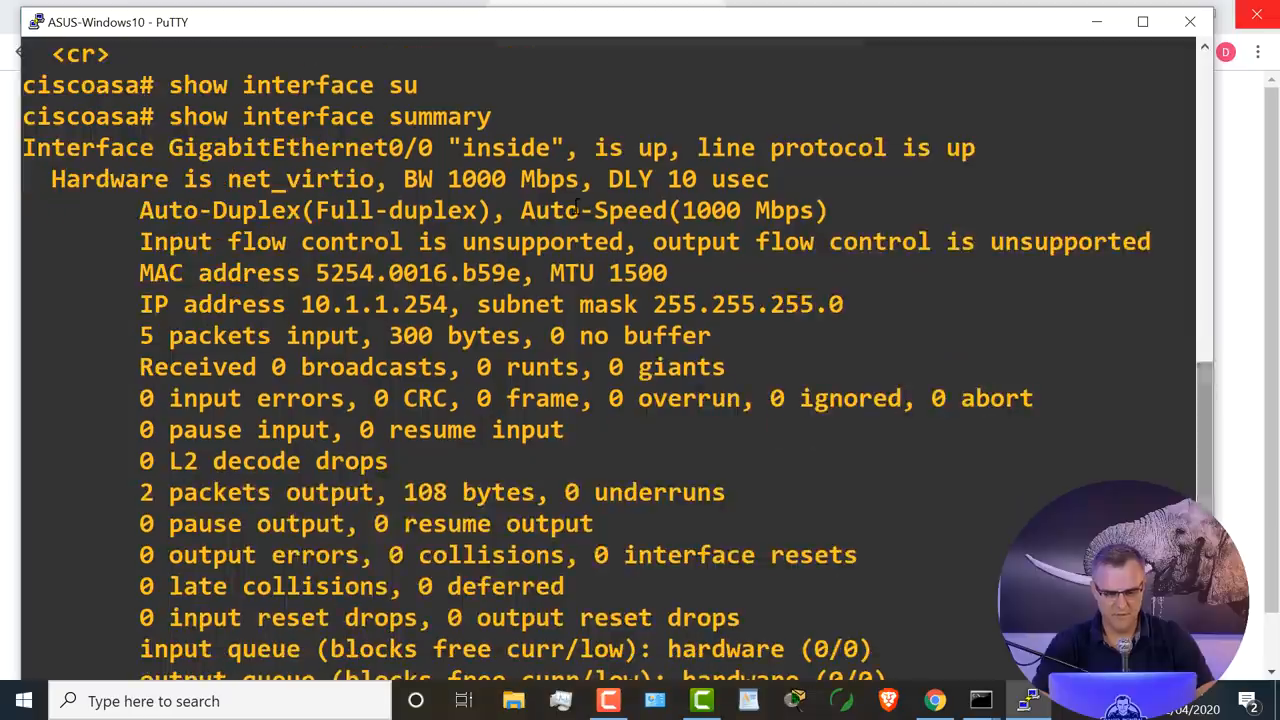
pyautogui.tripleClick(256, 116)
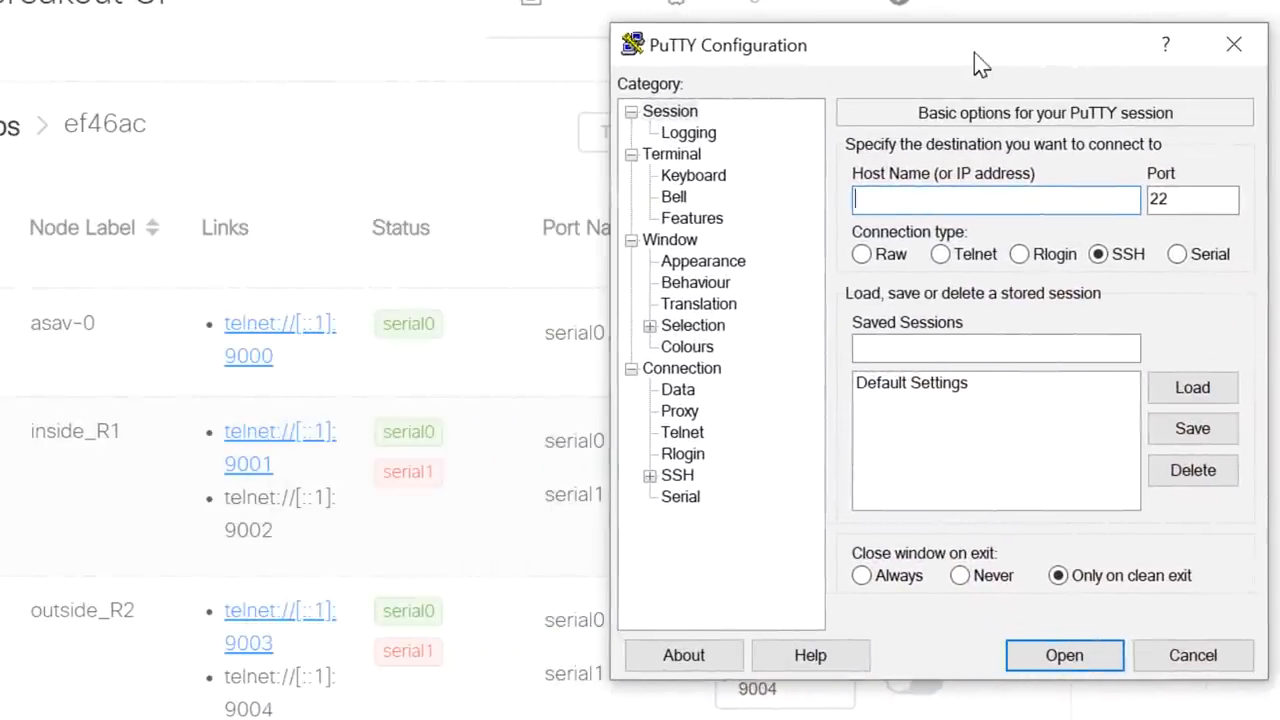
# Telnet from PuTTY to localhost 9001 for inside_R1, enable and enter conf t, with R1's VIRL console alongside.
pyautogui.write('localhost')
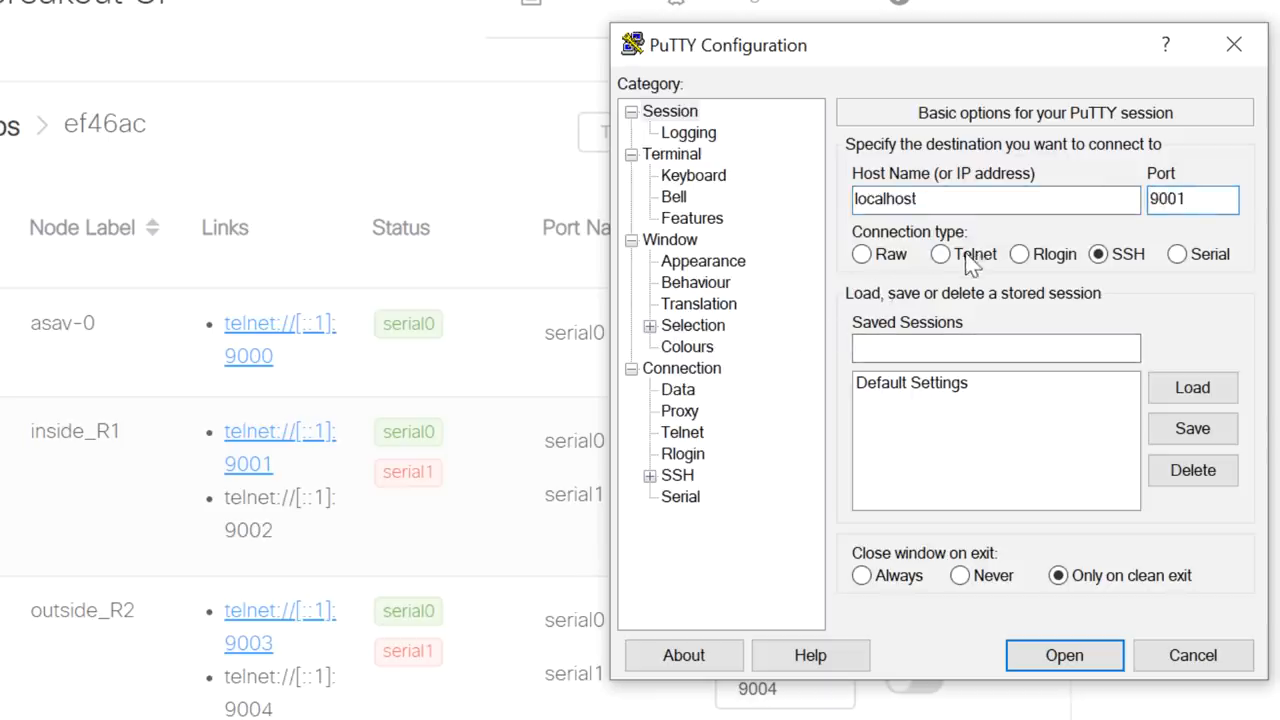
pyautogui.click(1064, 656)
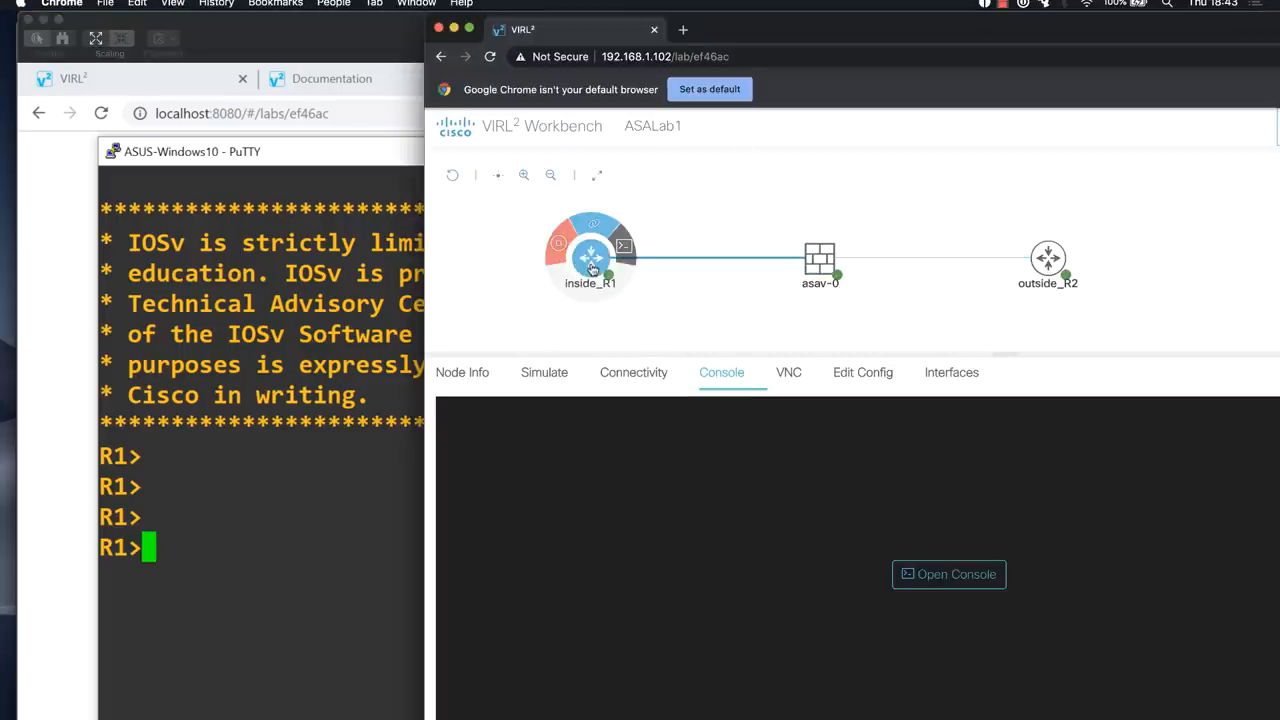
pyautogui.click(948, 574)
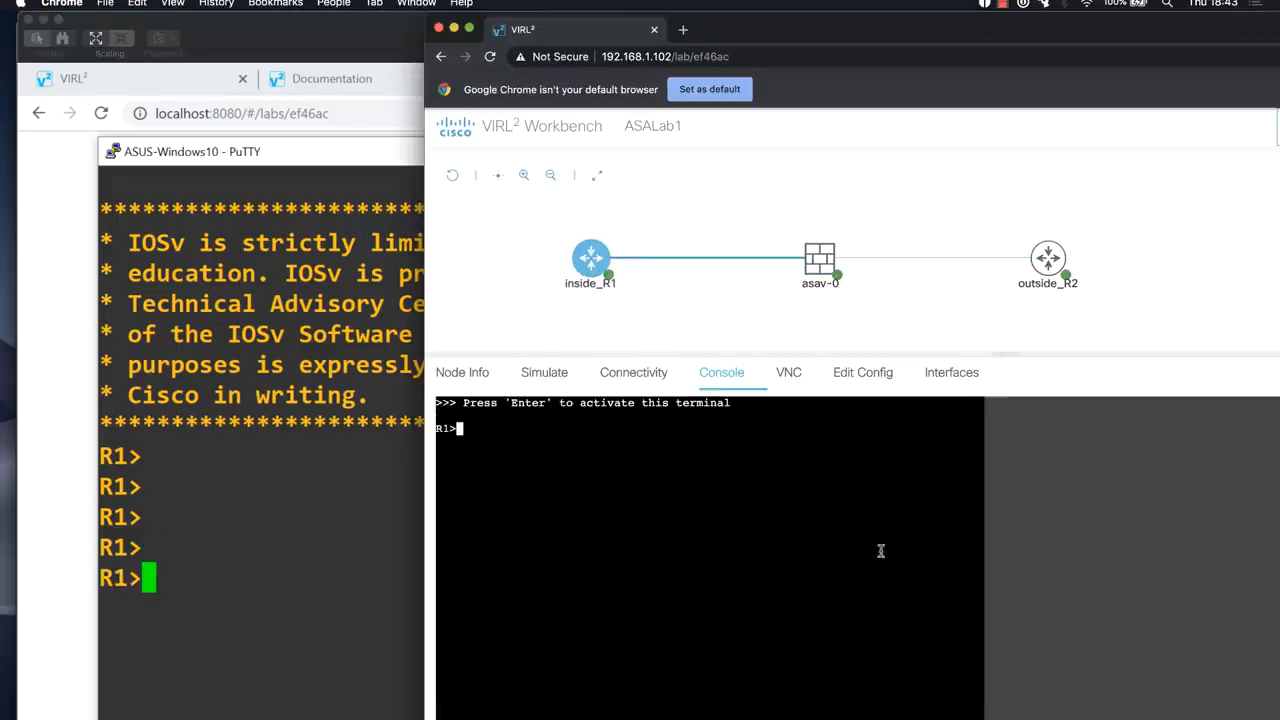
pyautogui.write('en')
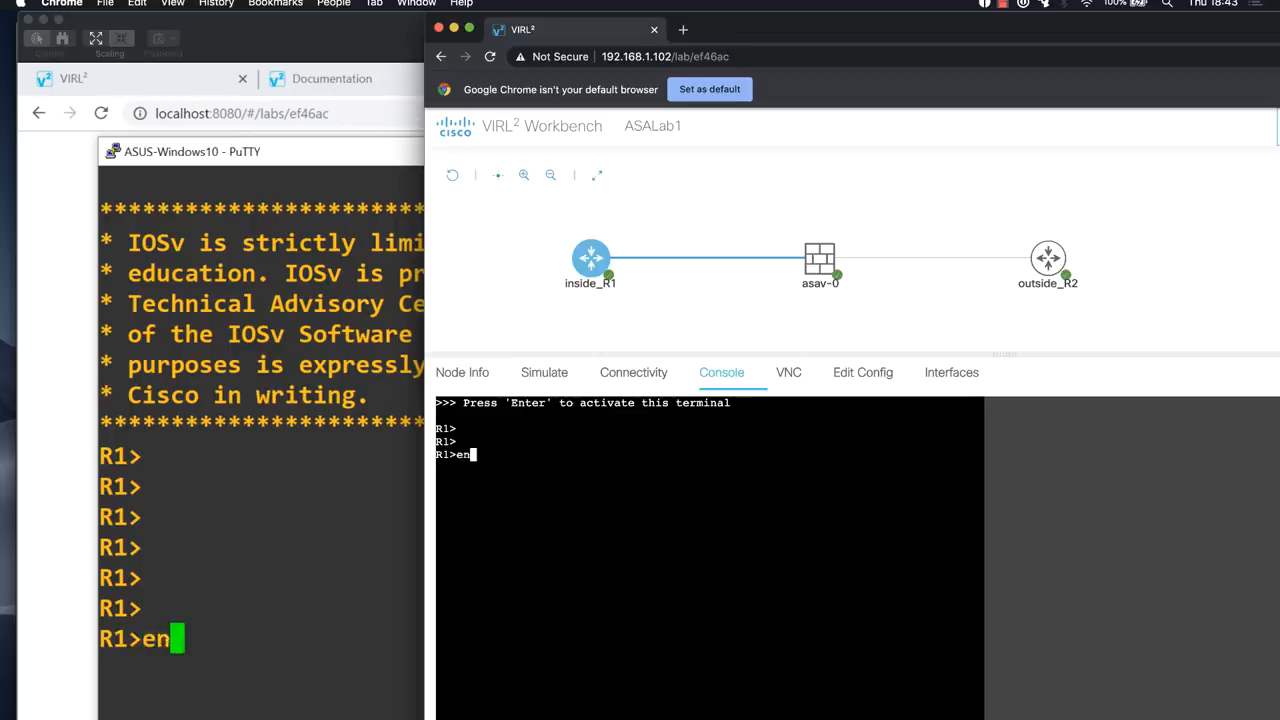
pyautogui.write('conf t')
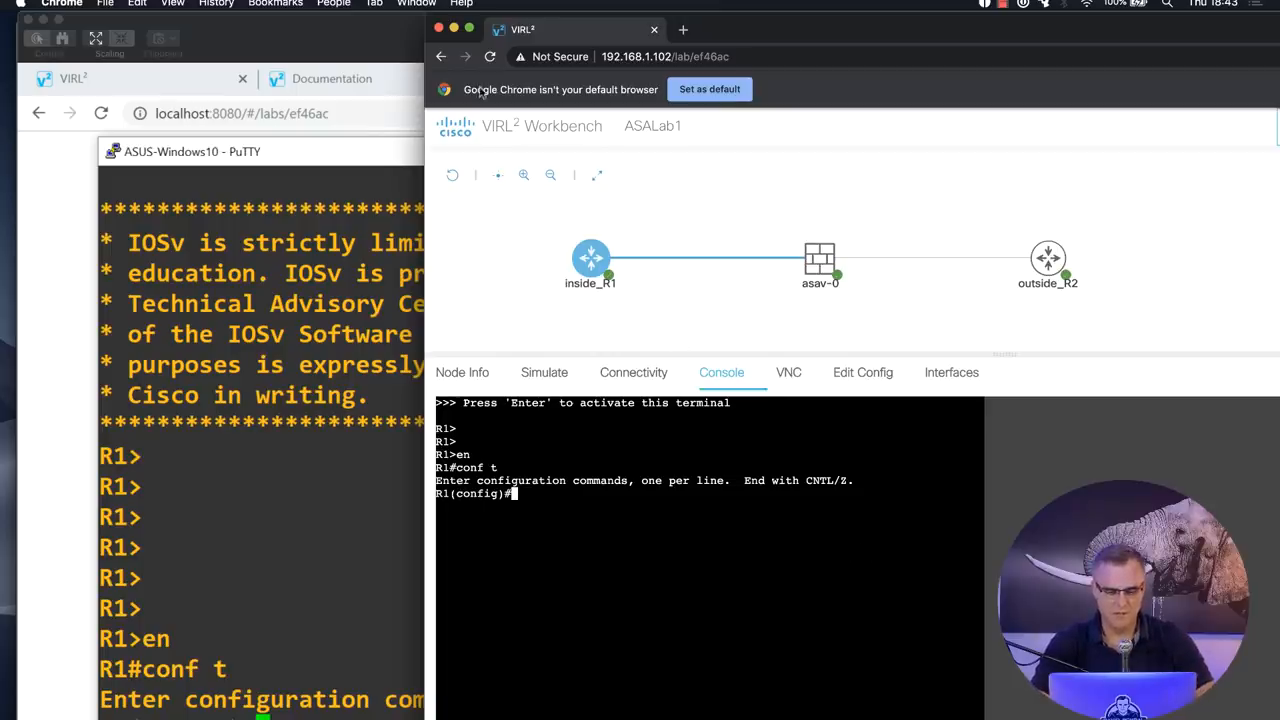
pyautogui.moveTo(388, 162)
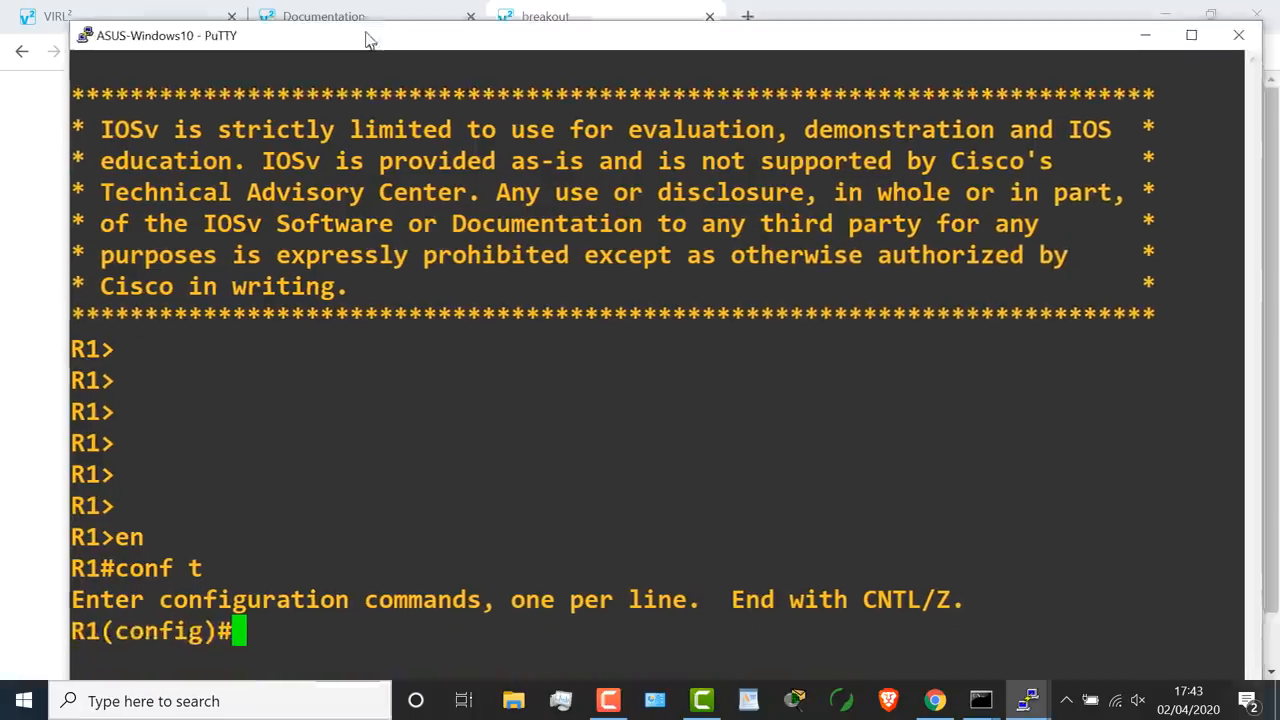
# End configuration mode in the R1 session and set a new PuTTY session's port to 9003.
pyautogui.click(1192, 36)
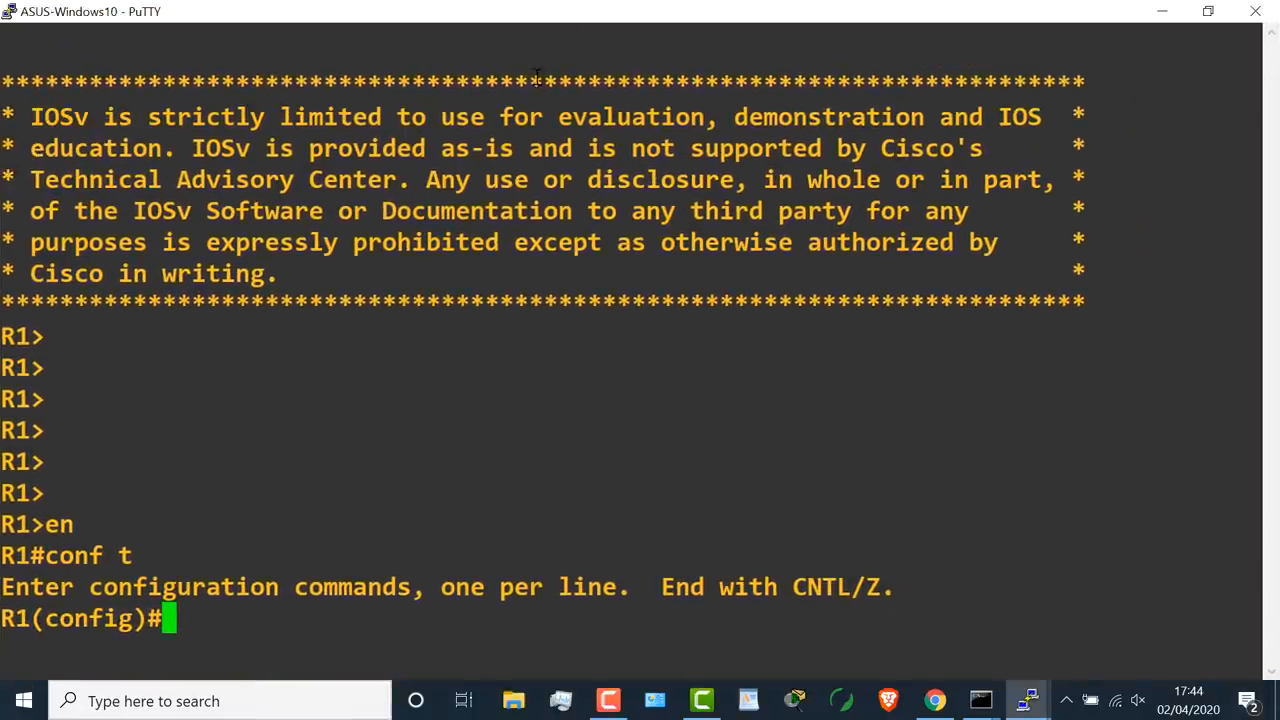
pyautogui.write('end')
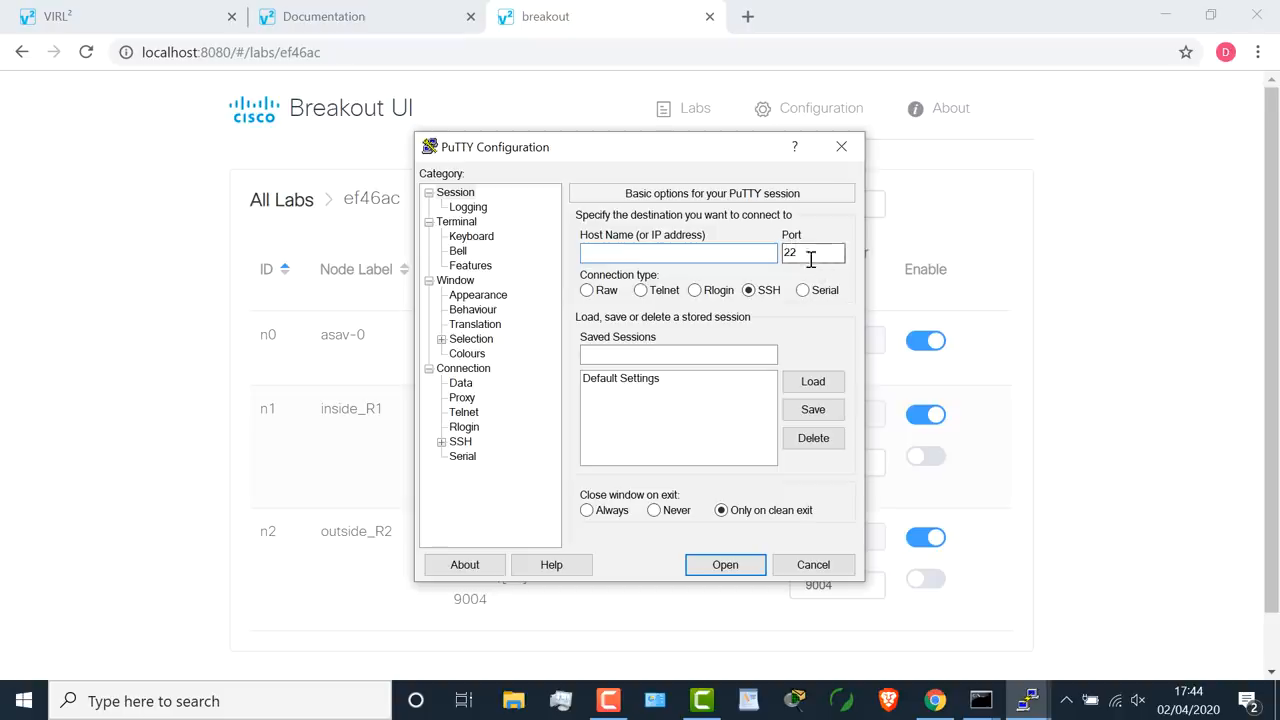
pyautogui.write('9003')
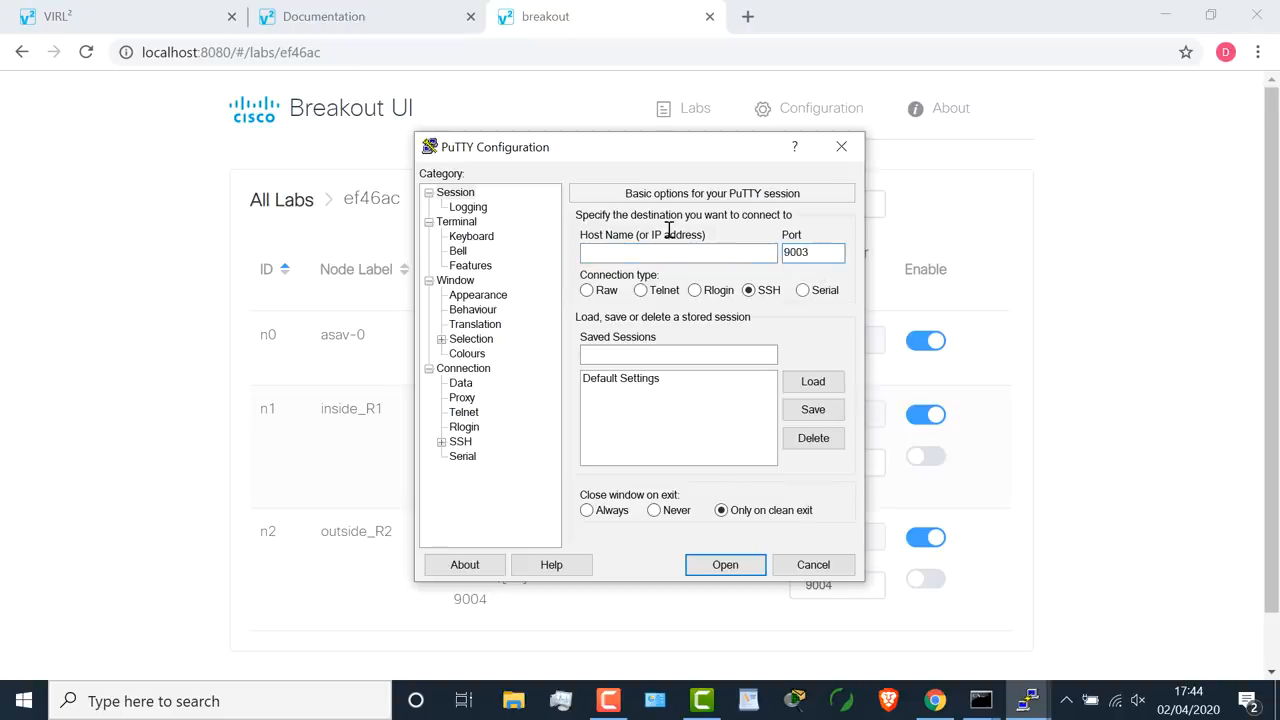
# Connect by telnet to localhost port 9003 and enable privileged mode on outside_R2.
pyautogui.click(640, 290)
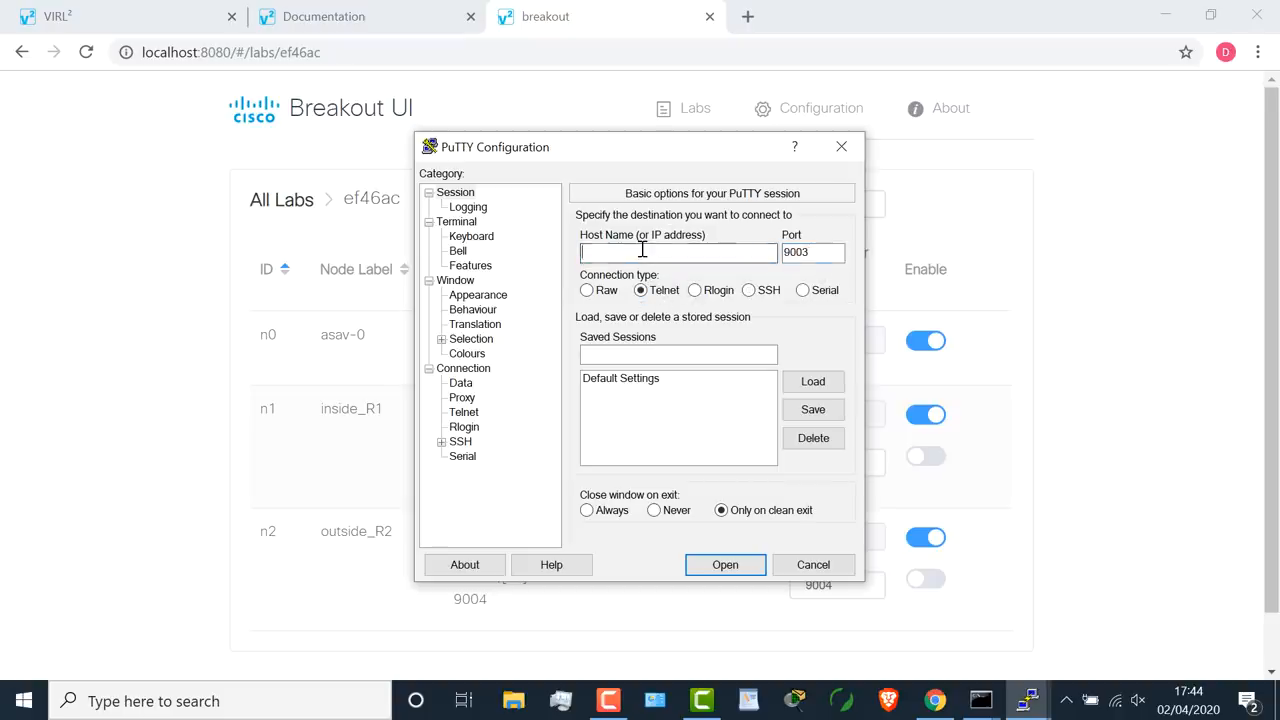
pyautogui.write('localho')
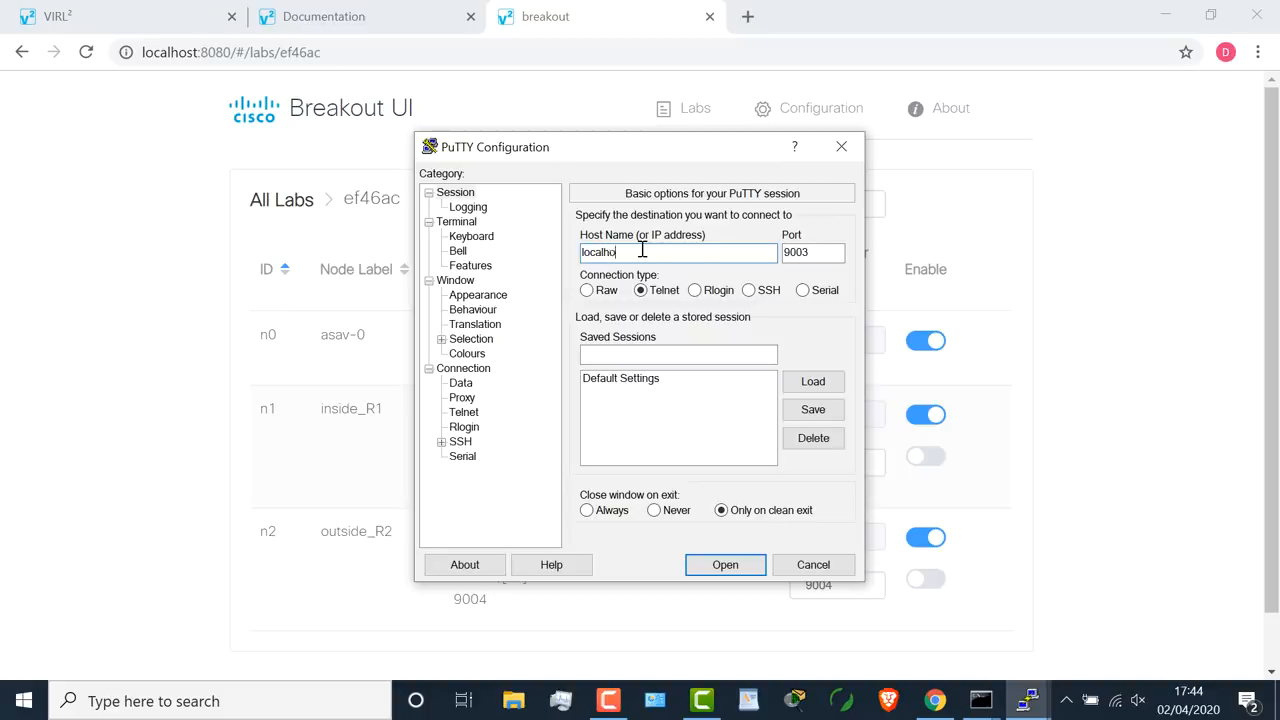
pyautogui.click(724, 564)
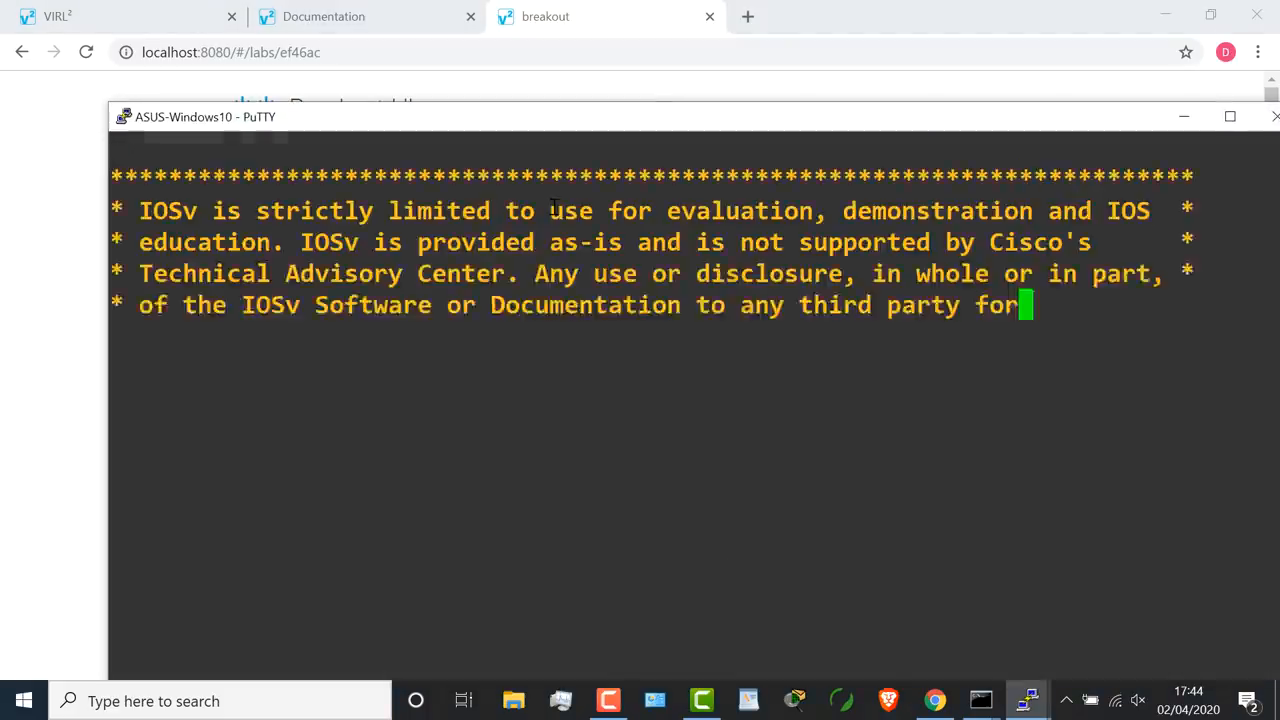
pyautogui.write('en')
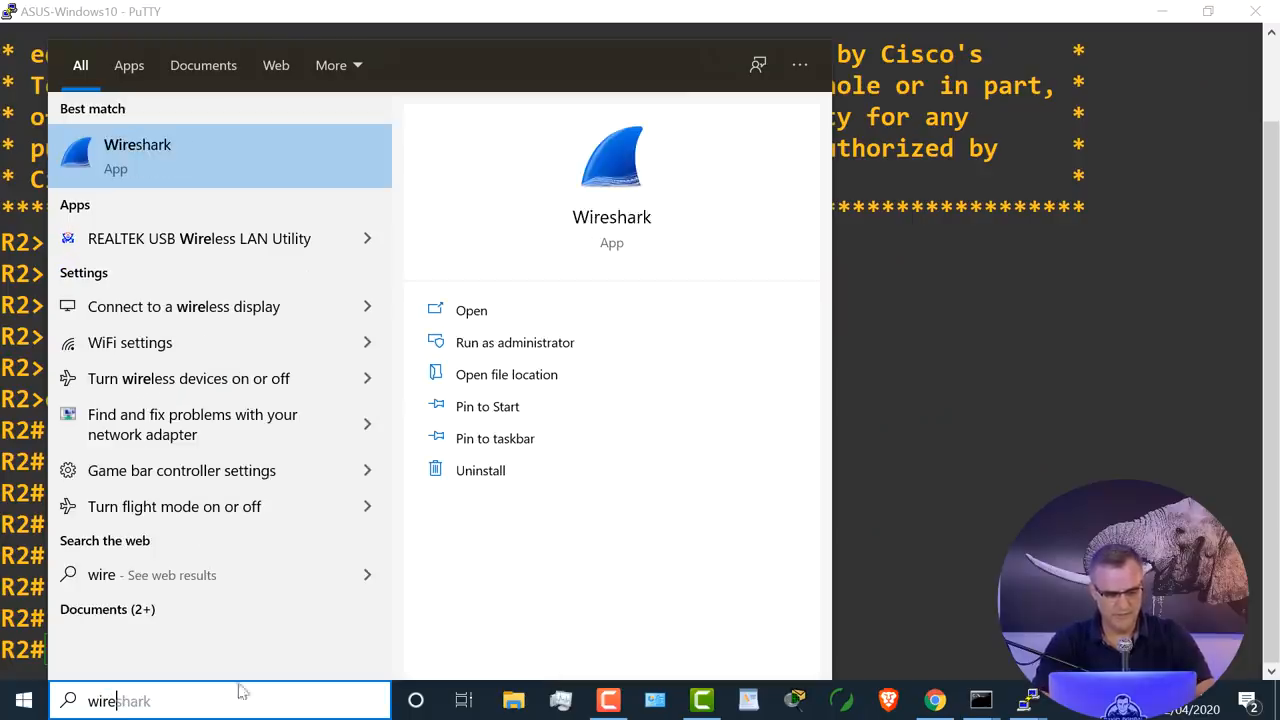
# Capture WiFi traffic in Wireshark, filter for telnet and type 'enable password cisco' as test traffic.
pyautogui.click(136, 156)
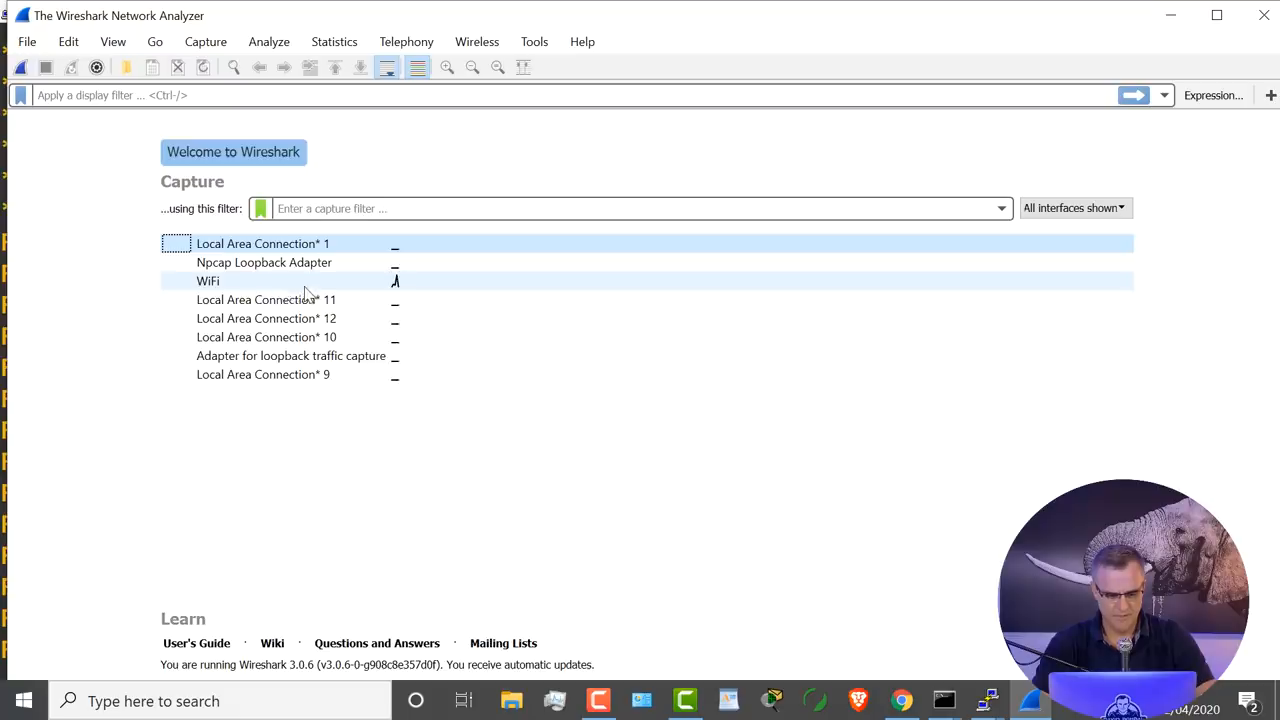
pyautogui.doubleClick(208, 280)
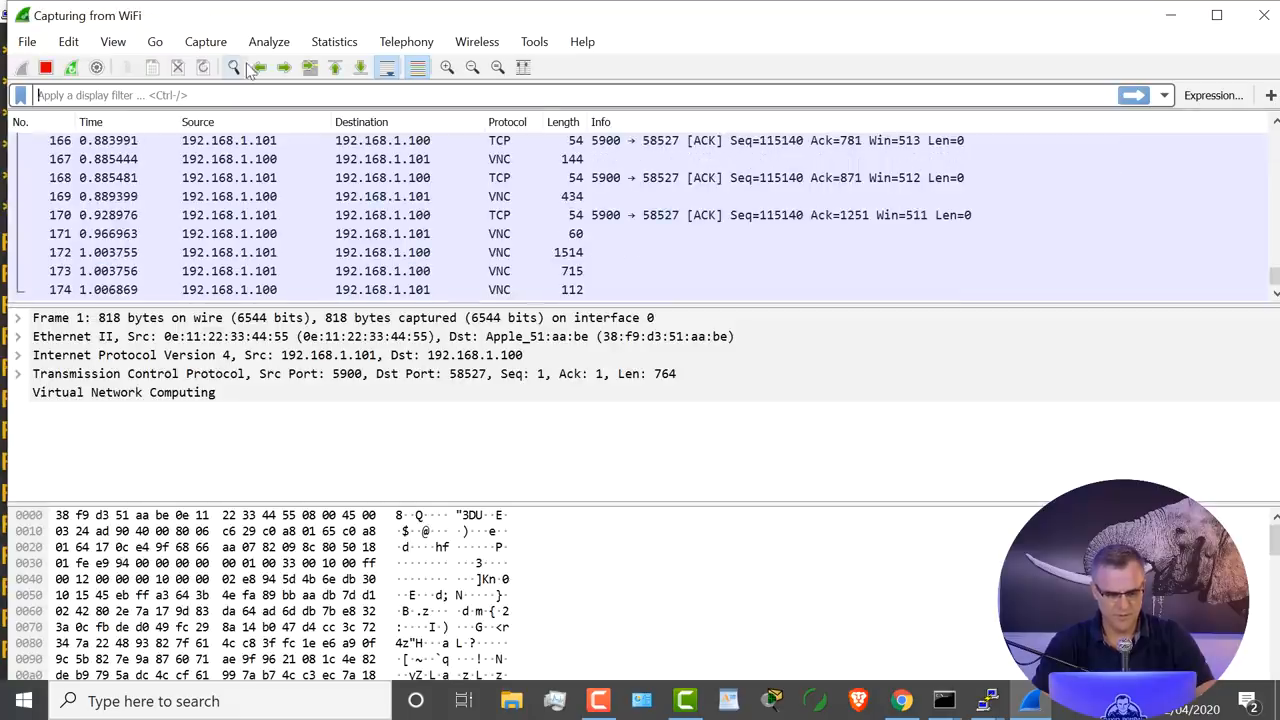
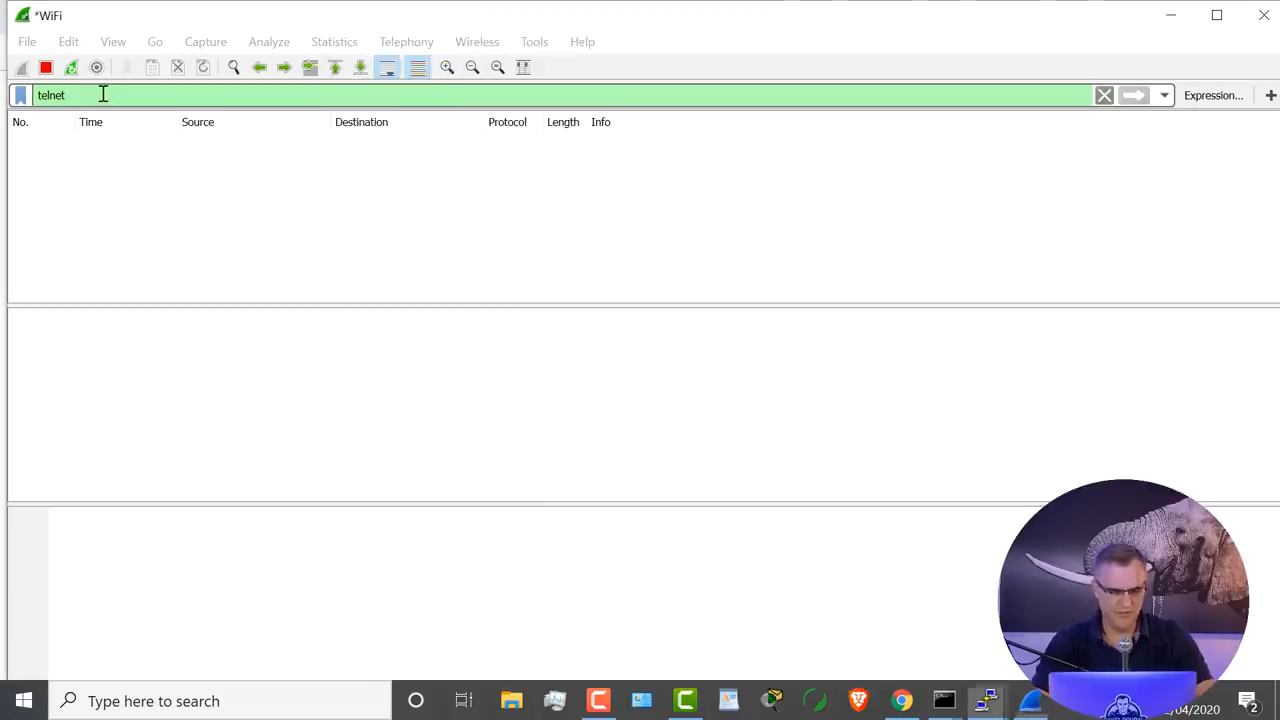
# Filter the capture to tls and inspect Application Data packets showing the session data is encrypted.
pyautogui.write('tls')
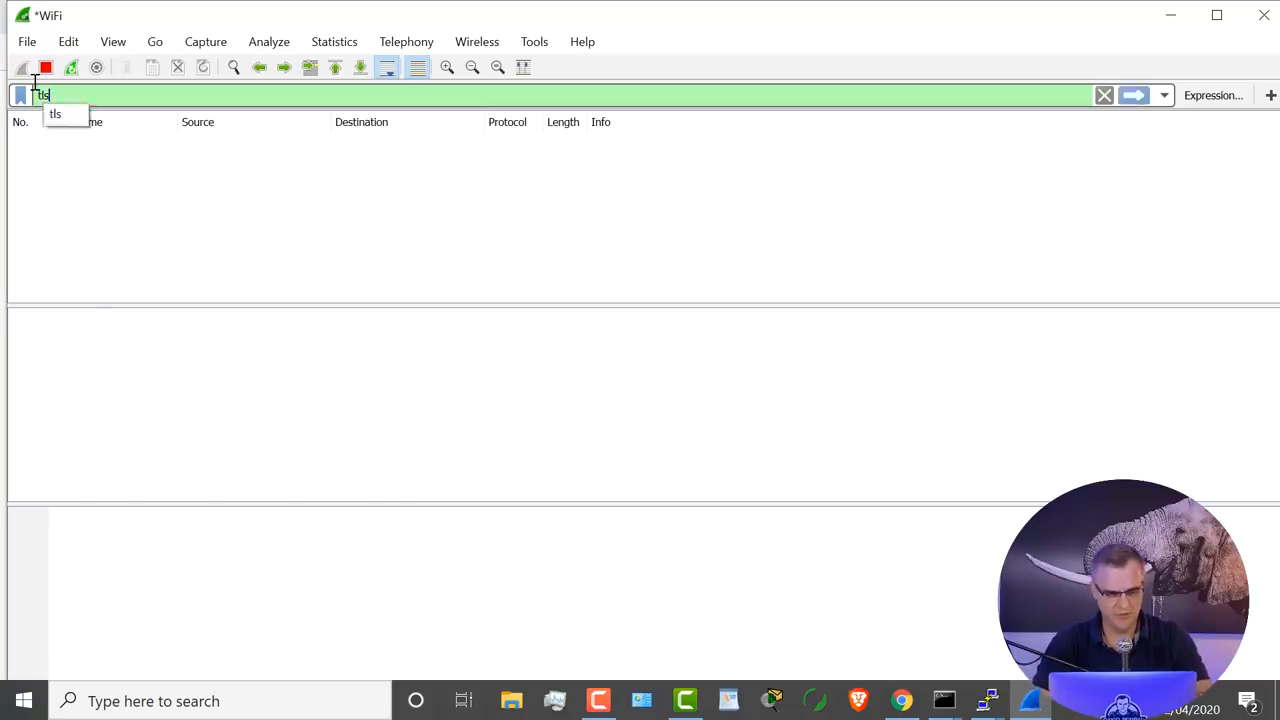
pyautogui.press('Return')
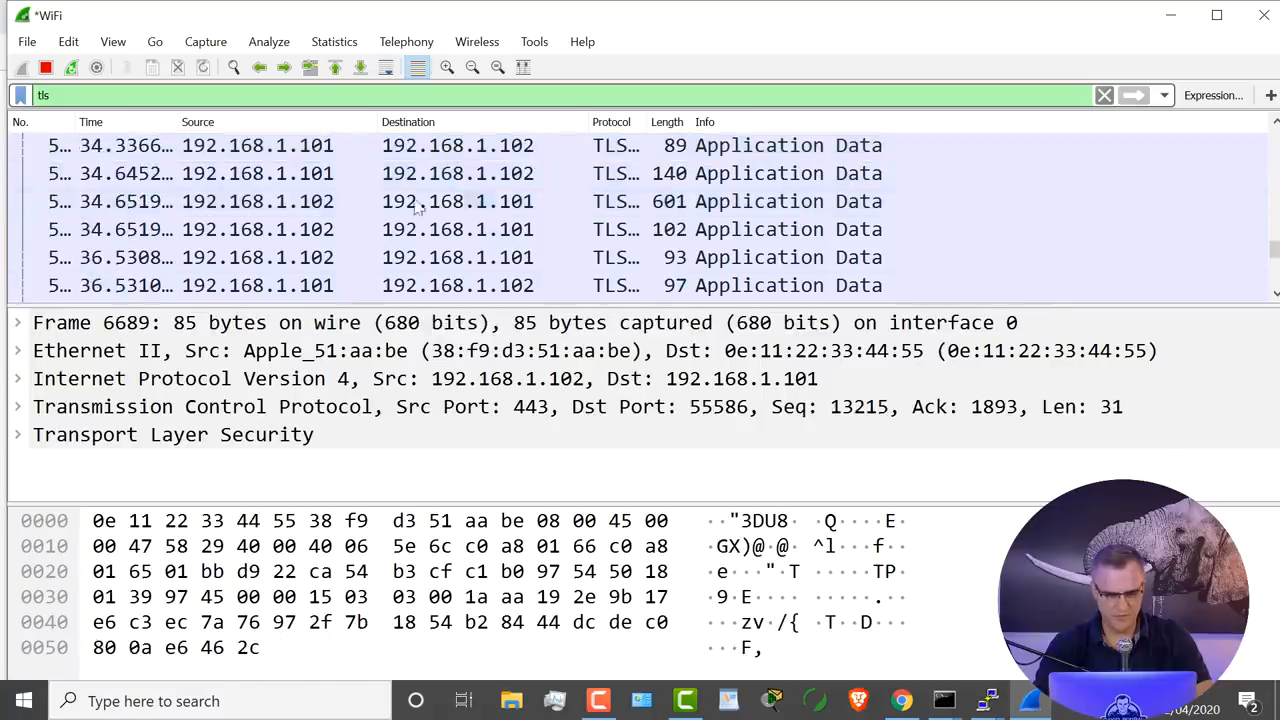
pyautogui.click(458, 172)
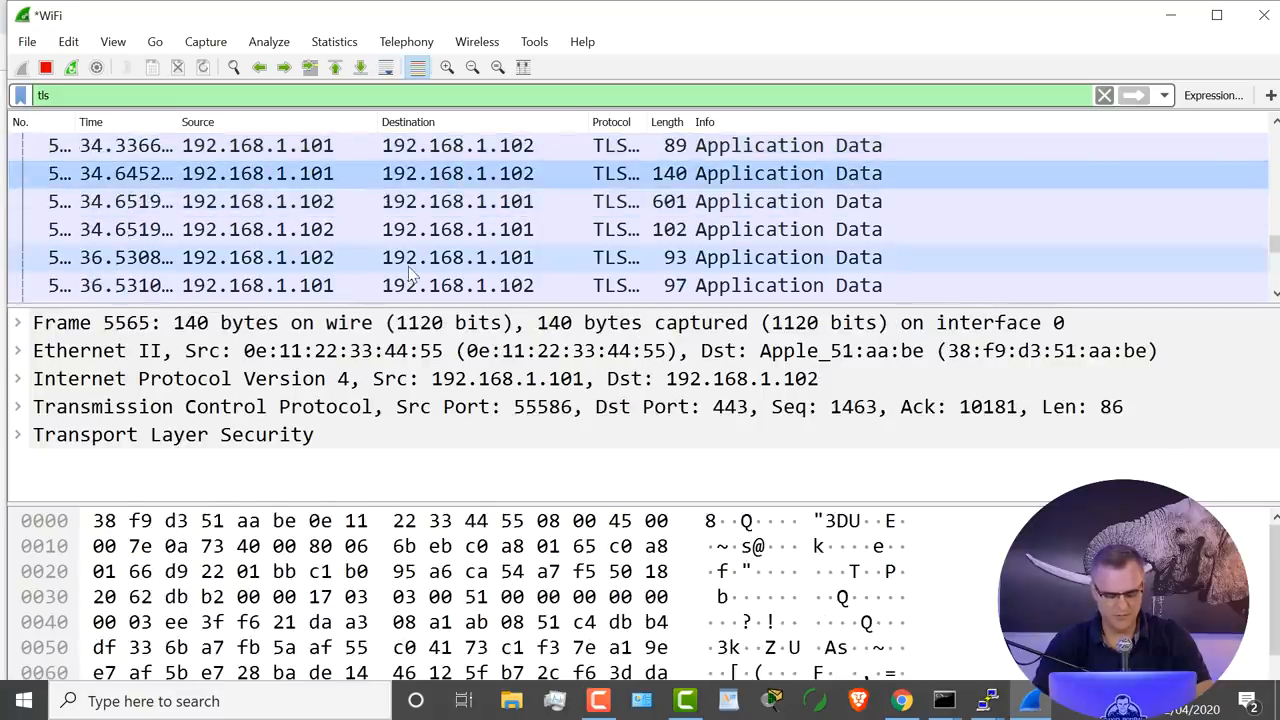
pyautogui.click(16, 434)
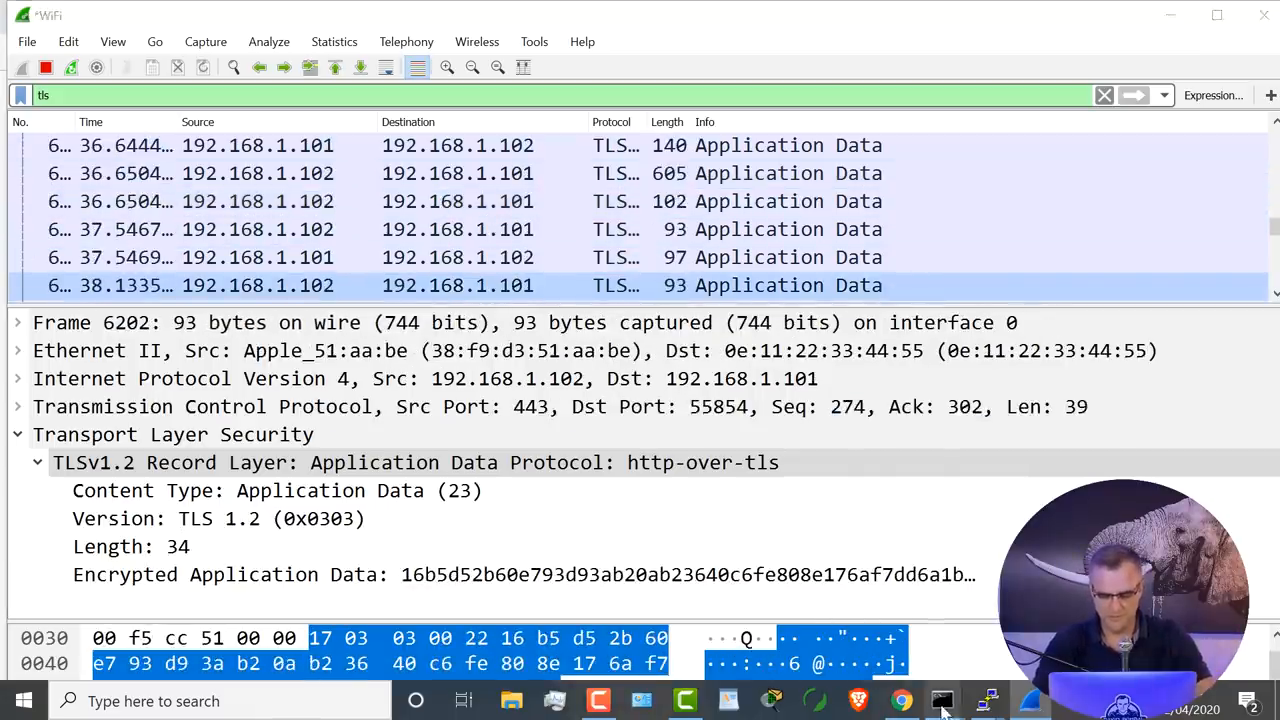
pyautogui.click(940, 700)
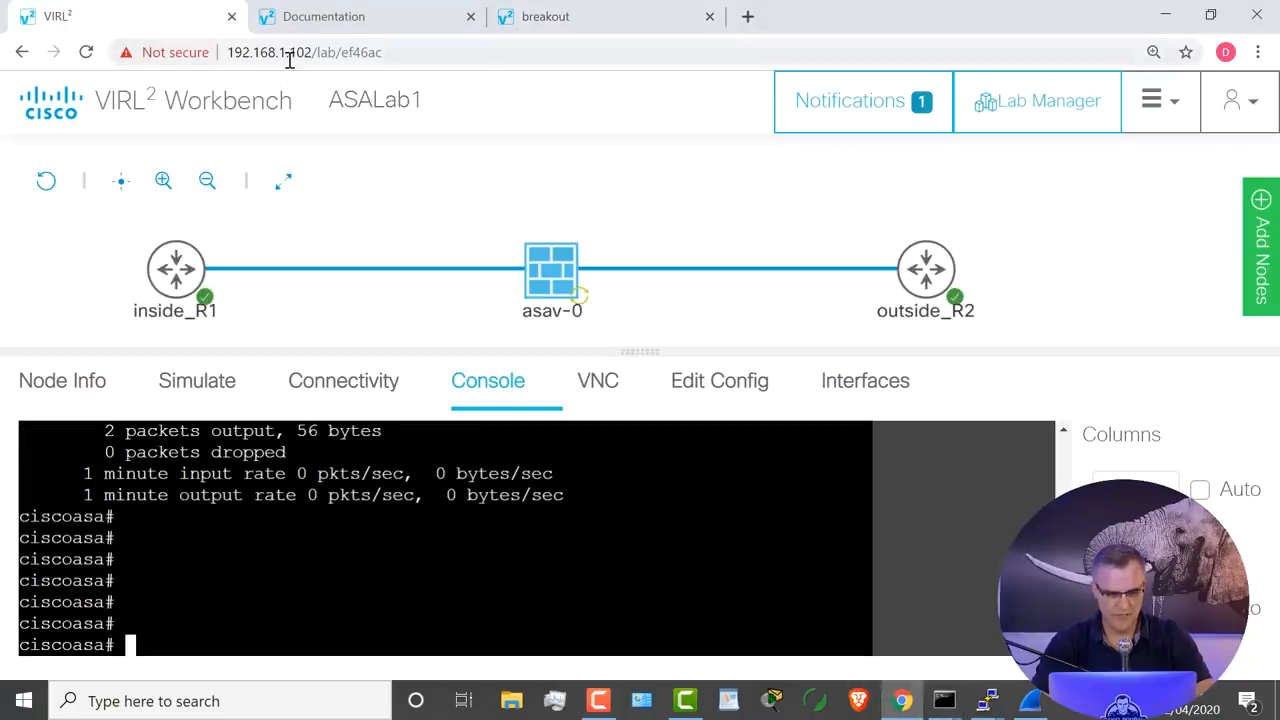
# Switch from the asav-0 console tab back to the Breakout UI page.
pyautogui.click(304, 52)
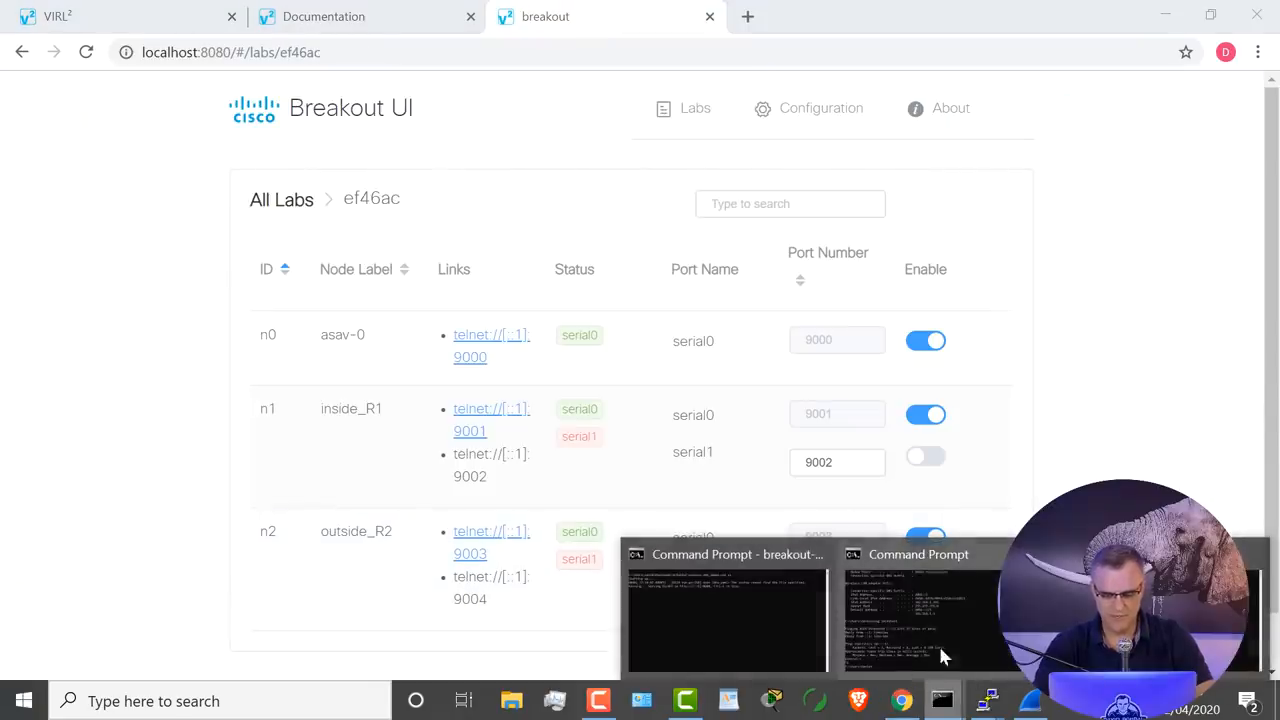
# Stop the breakout command window, reload Breakout UI and dismiss R1's PuTTY Fatal Error.
pyautogui.click(918, 554)
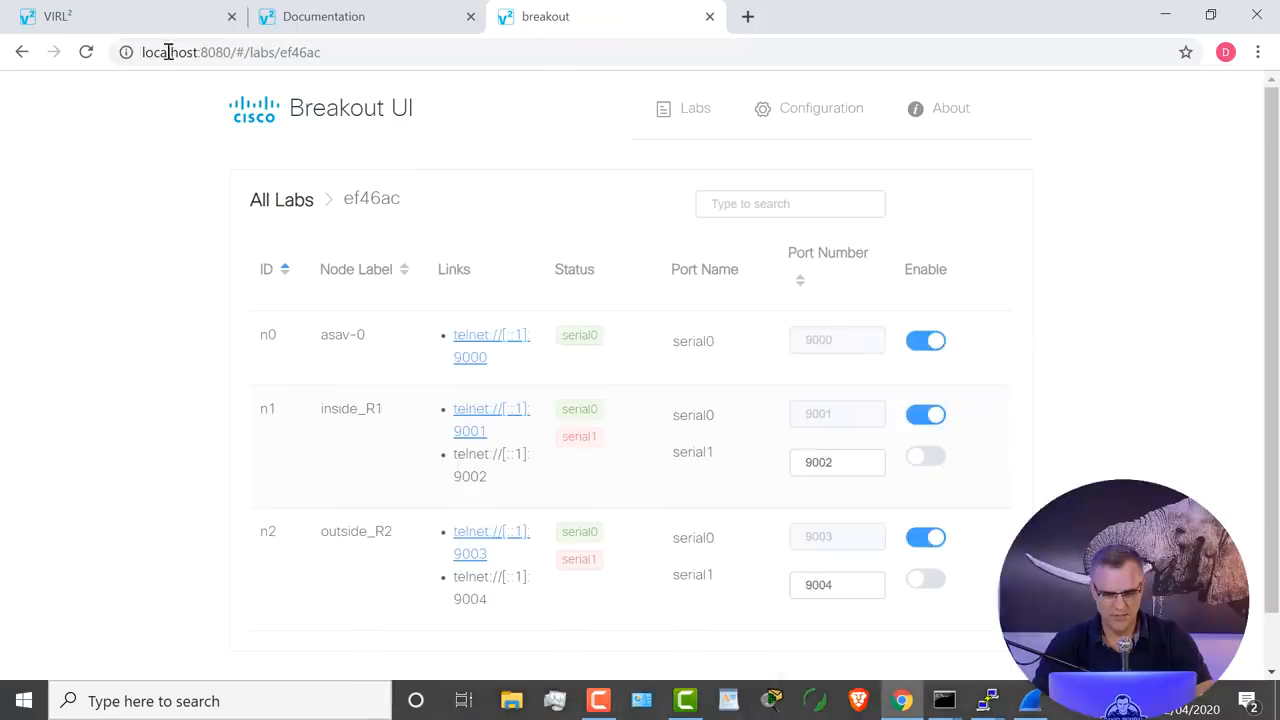
pyautogui.click(86, 52)
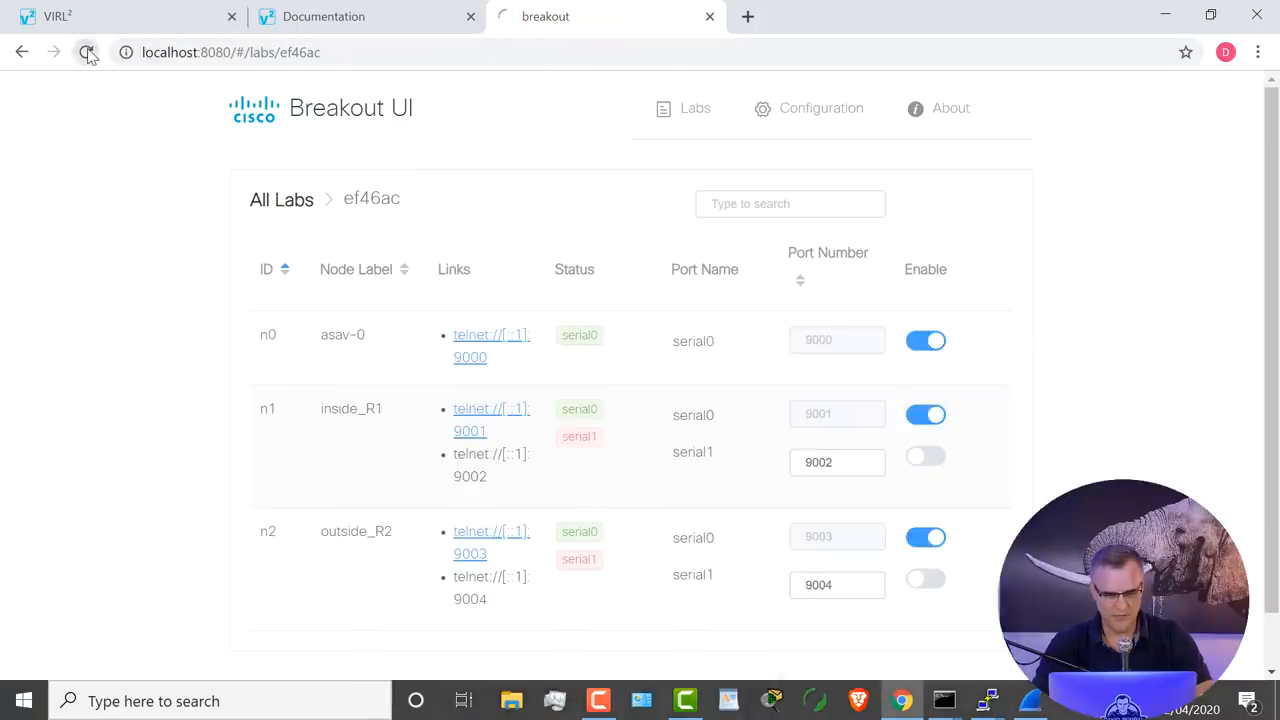
pyautogui.click(88, 52)
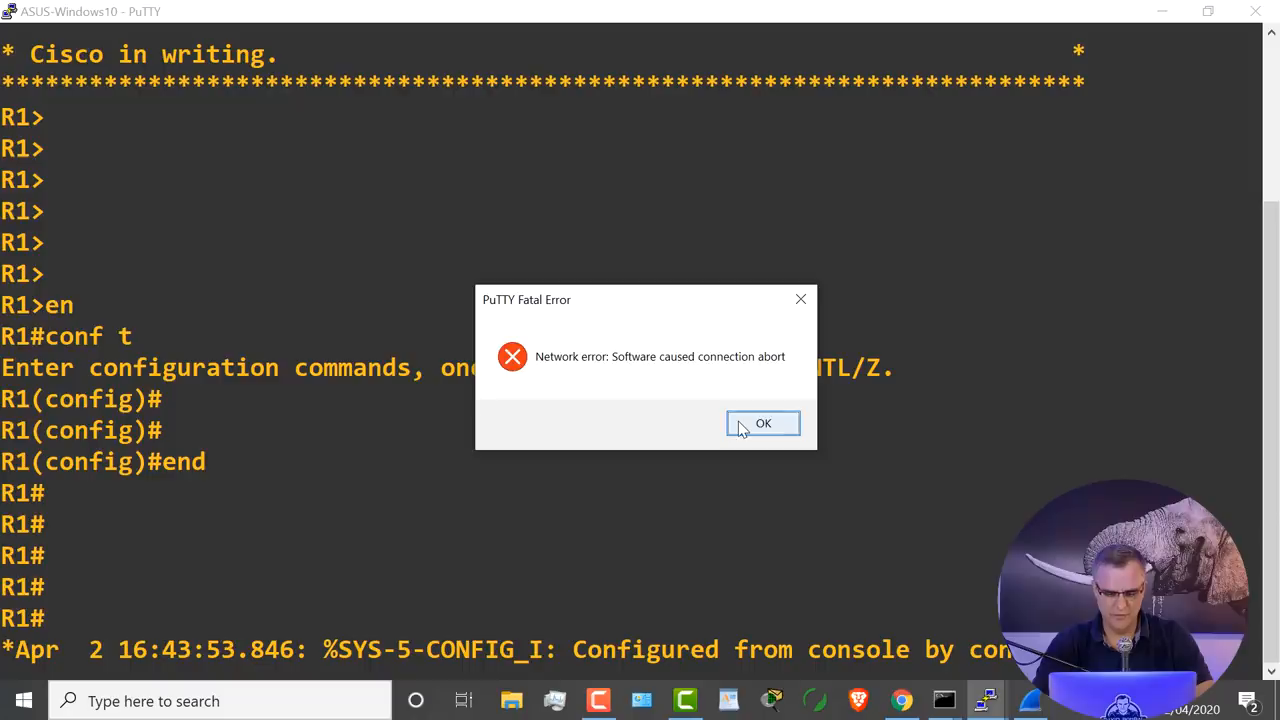
pyautogui.click(764, 424)
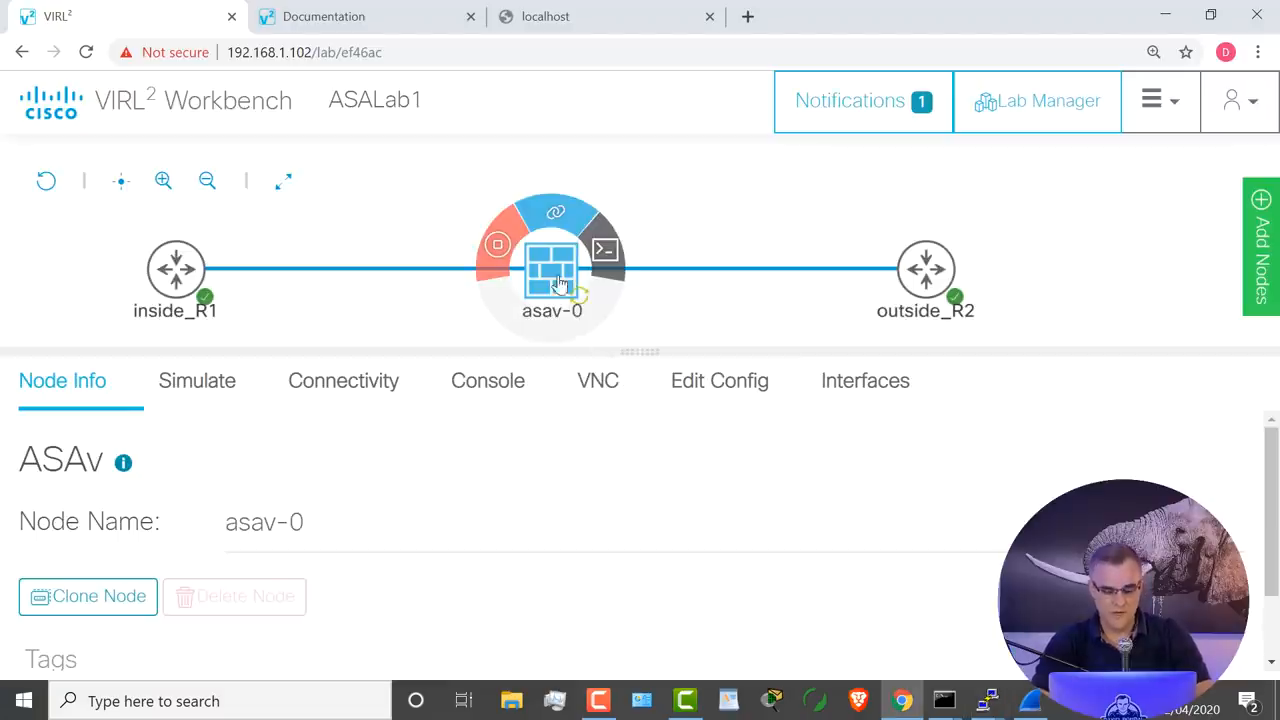
pyautogui.moveTo(430, 198)
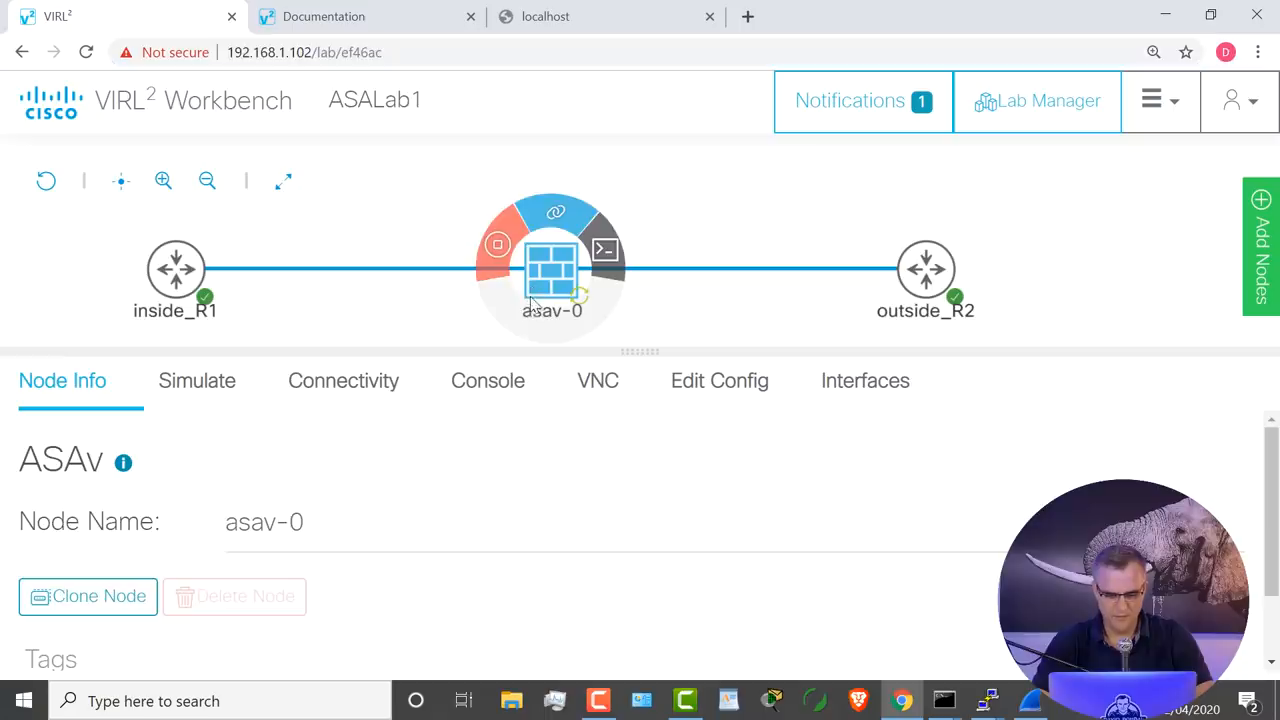
# Show the asav-0 console, still at the ciscoasa# prompt.
pyautogui.click(488, 380)
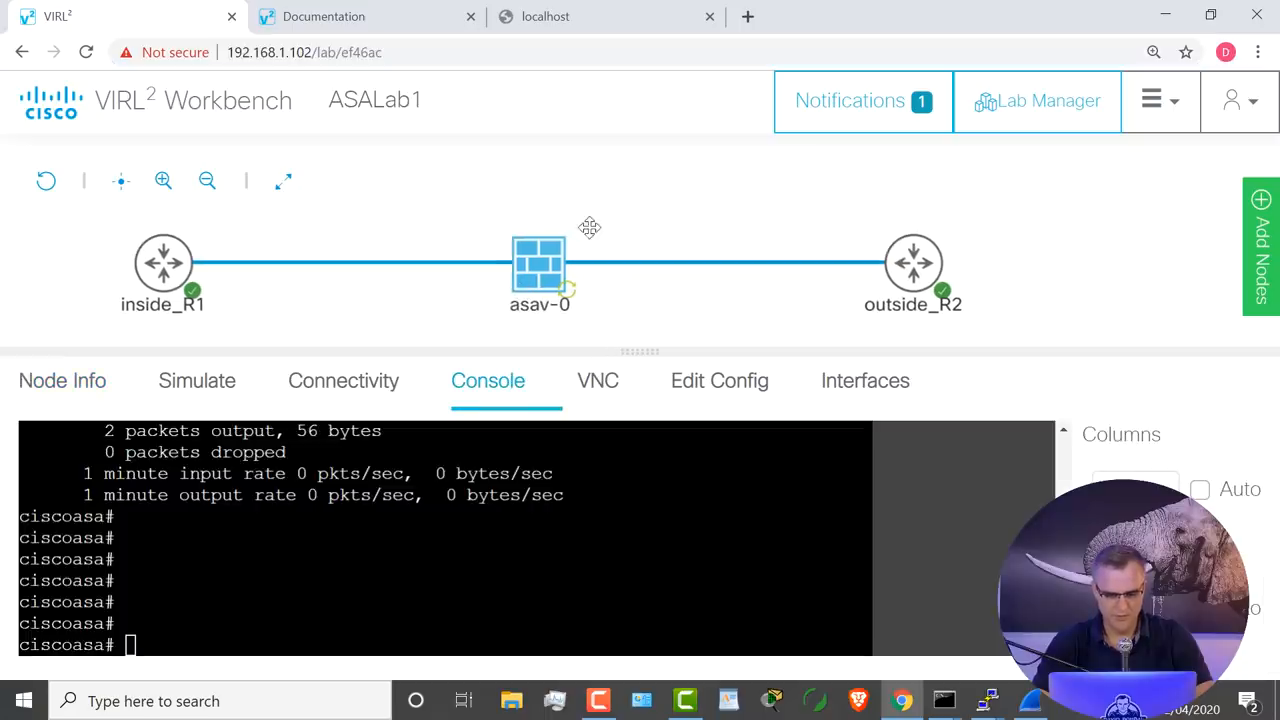